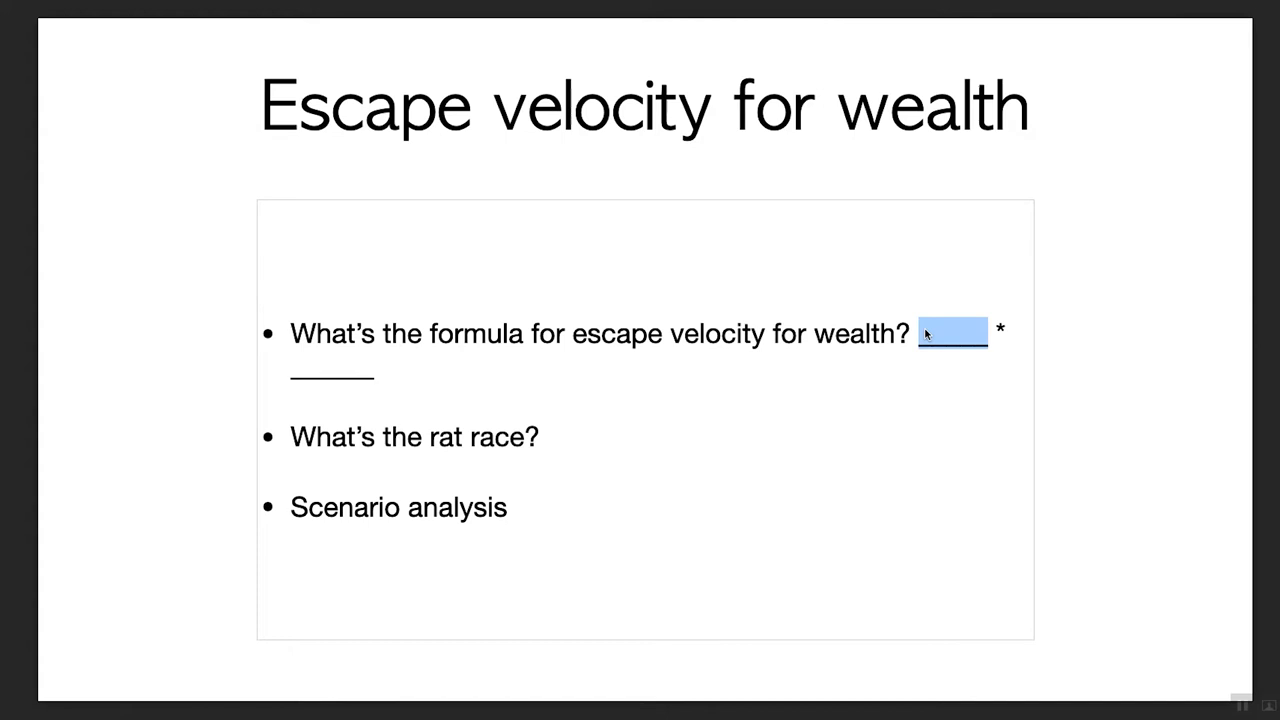
- Note 'Size of your portfolio' on the slide before switching to the escape-velocity workbook
text(Size of your portfolio)
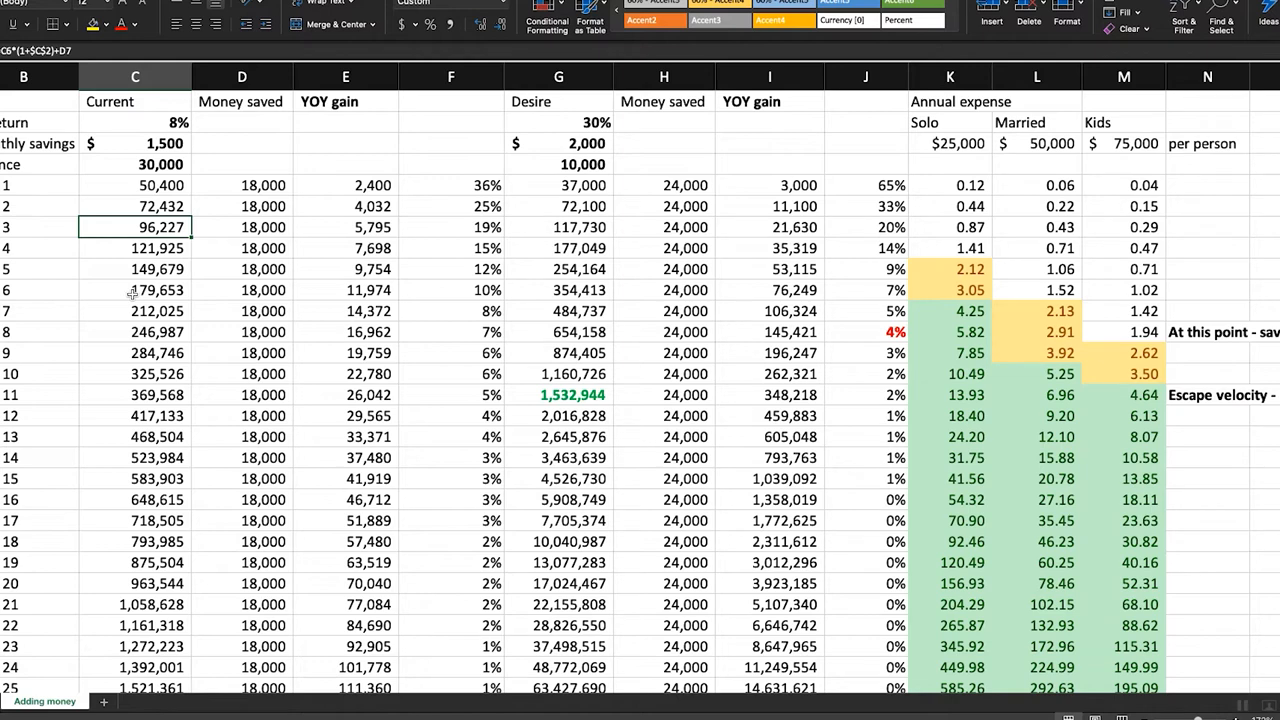
mouse_move(456, 94)
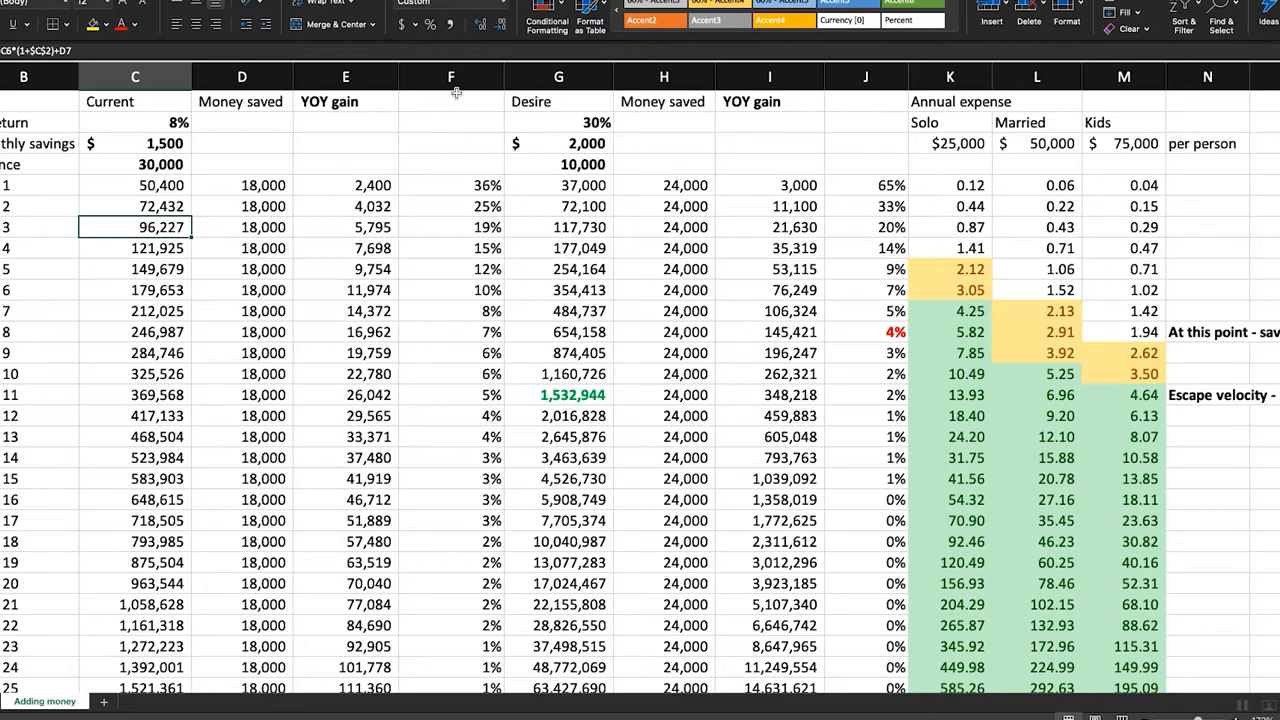
mouse_move(244, 220)
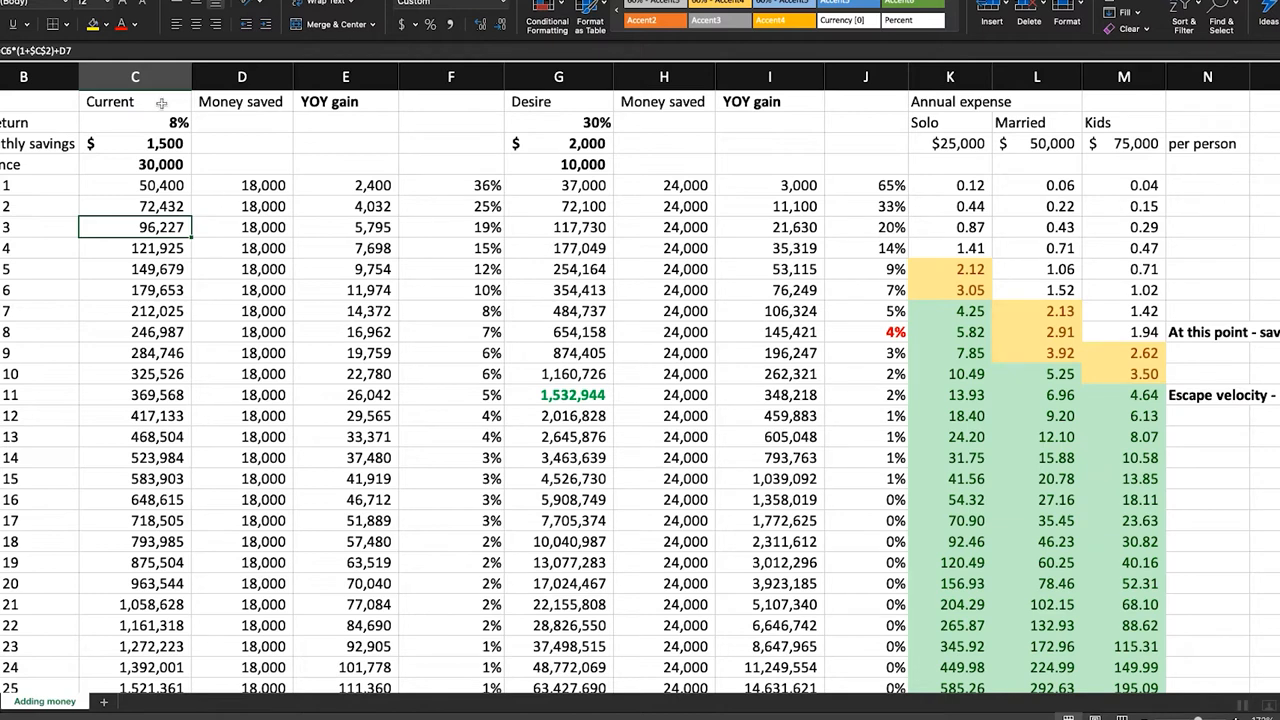
drag(136, 76, 344, 76)
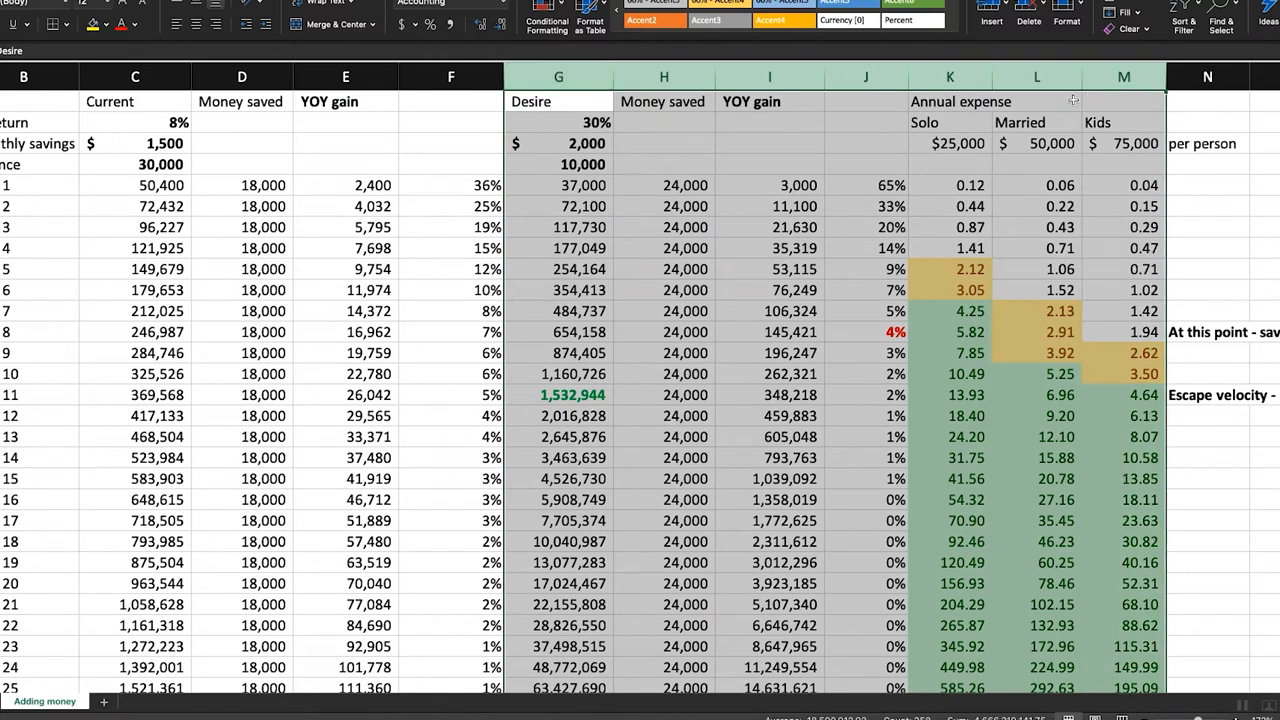
click(136, 122)
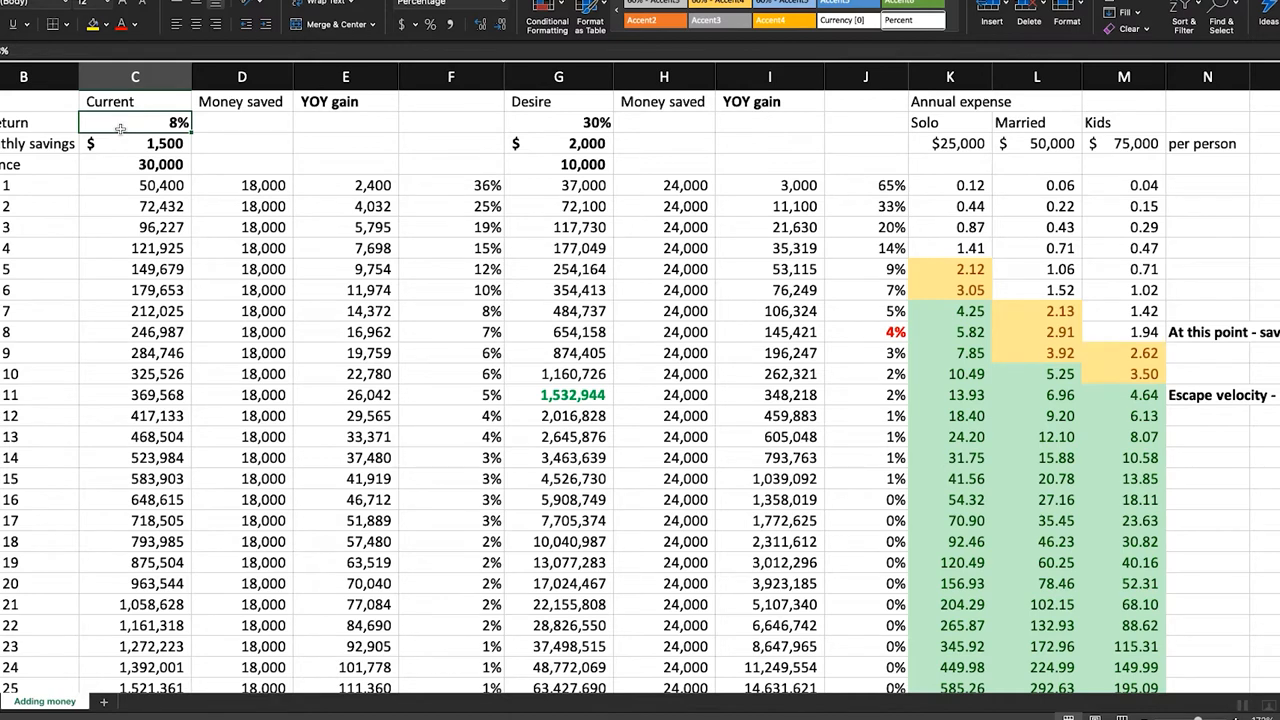
- Set the current scenario's monthly savings to $2,000, making yearly savings 24,000
click(136, 144)
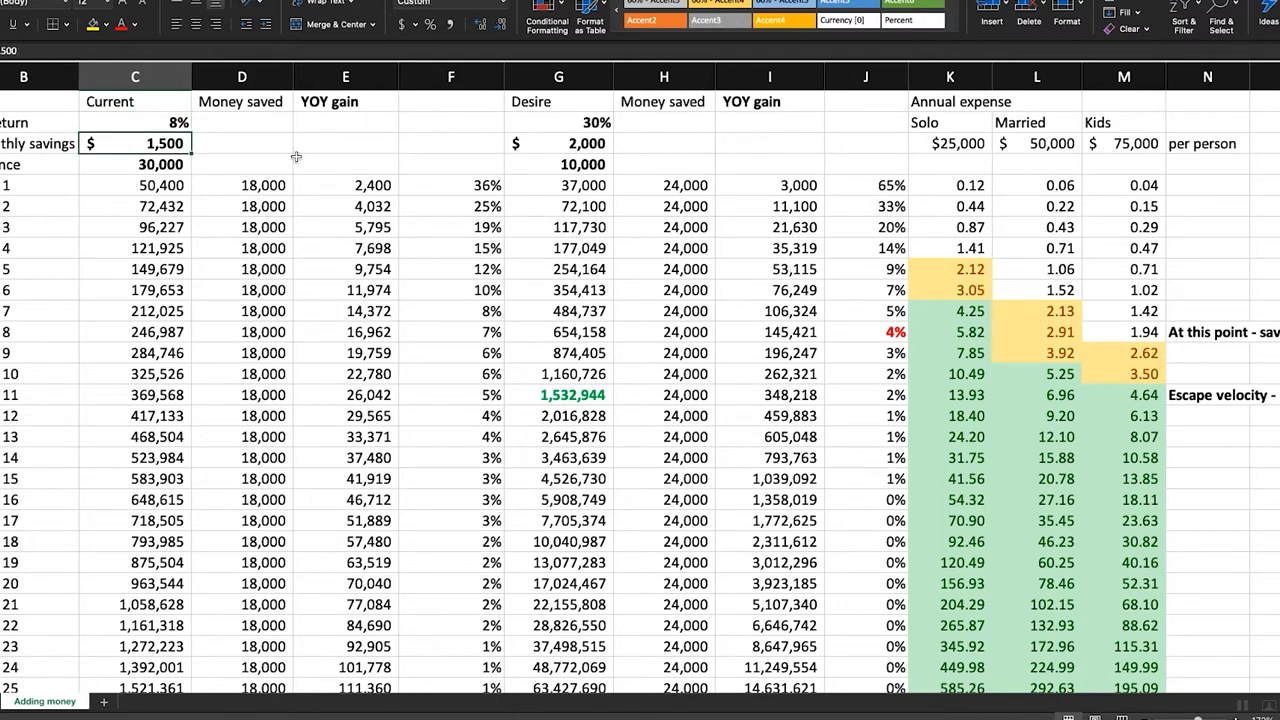
mouse_move(492, 152)
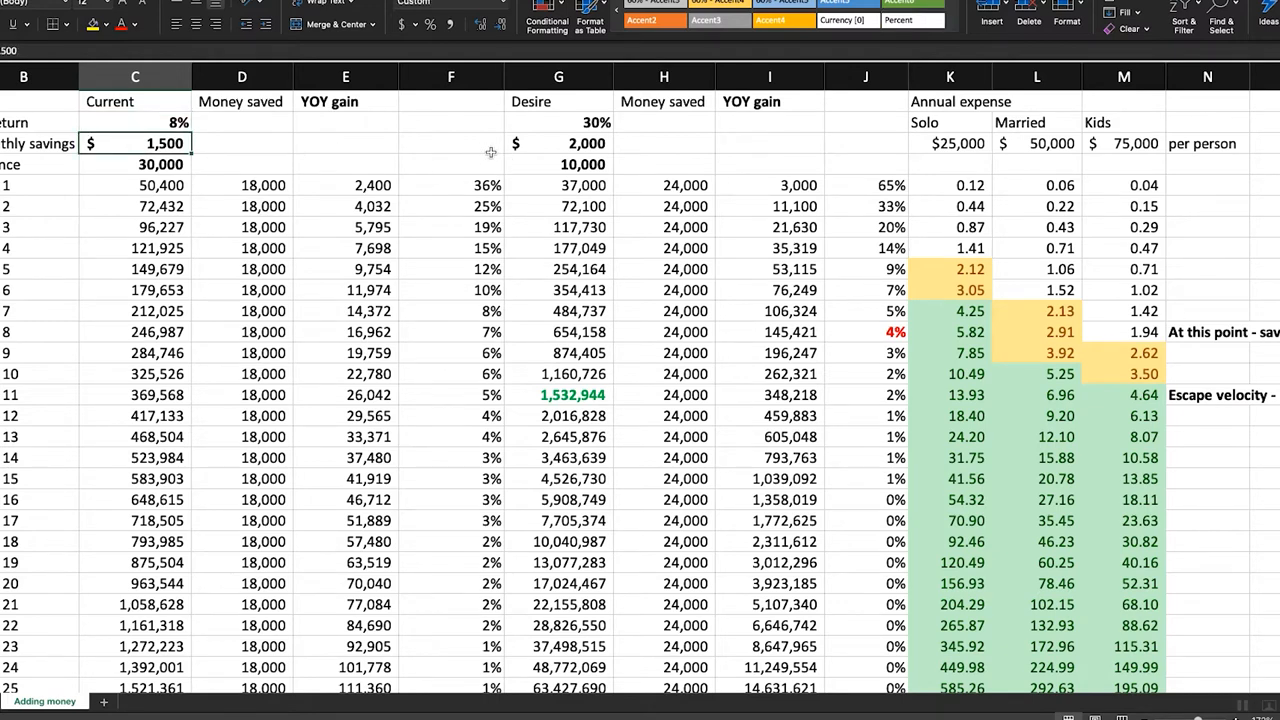
mouse_move(436, 144)
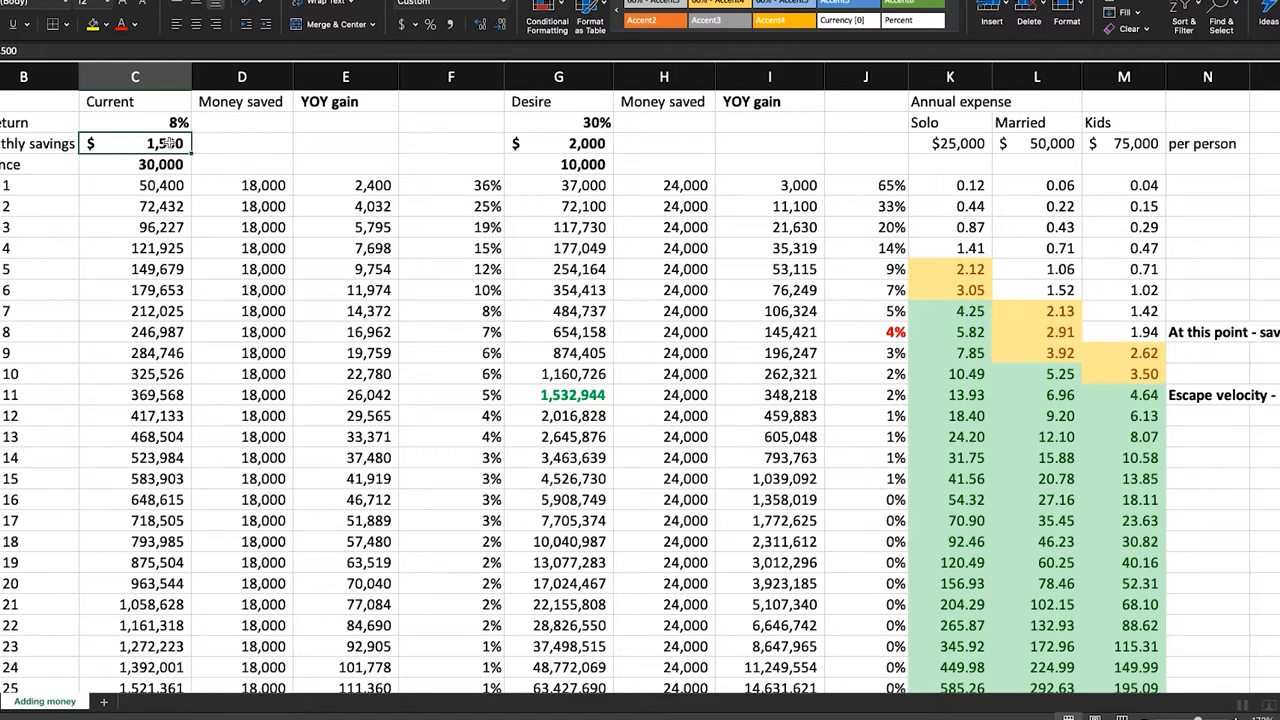
text(20)
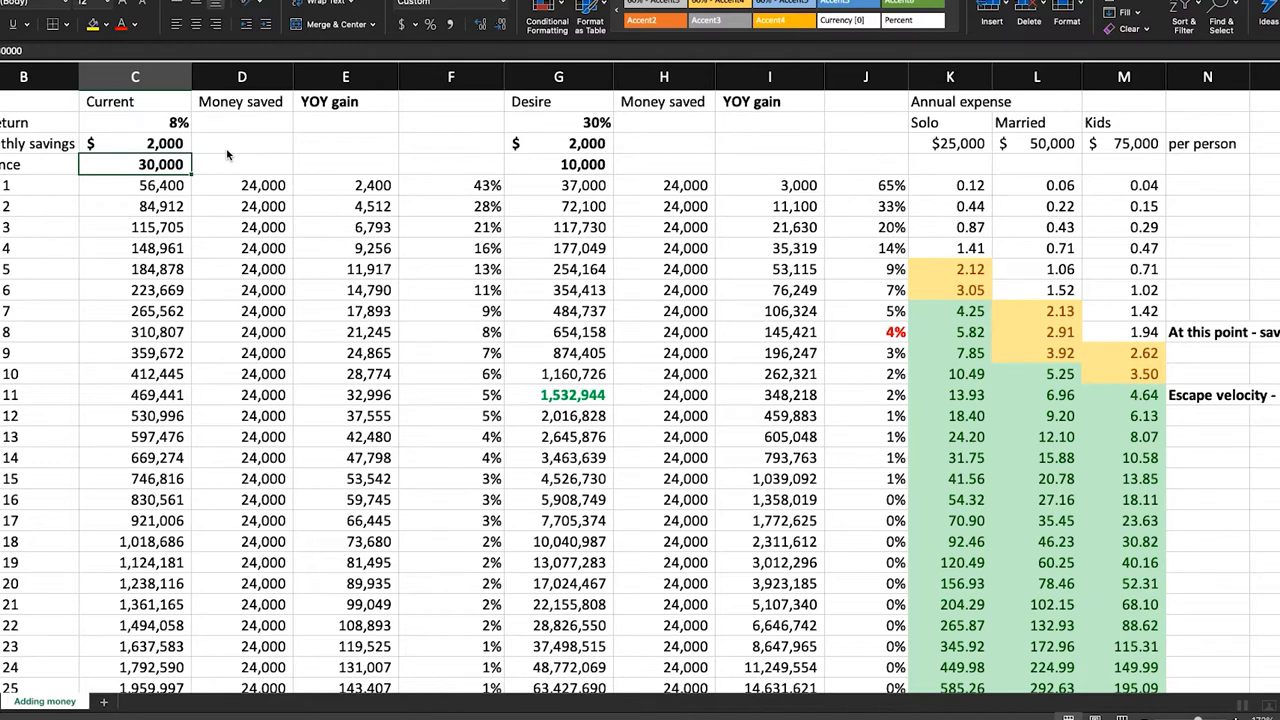
mouse_move(268, 184)
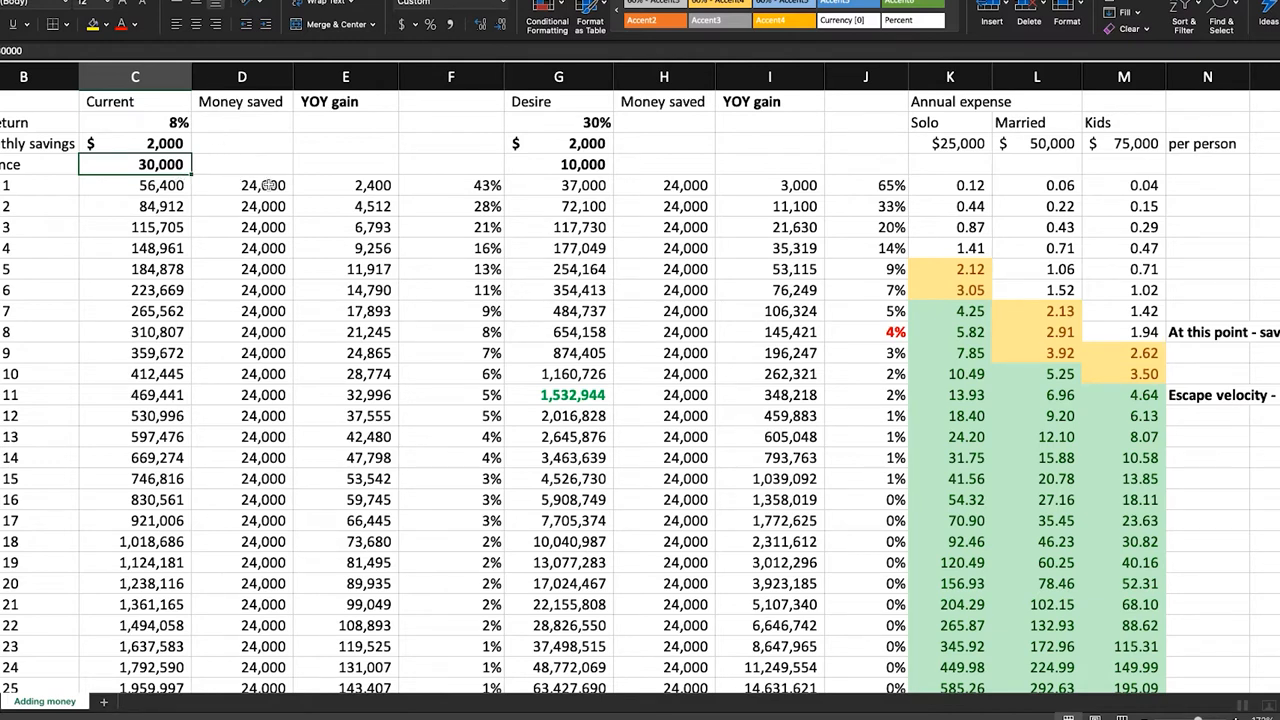
mouse_move(120, 164)
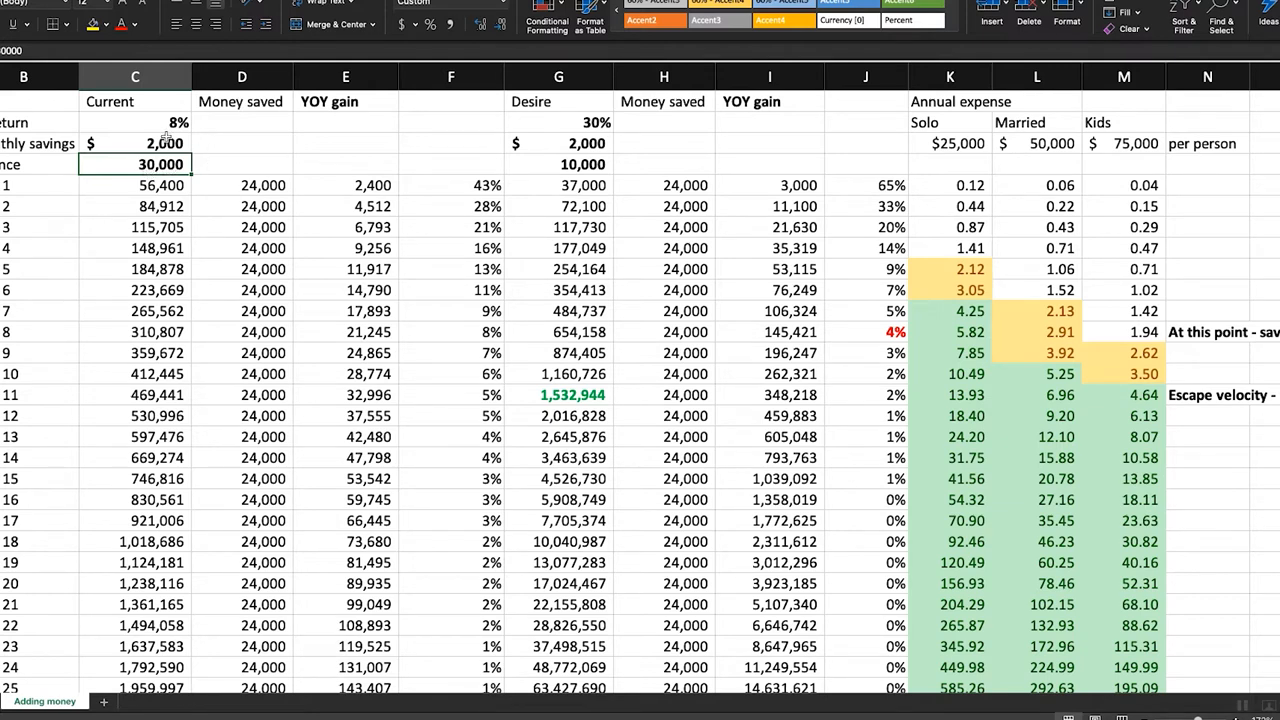
click(136, 144)
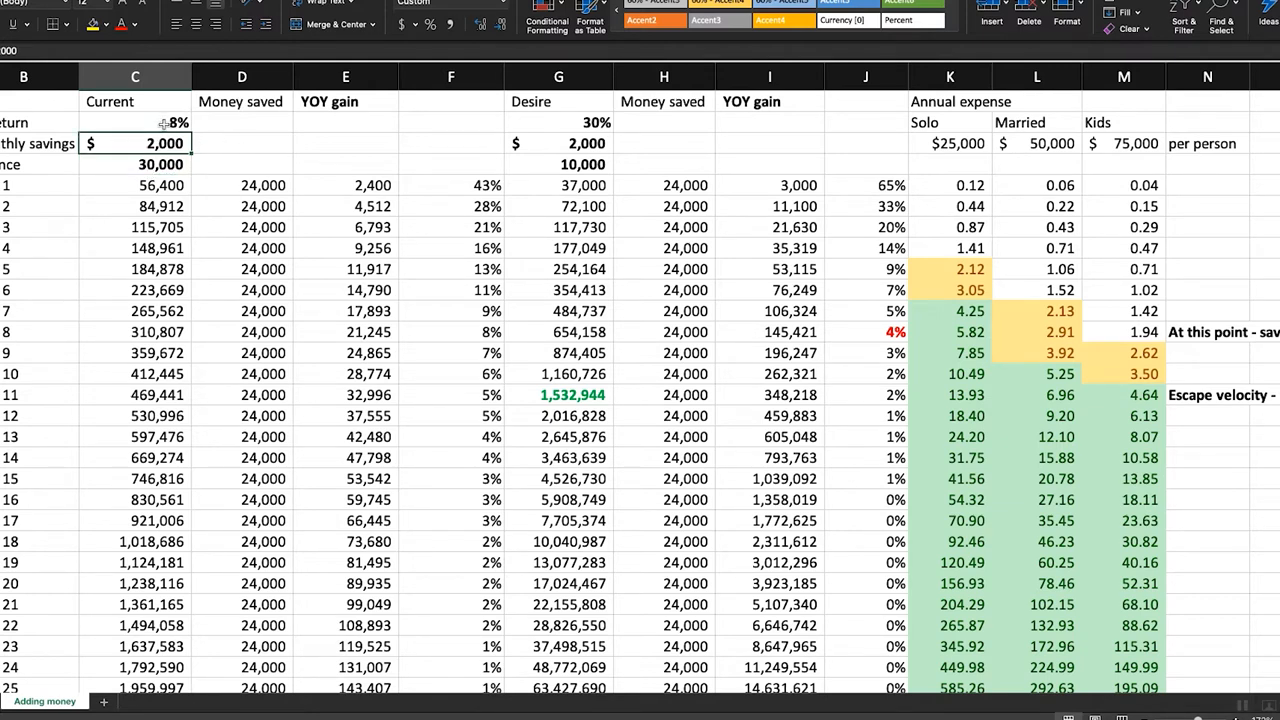
click(136, 184)
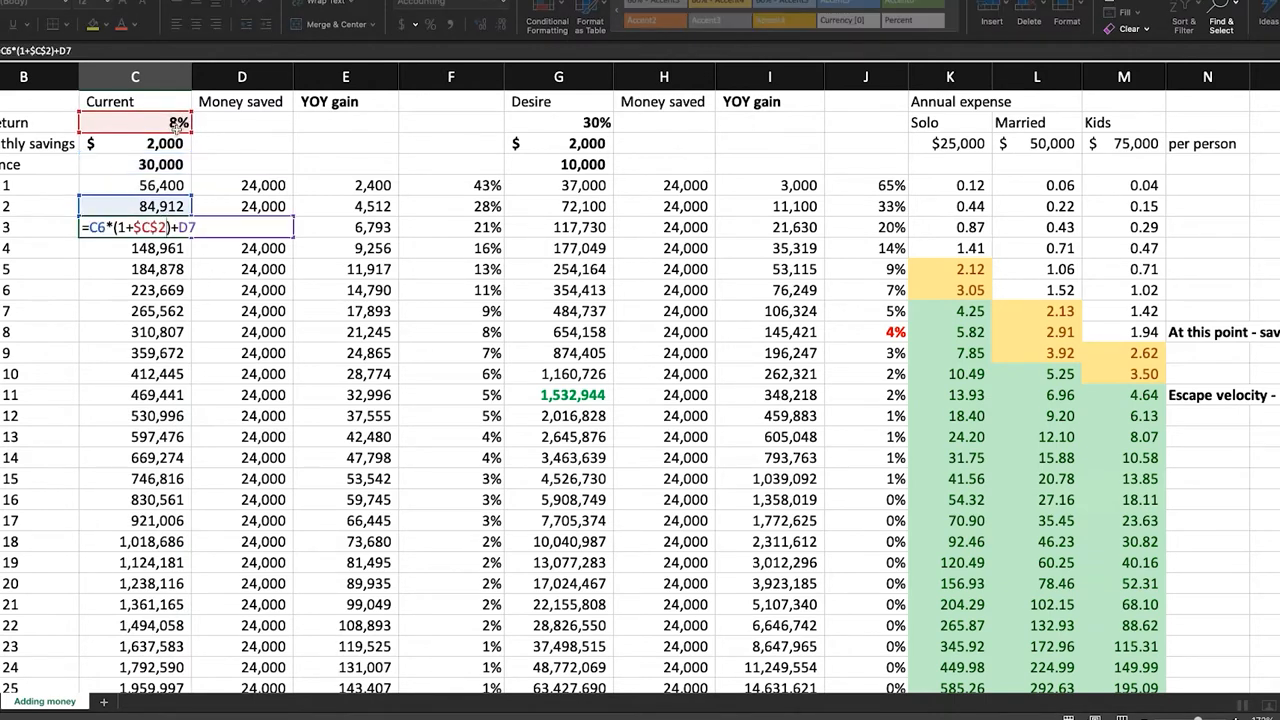
mouse_move(170, 290)
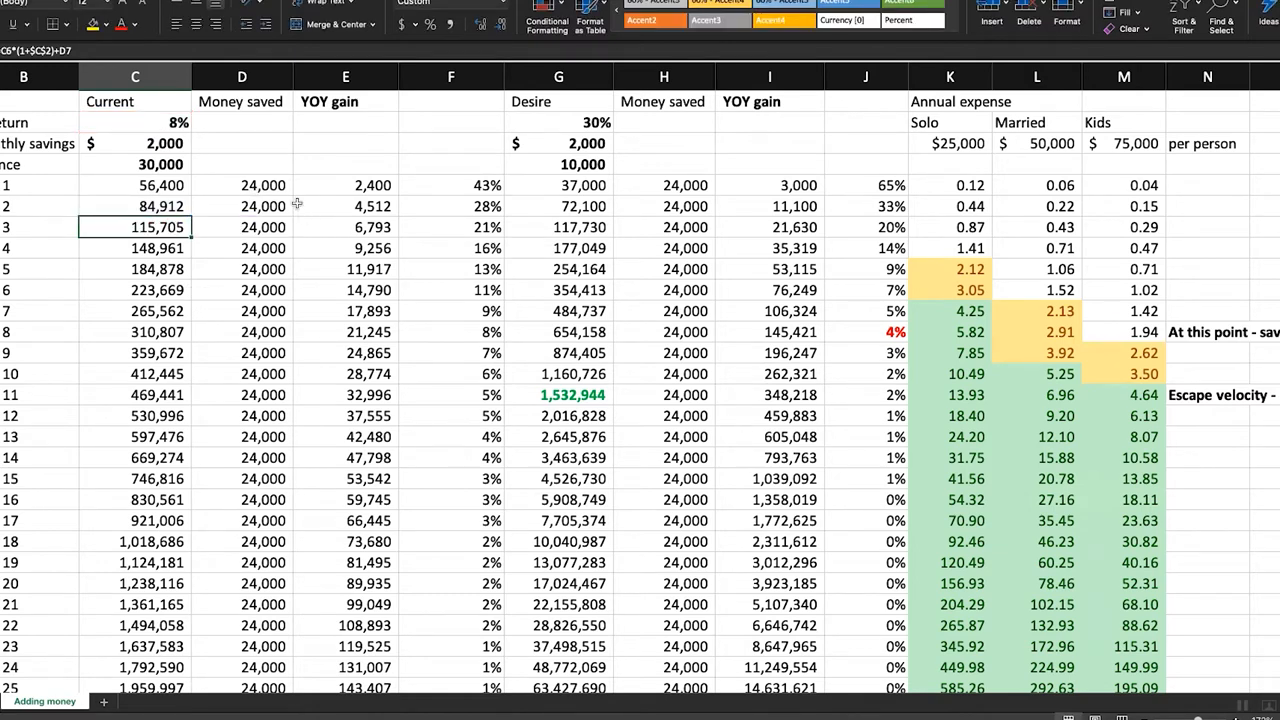
click(136, 144)
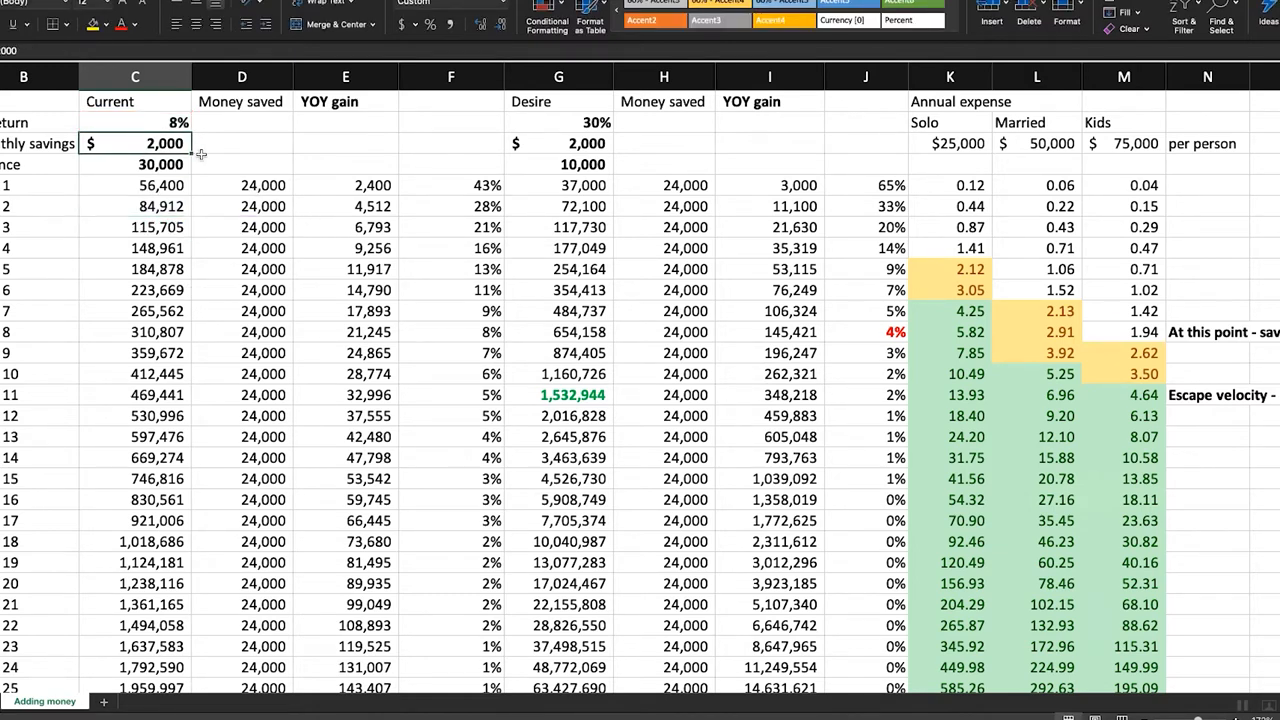
click(240, 184)
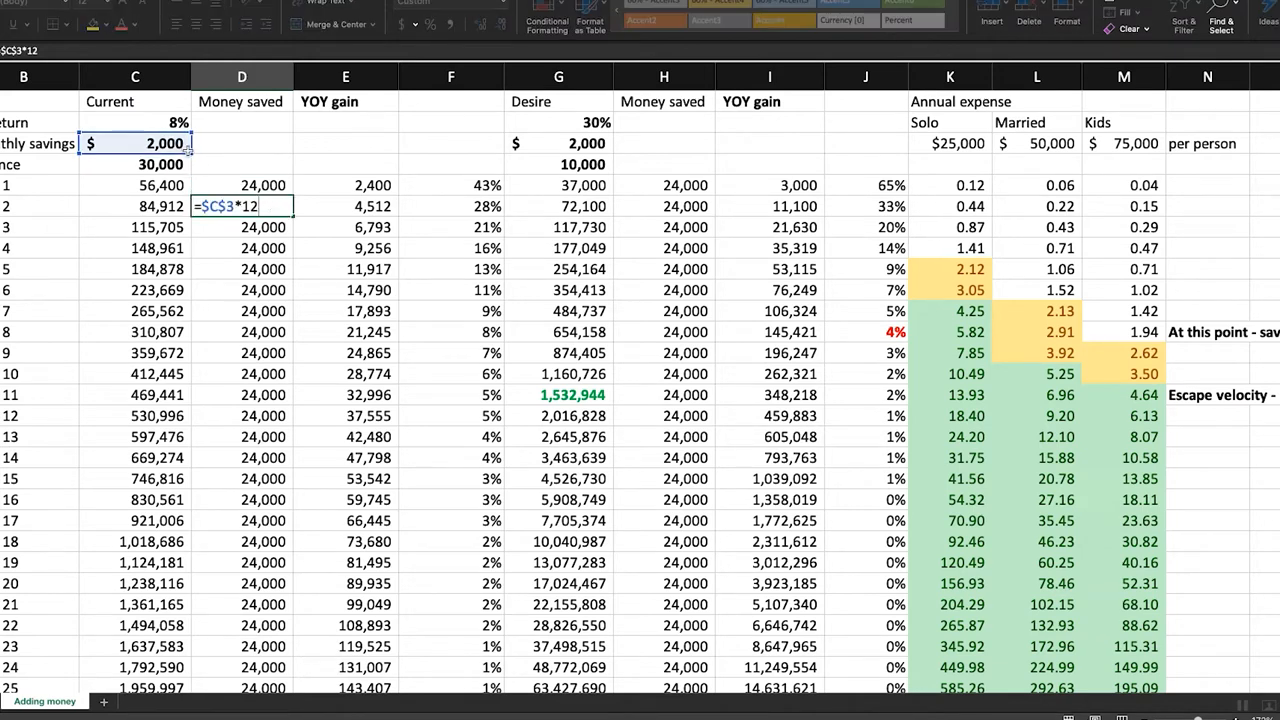
drag(240, 184, 240, 500)
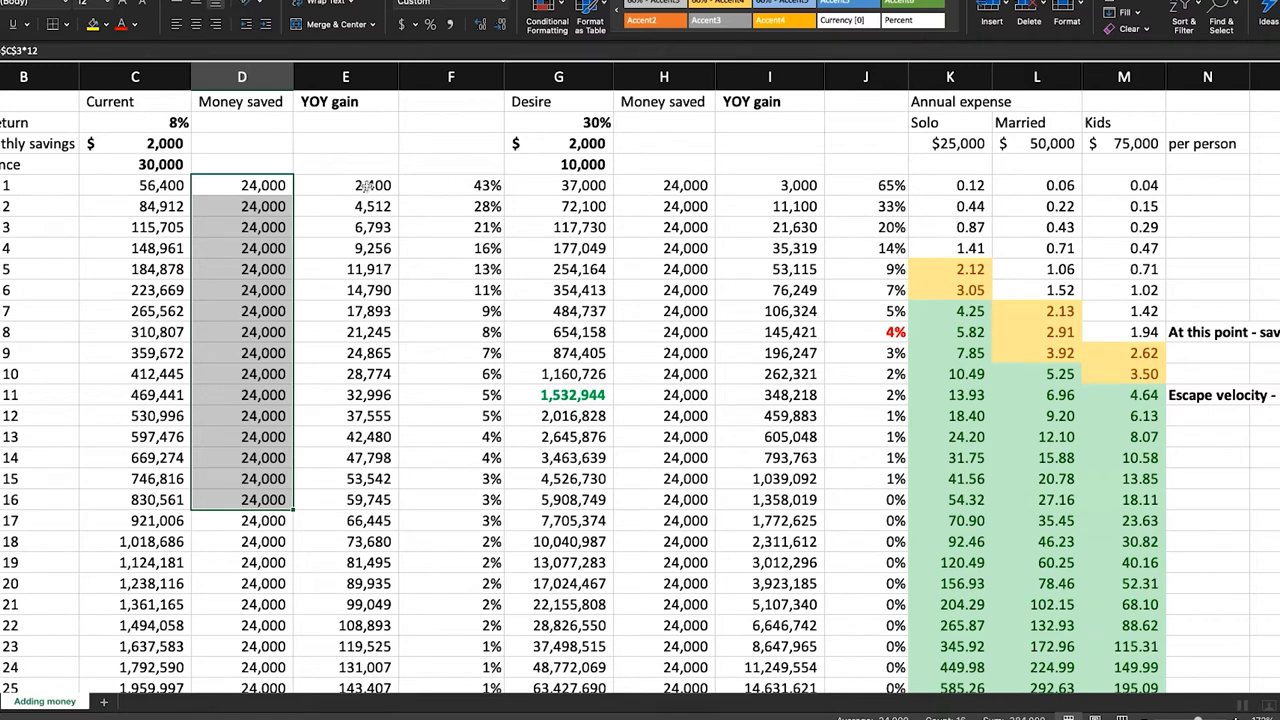
click(344, 184)
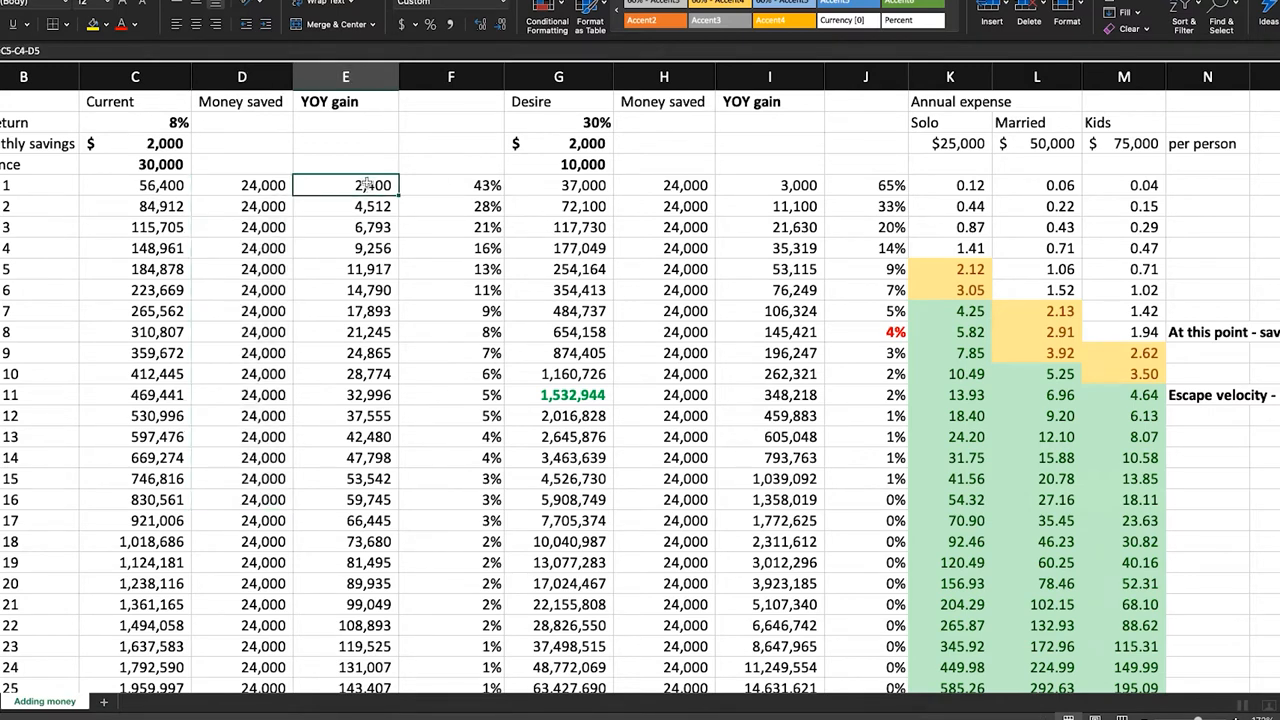
text(=C5-C4-D5)
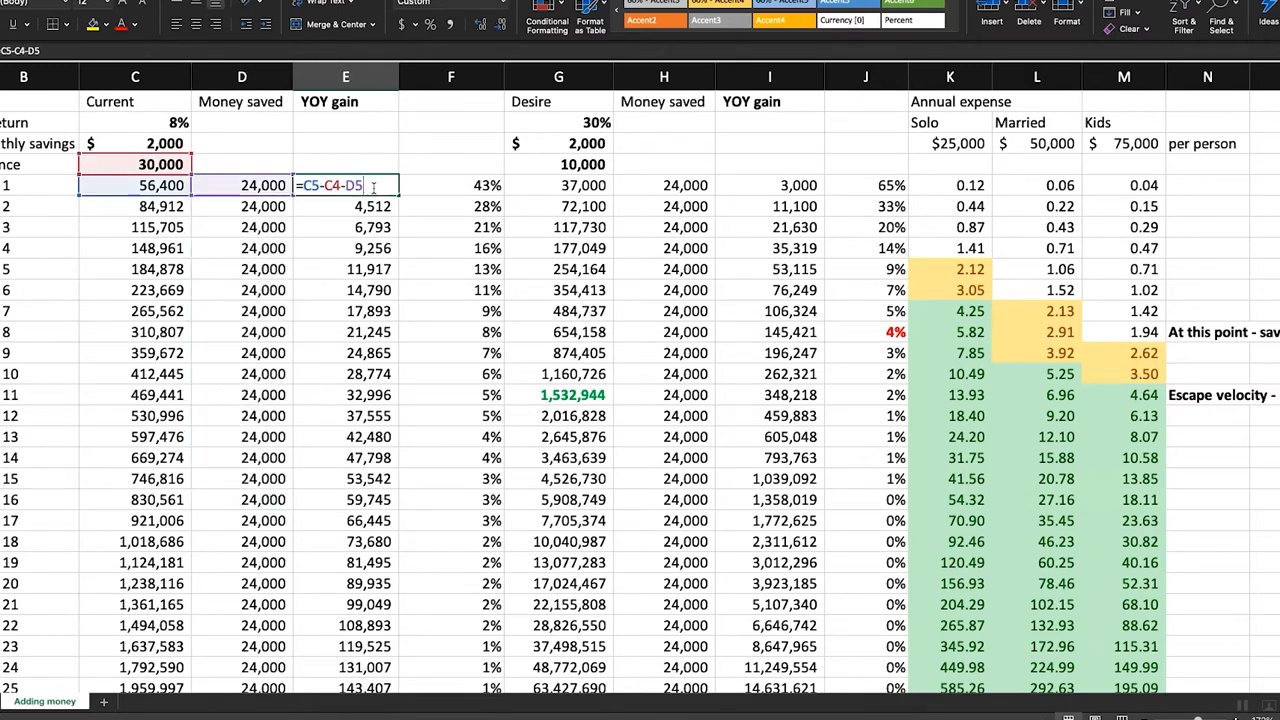
key(Enter)
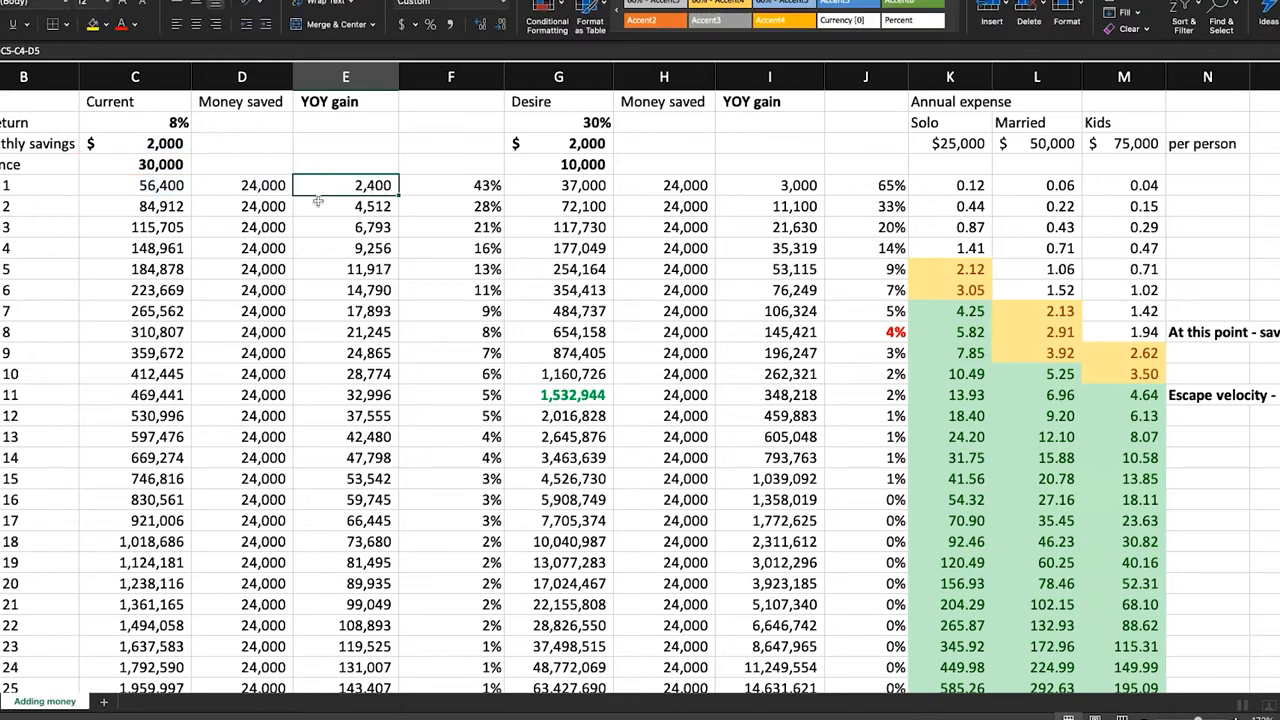
text(=C6-C5-D6)
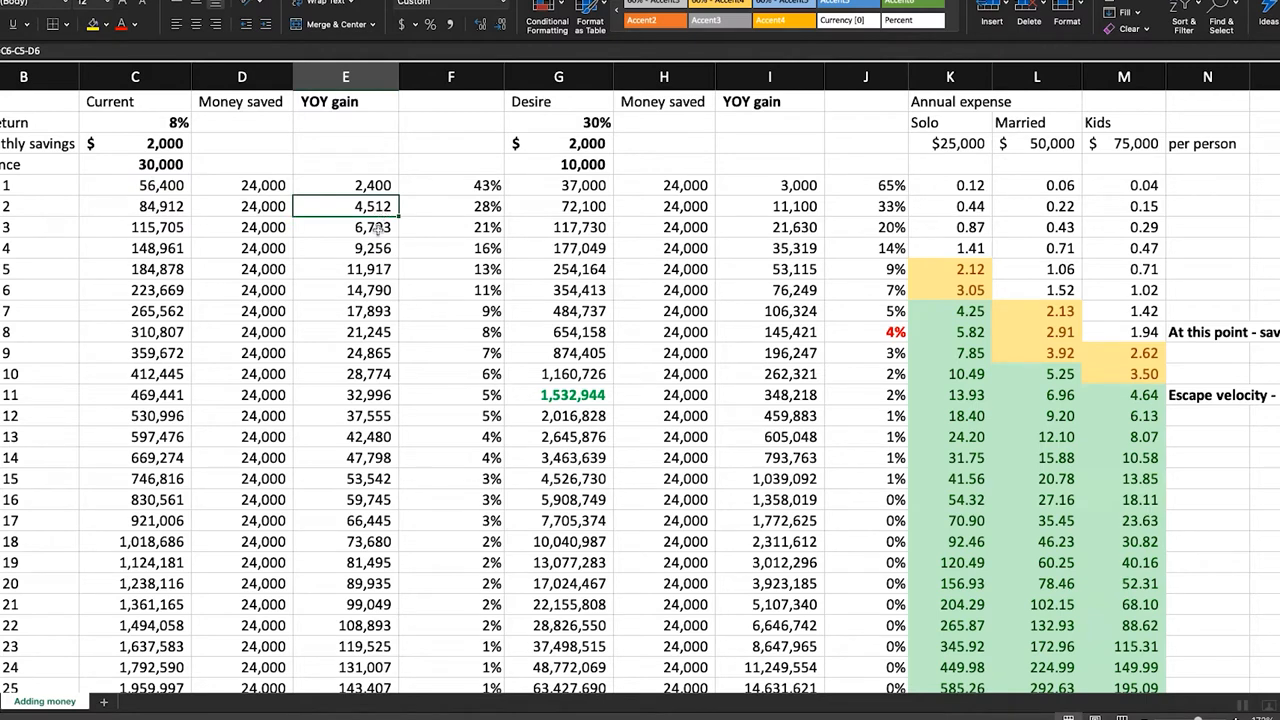
click(344, 228)
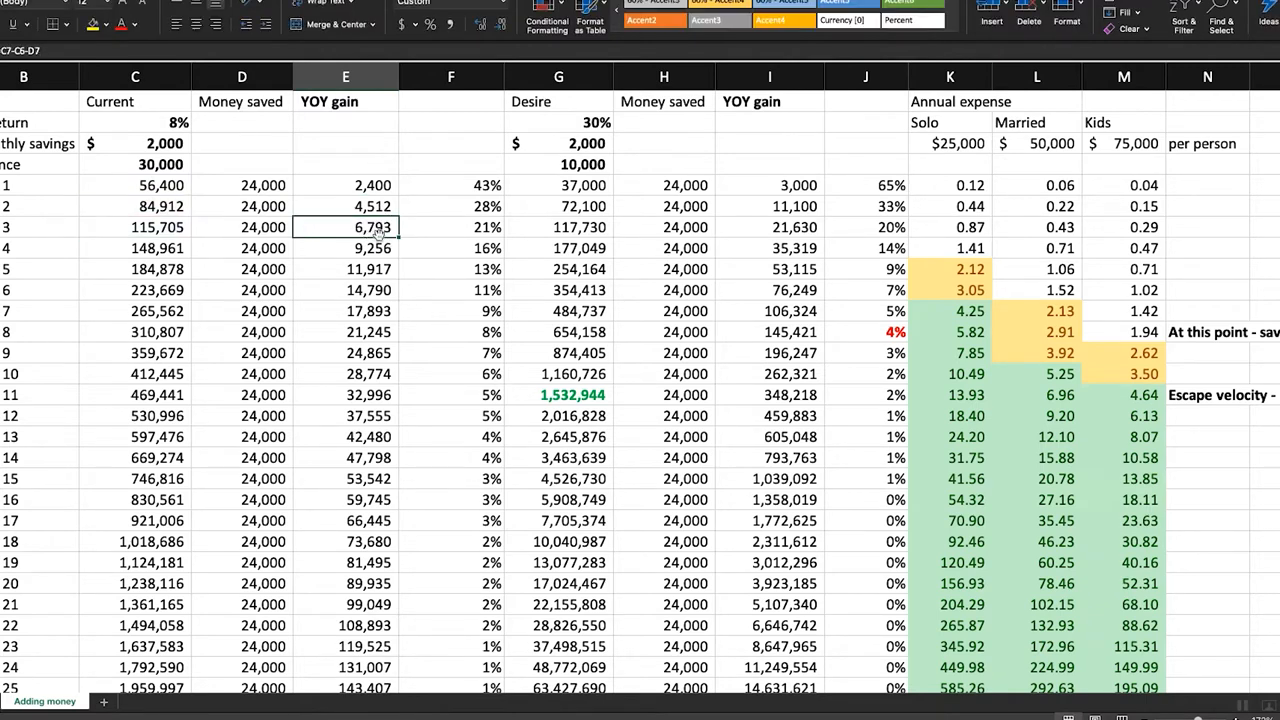
drag(344, 206, 344, 248)
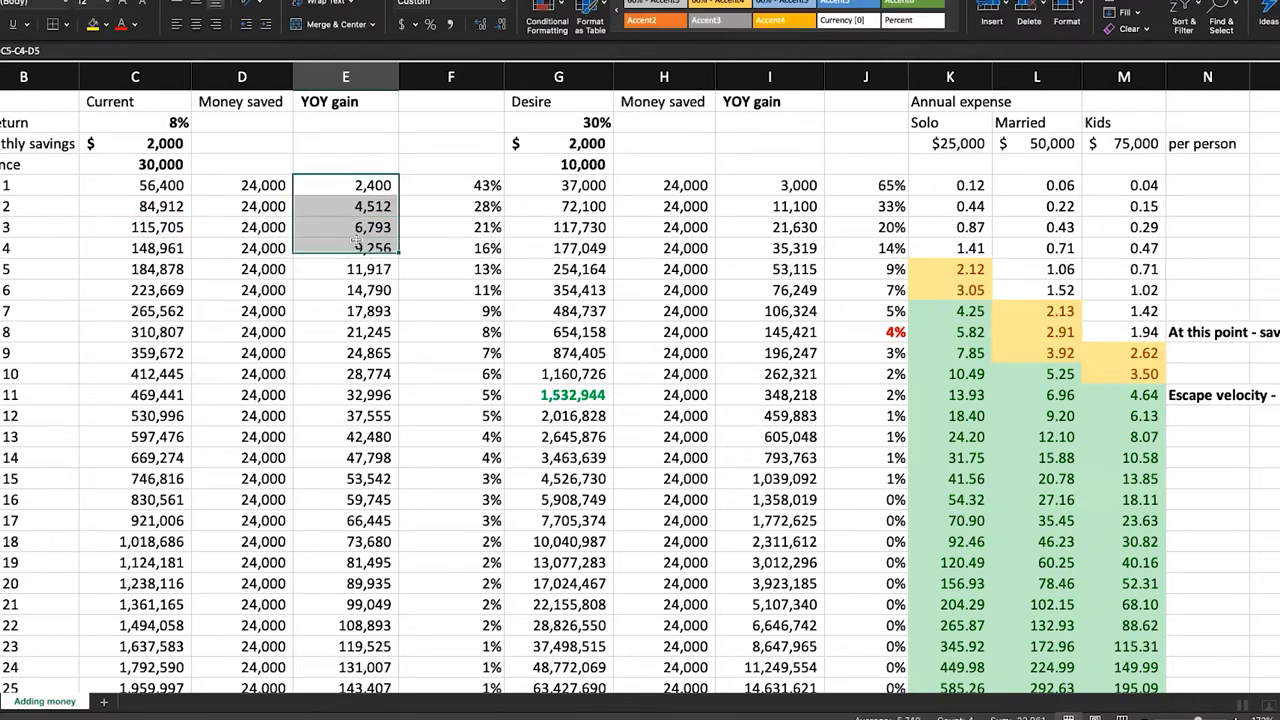
drag(344, 206, 344, 456)
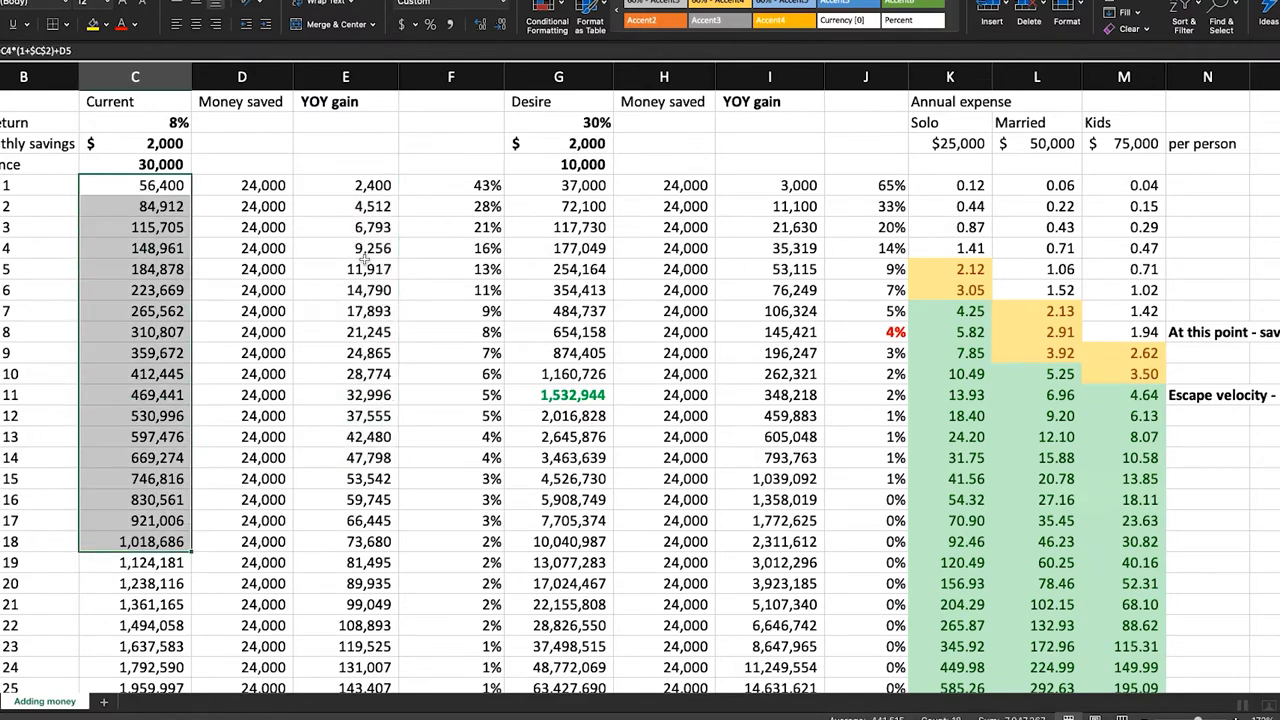
click(344, 184)
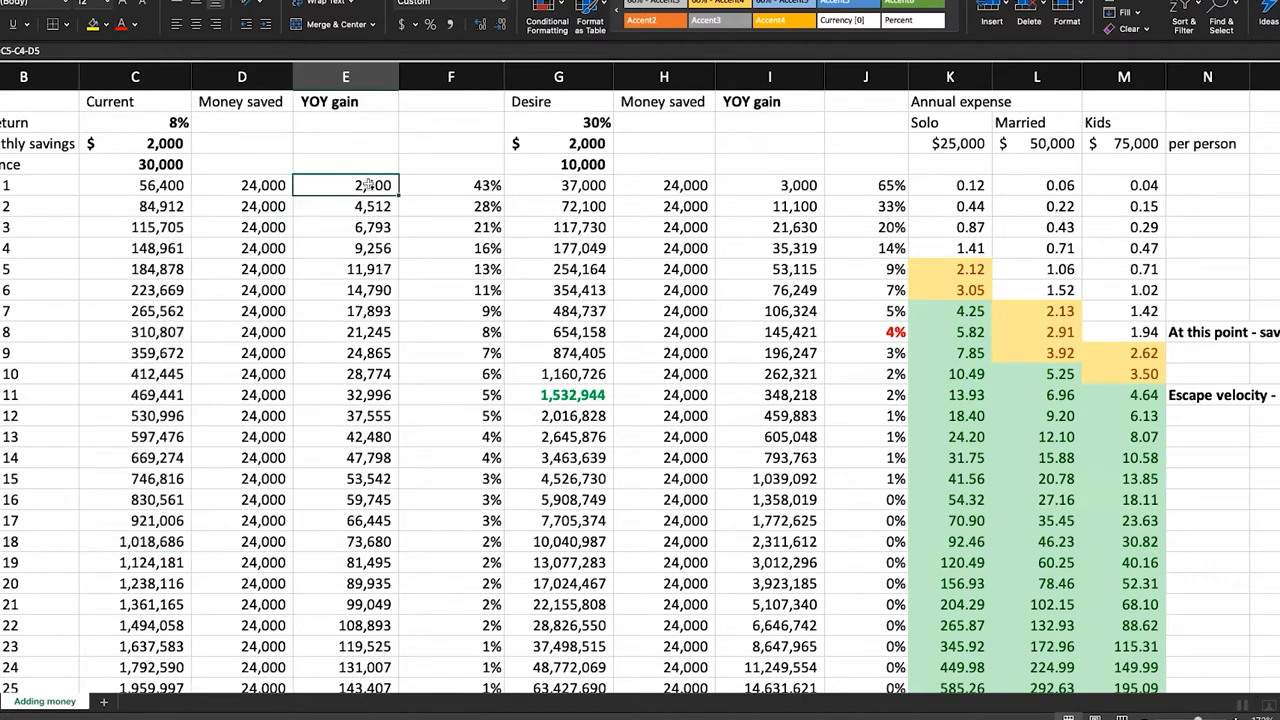
drag(344, 206, 344, 562)
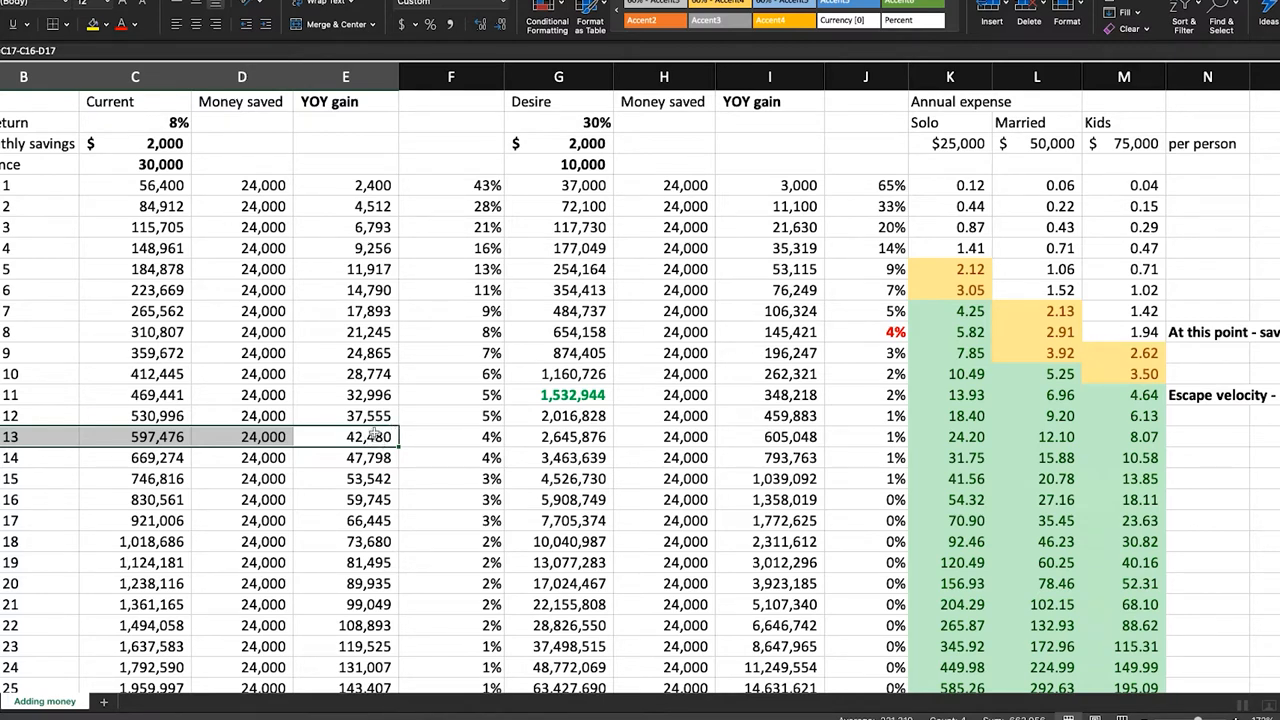
mouse_move(388, 440)
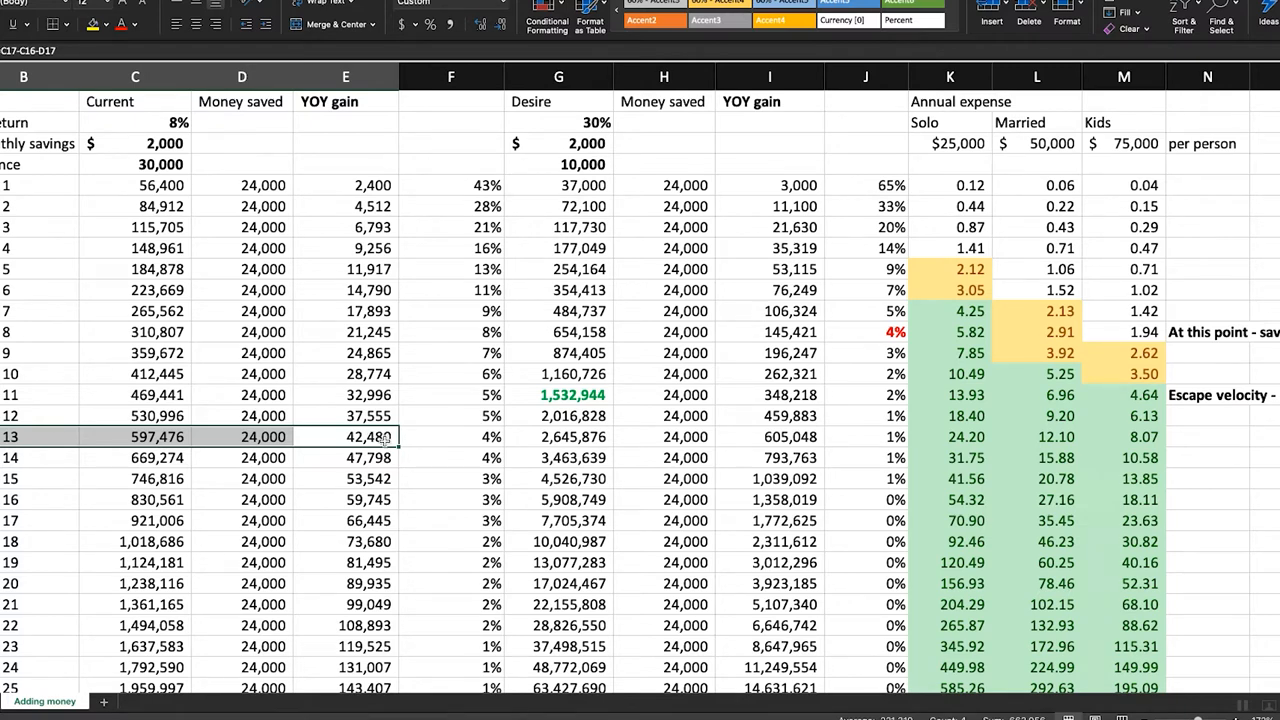
mouse_move(384, 500)
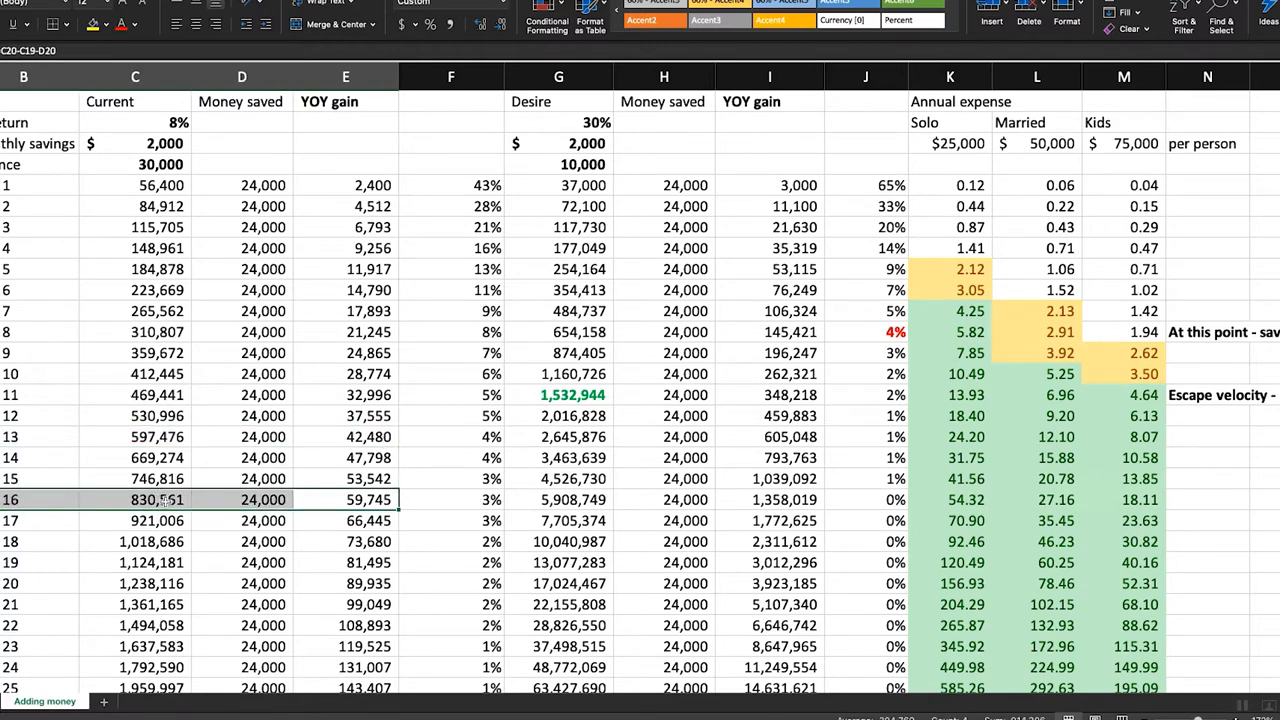
drag(136, 500, 136, 436)
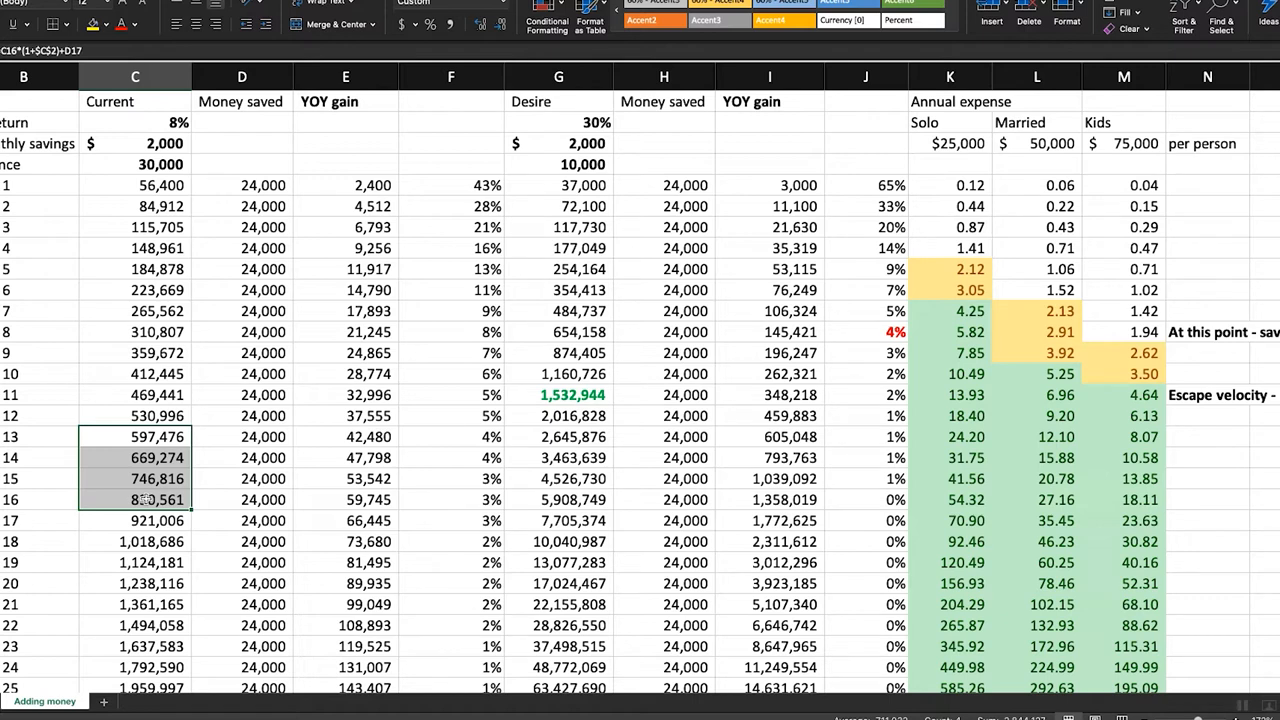
mouse_move(148, 480)
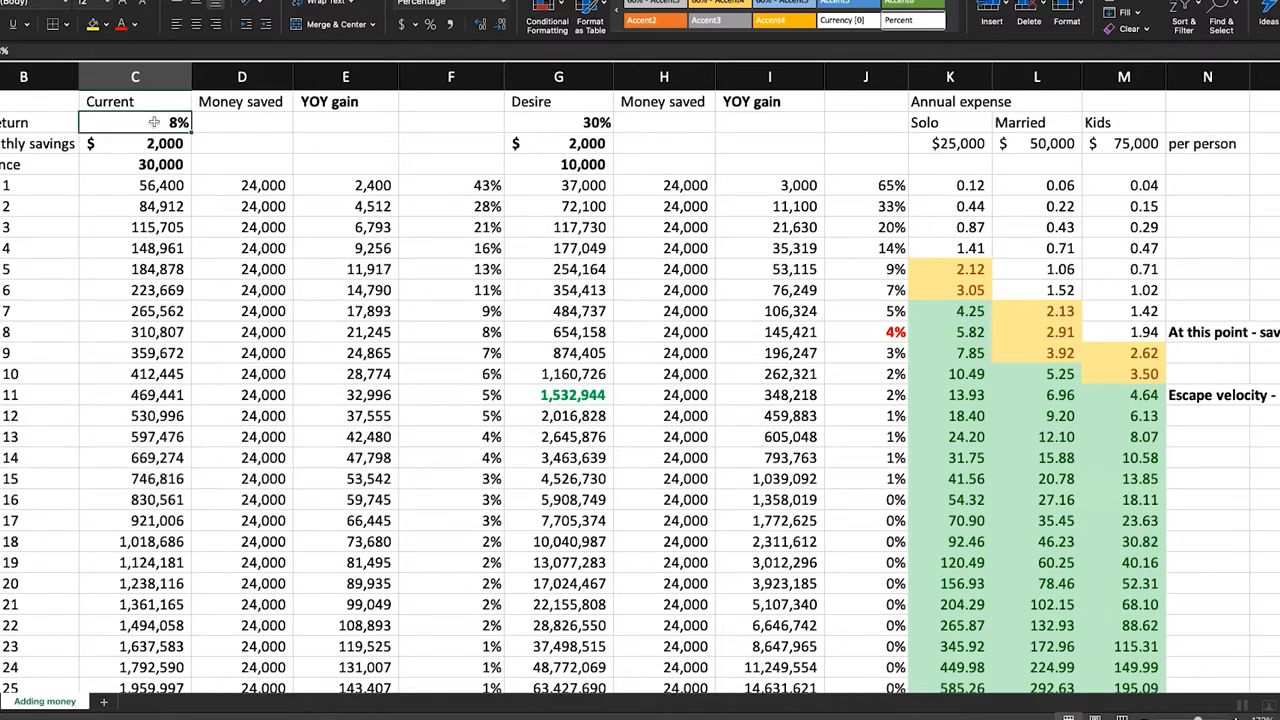
- Set the current return to 10% and review the year 15–17 gains as balances pass one million
text(10%)
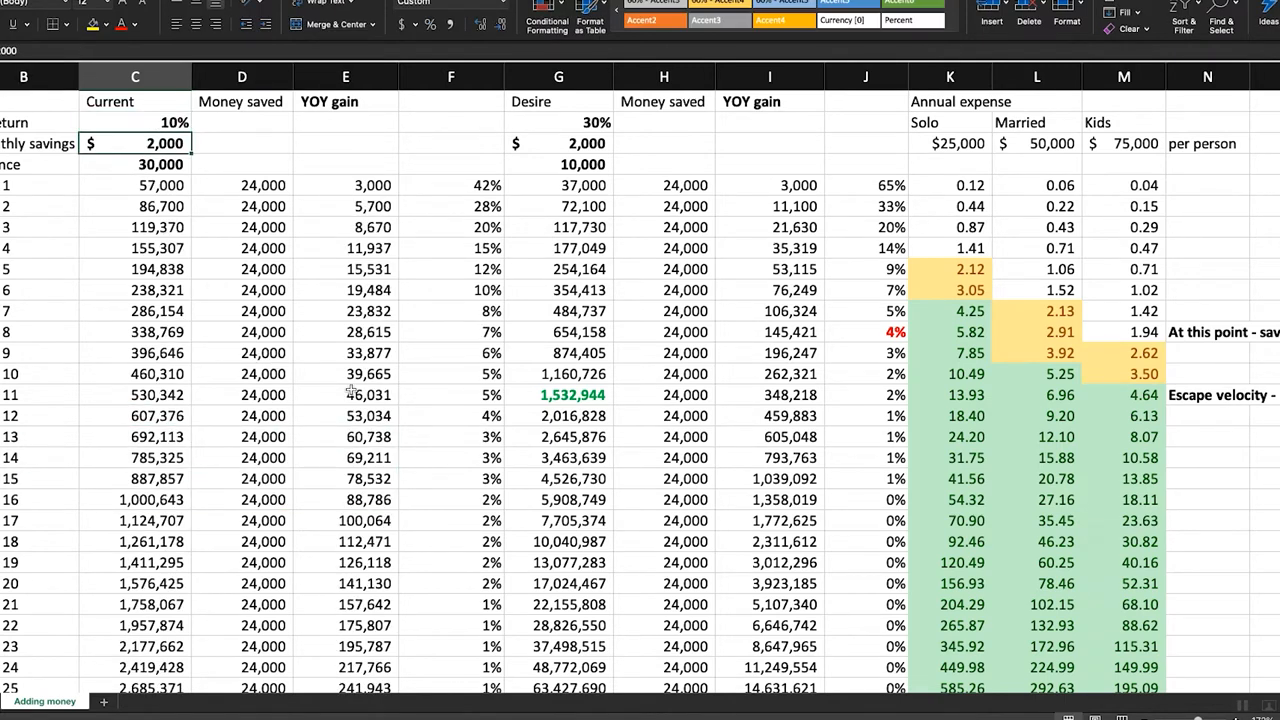
click(344, 394)
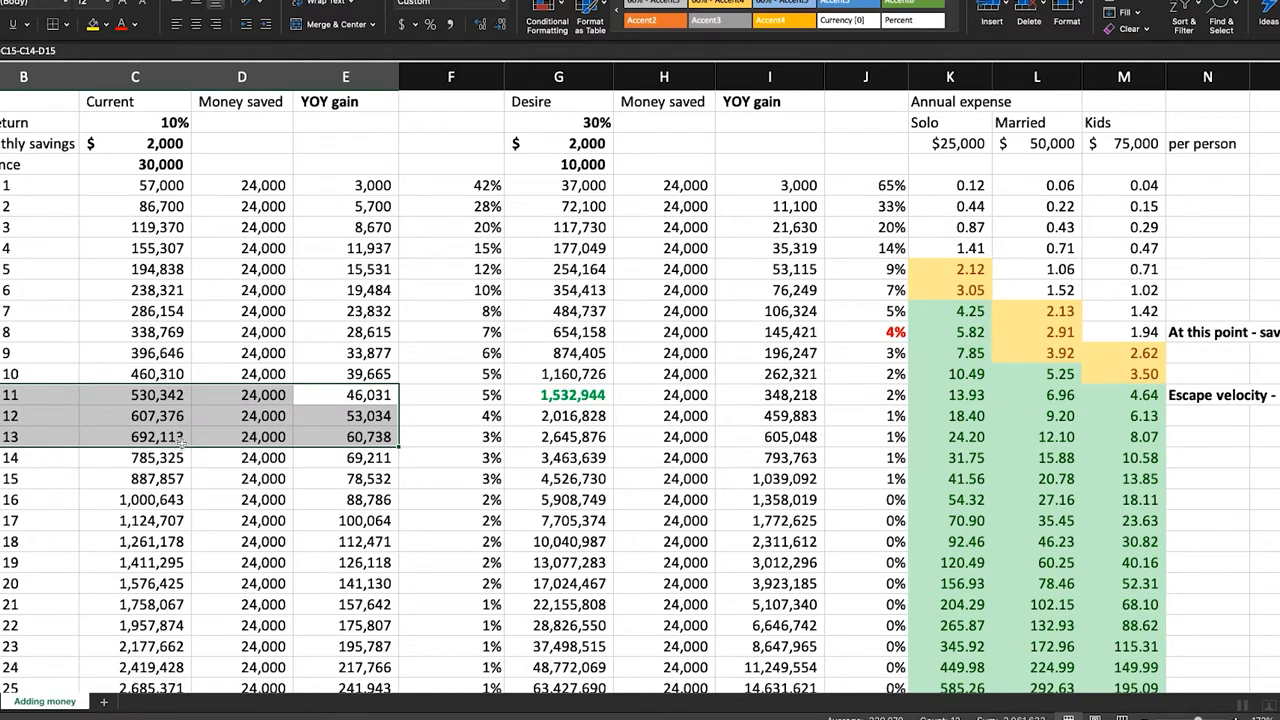
mouse_move(136, 120)
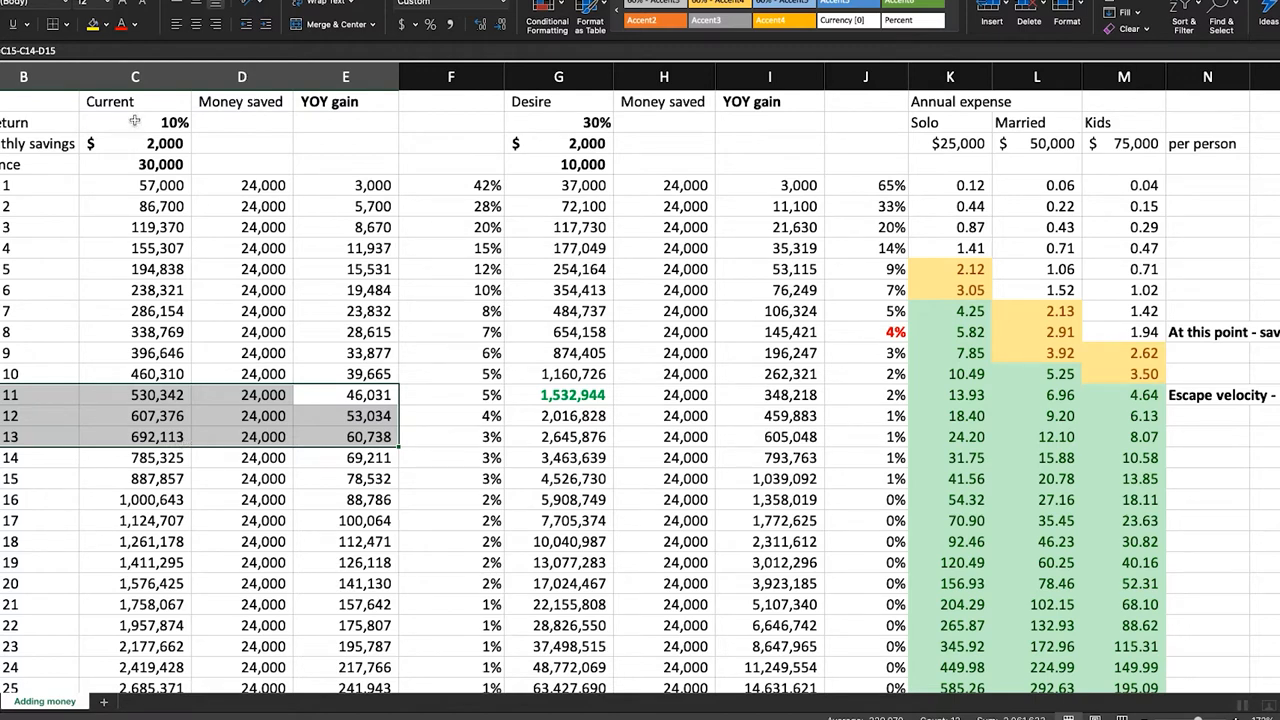
click(136, 122)
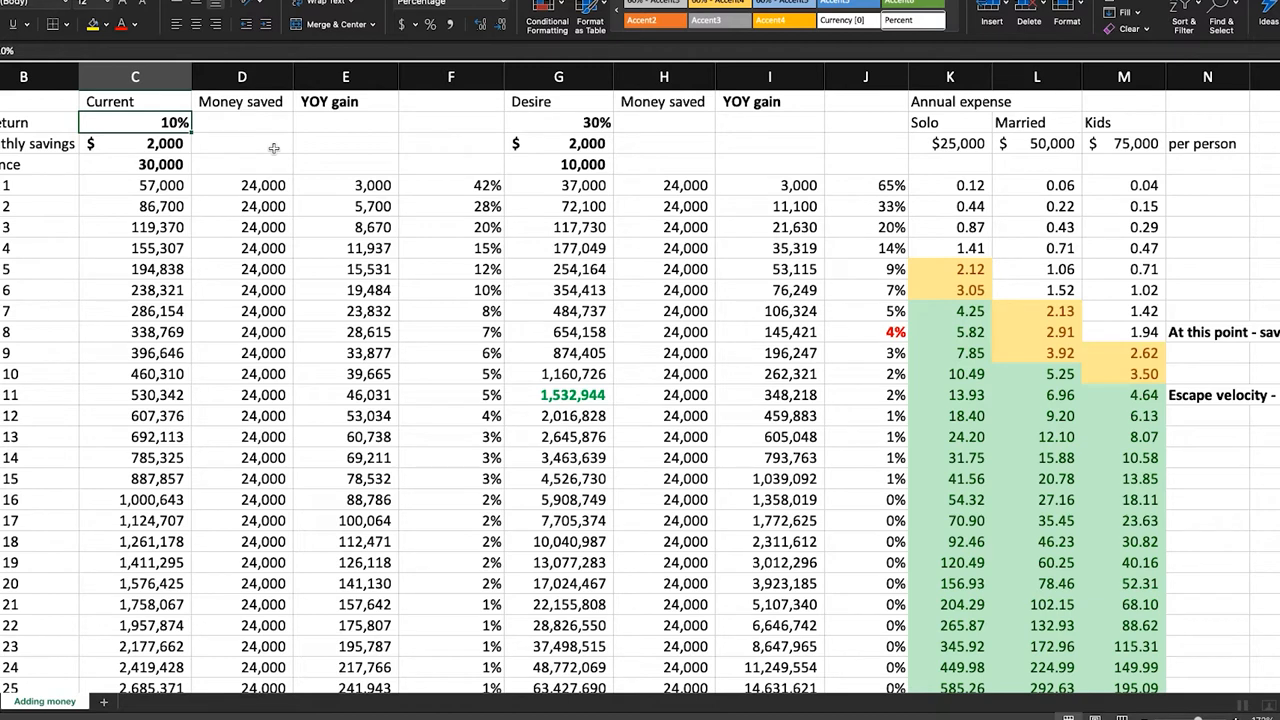
mouse_move(324, 432)
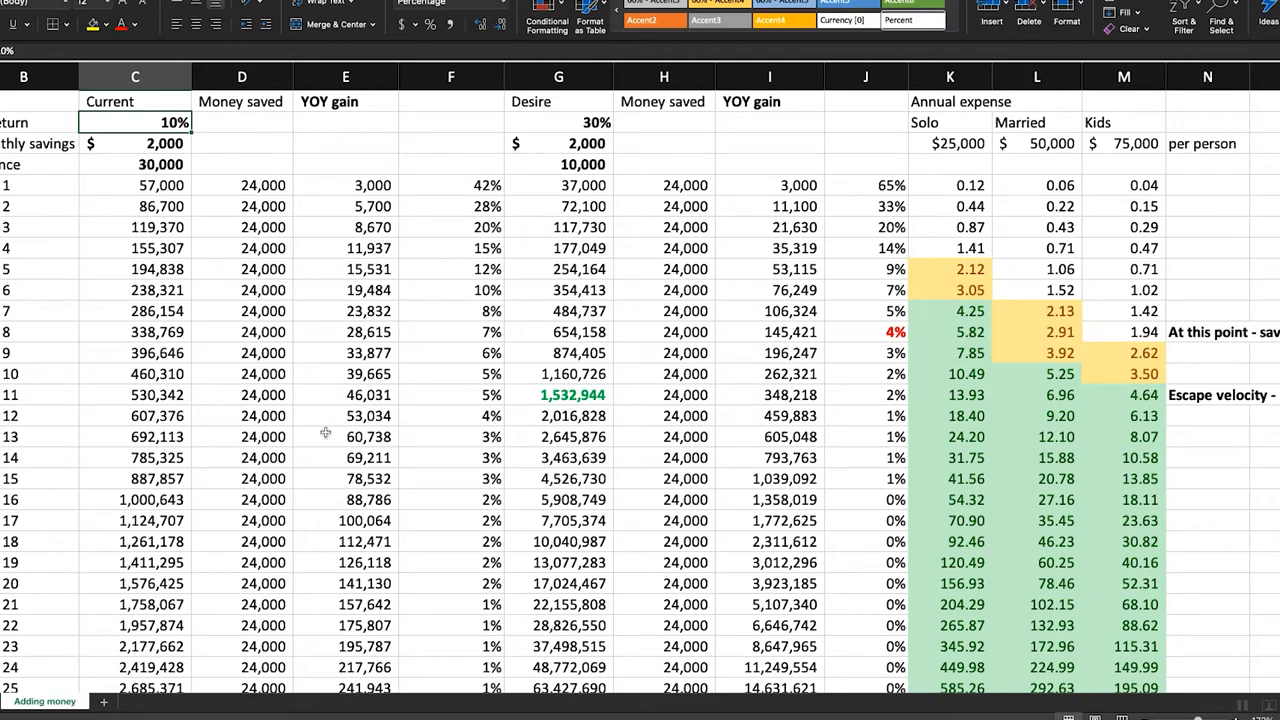
mouse_move(352, 504)
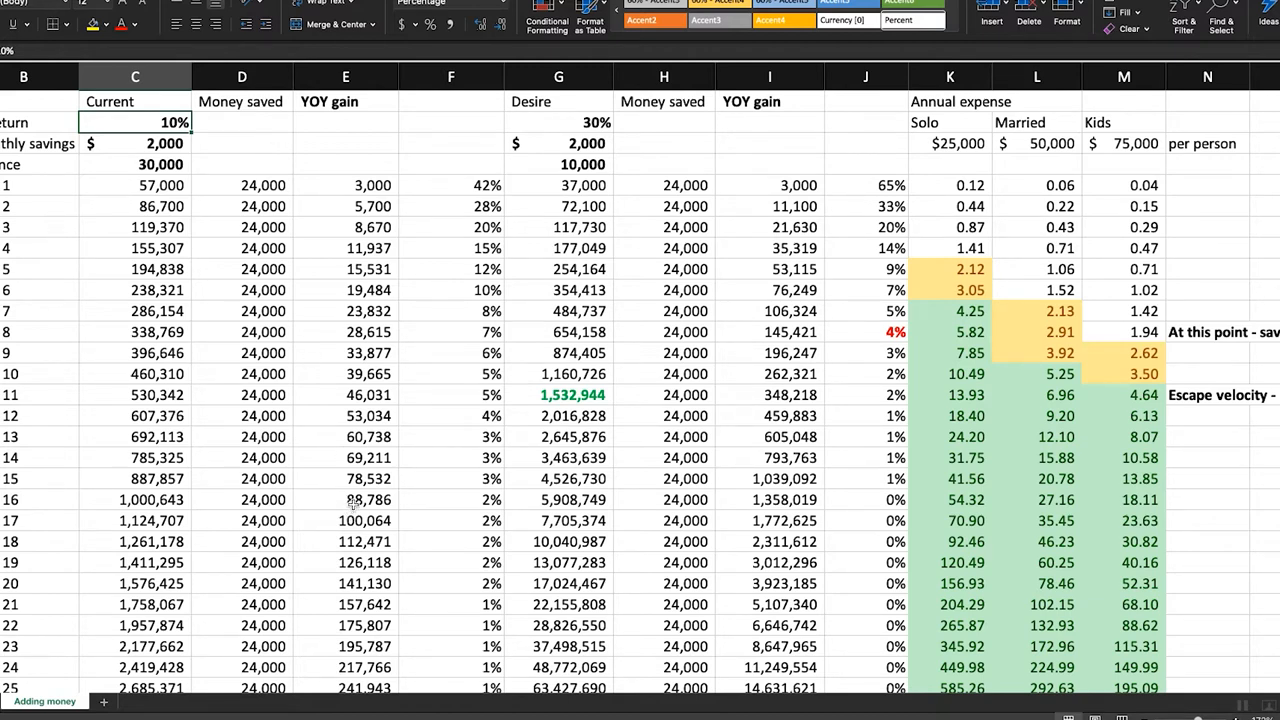
click(344, 520)
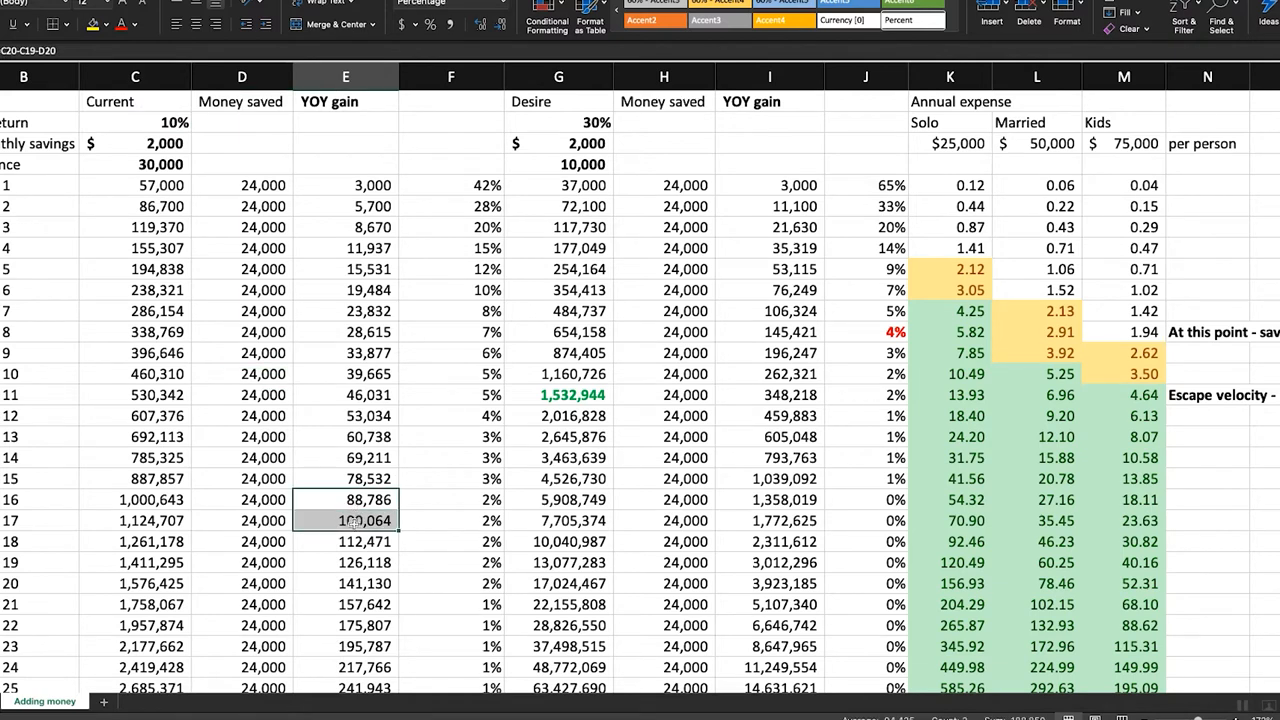
click(344, 478)
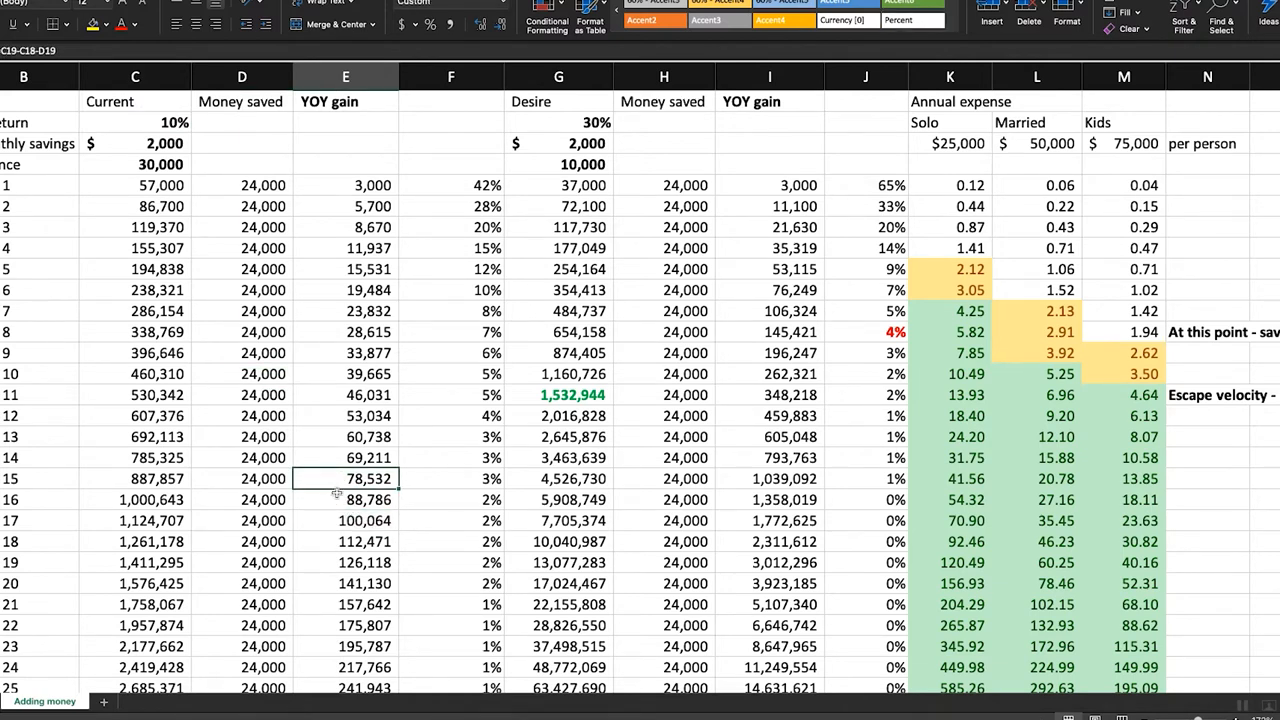
drag(344, 478, 344, 520)
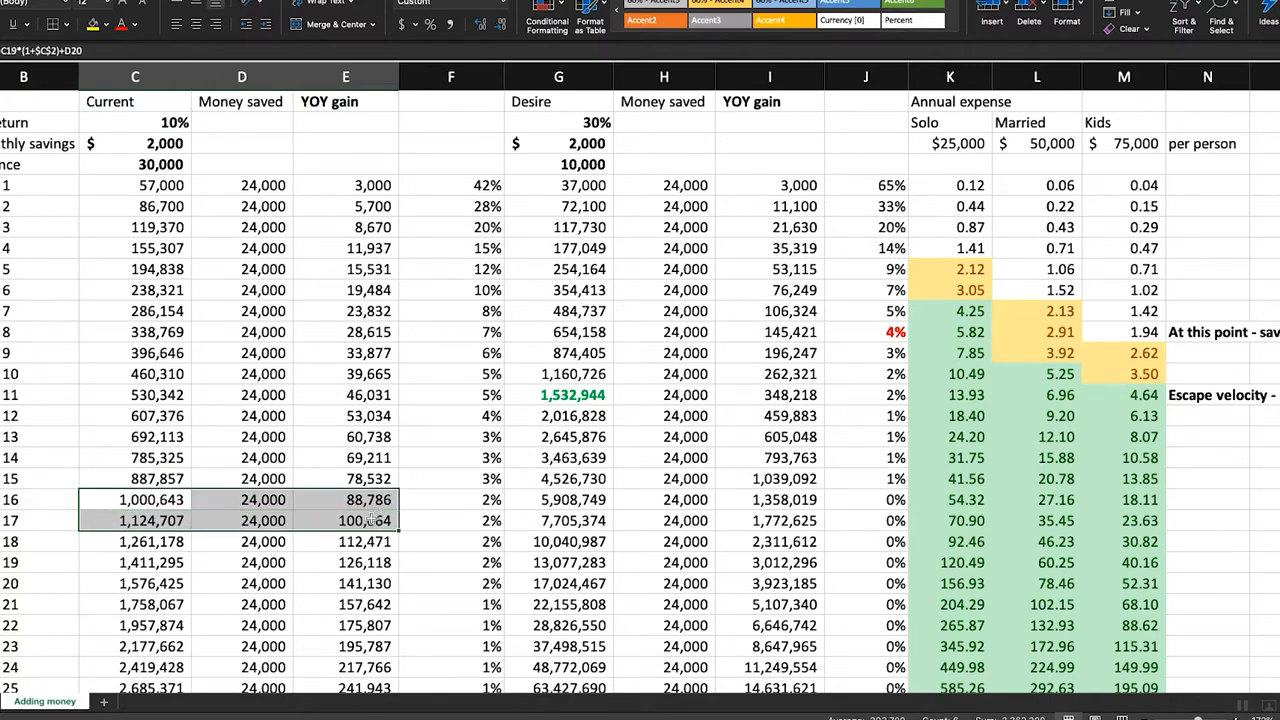
mouse_move(364, 384)
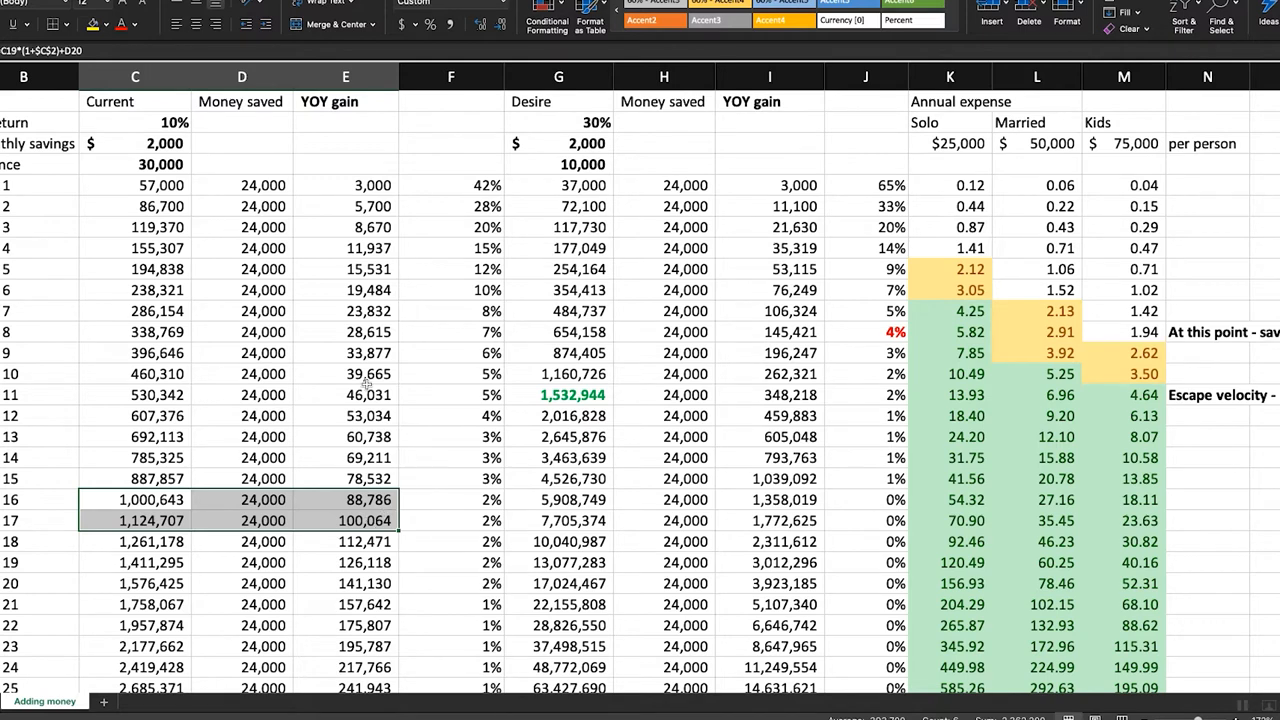
mouse_move(840, 272)
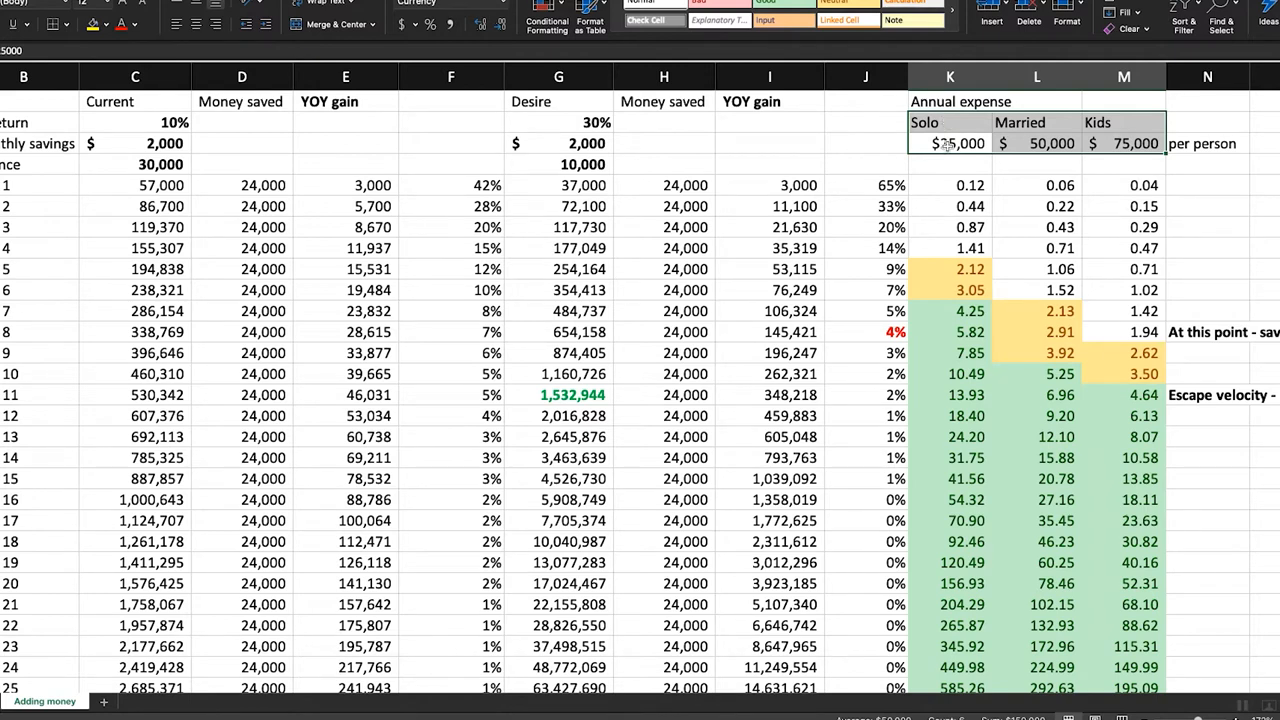
click(950, 144)
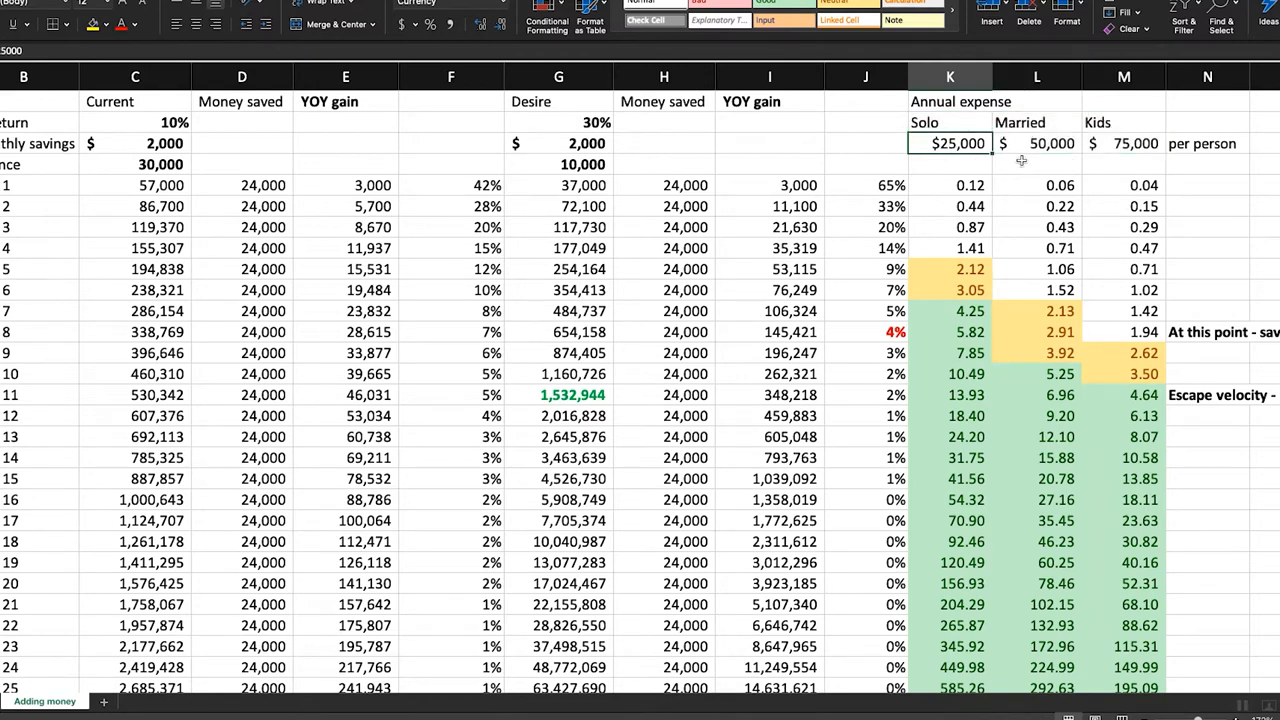
click(1036, 144)
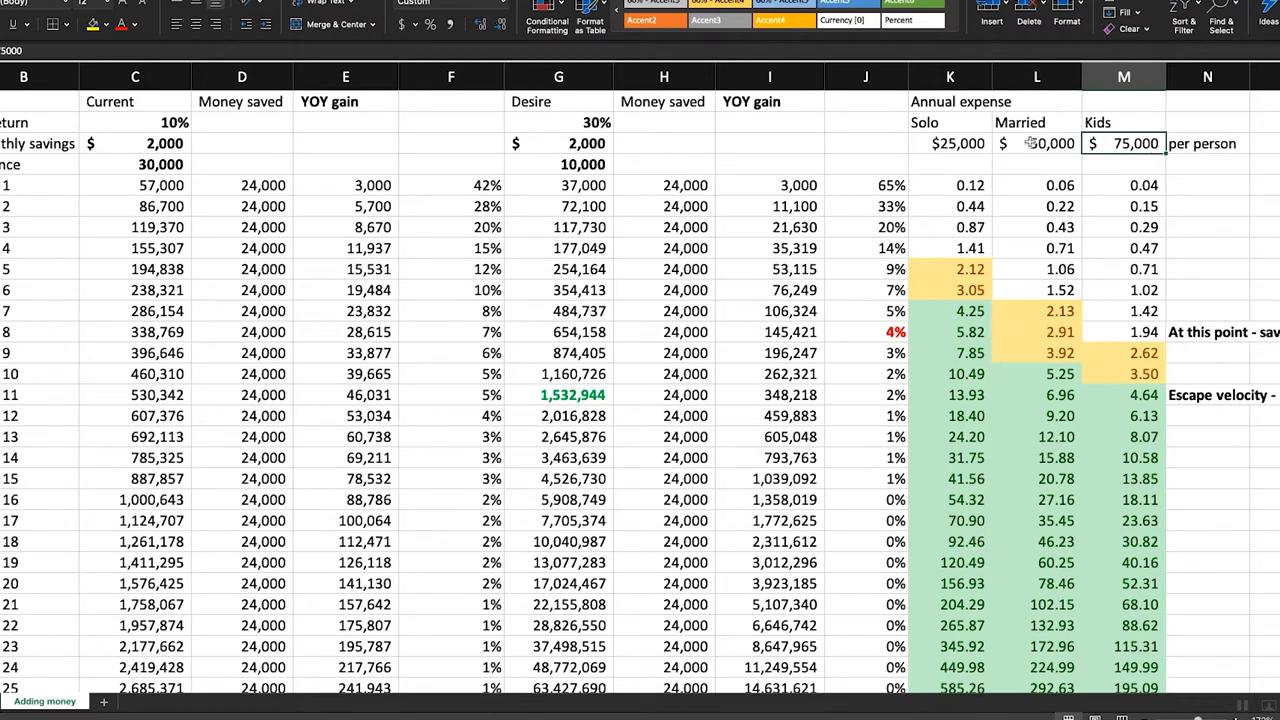
drag(956, 144, 1136, 144)
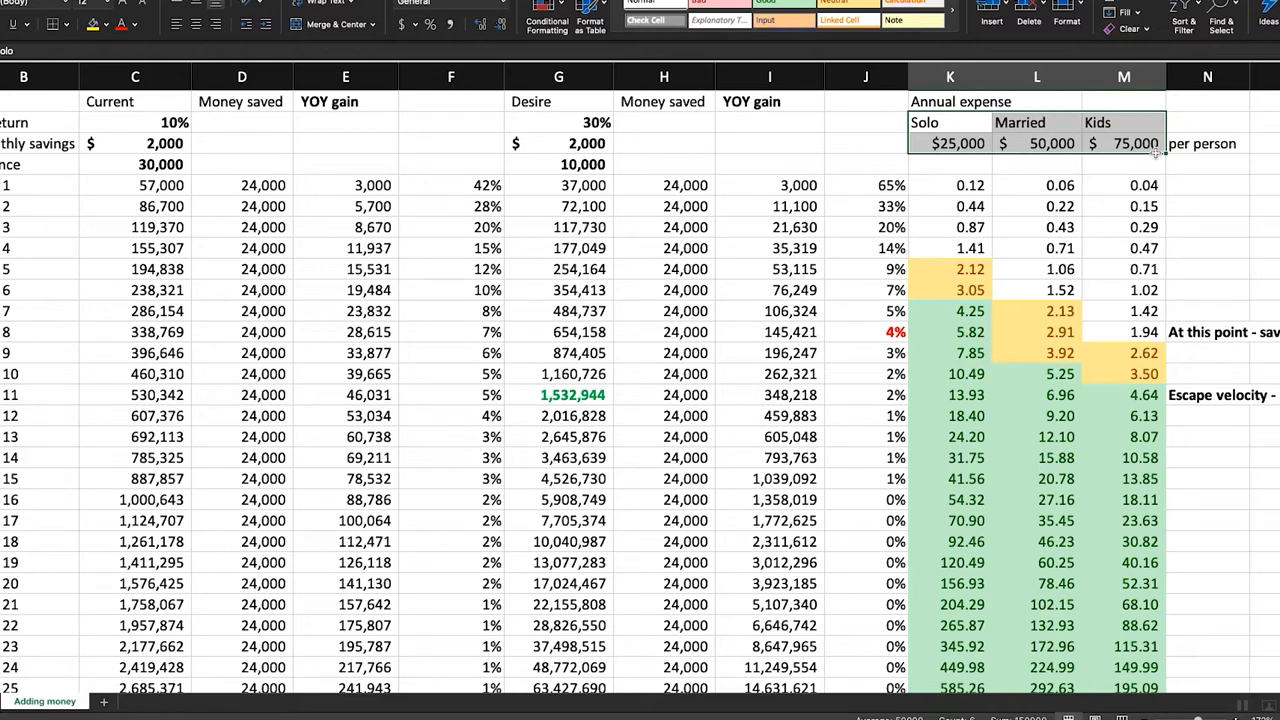
mouse_move(480, 162)
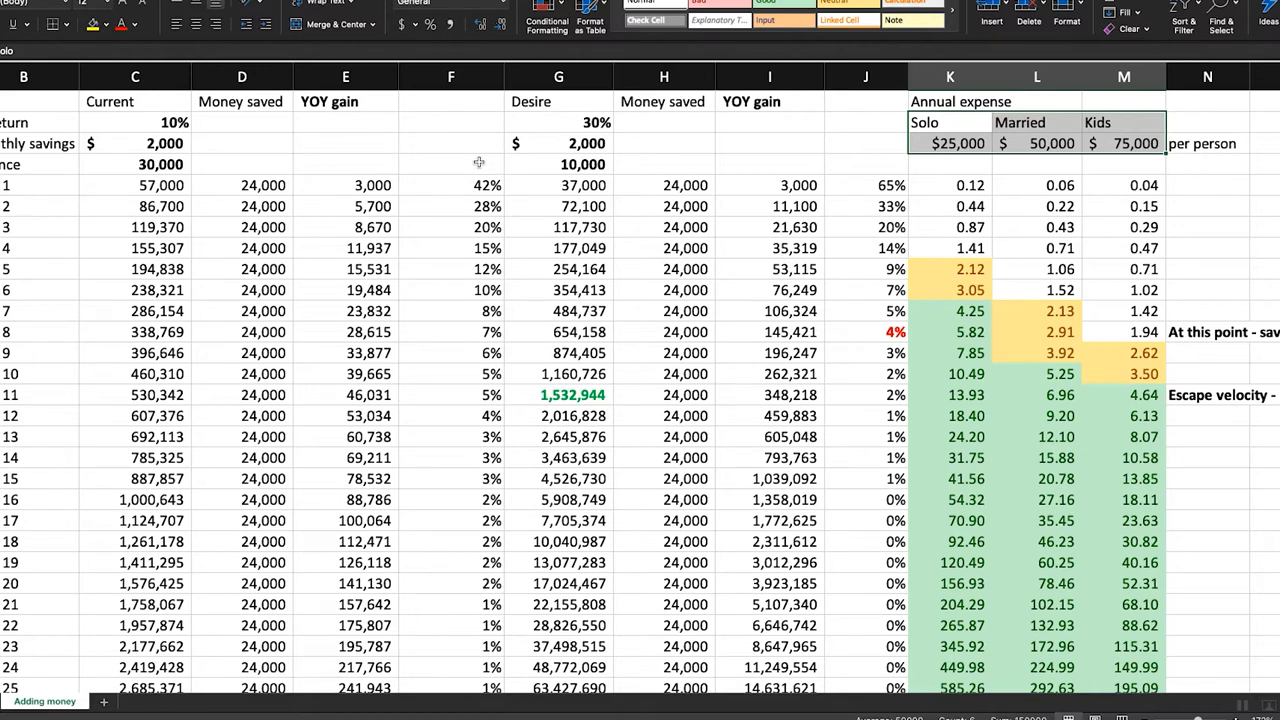
click(344, 164)
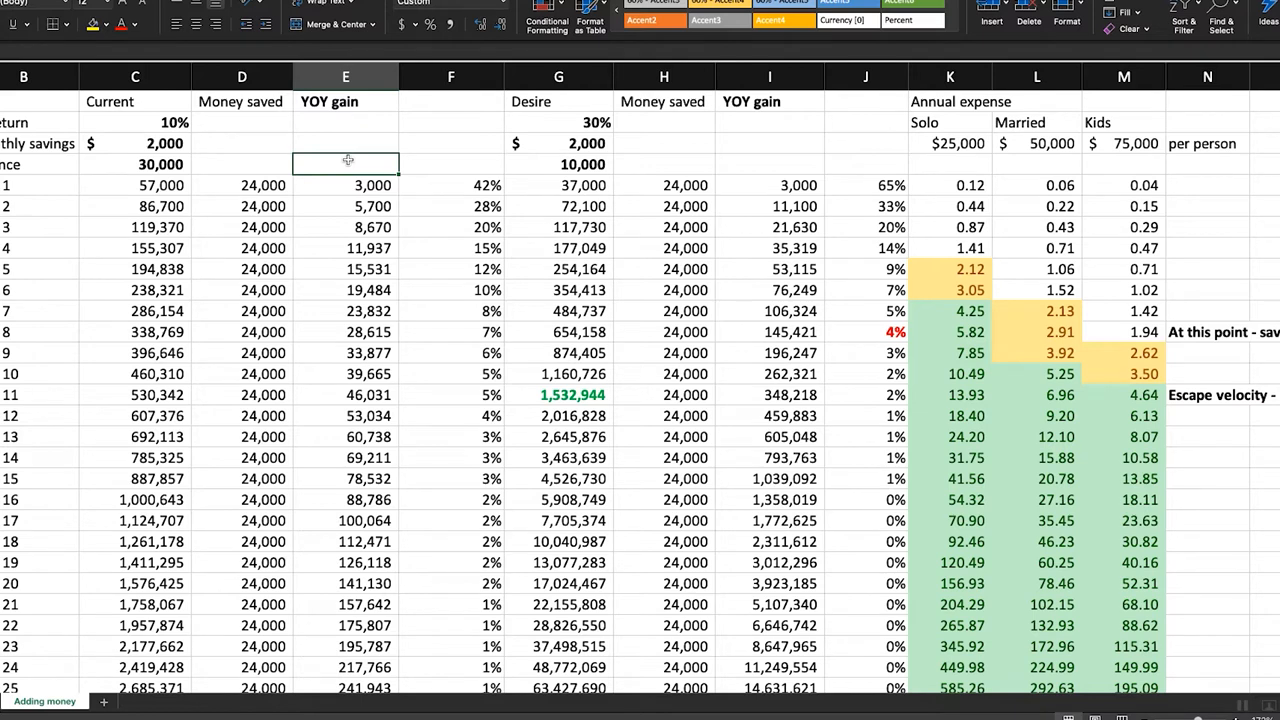
mouse_move(572, 164)
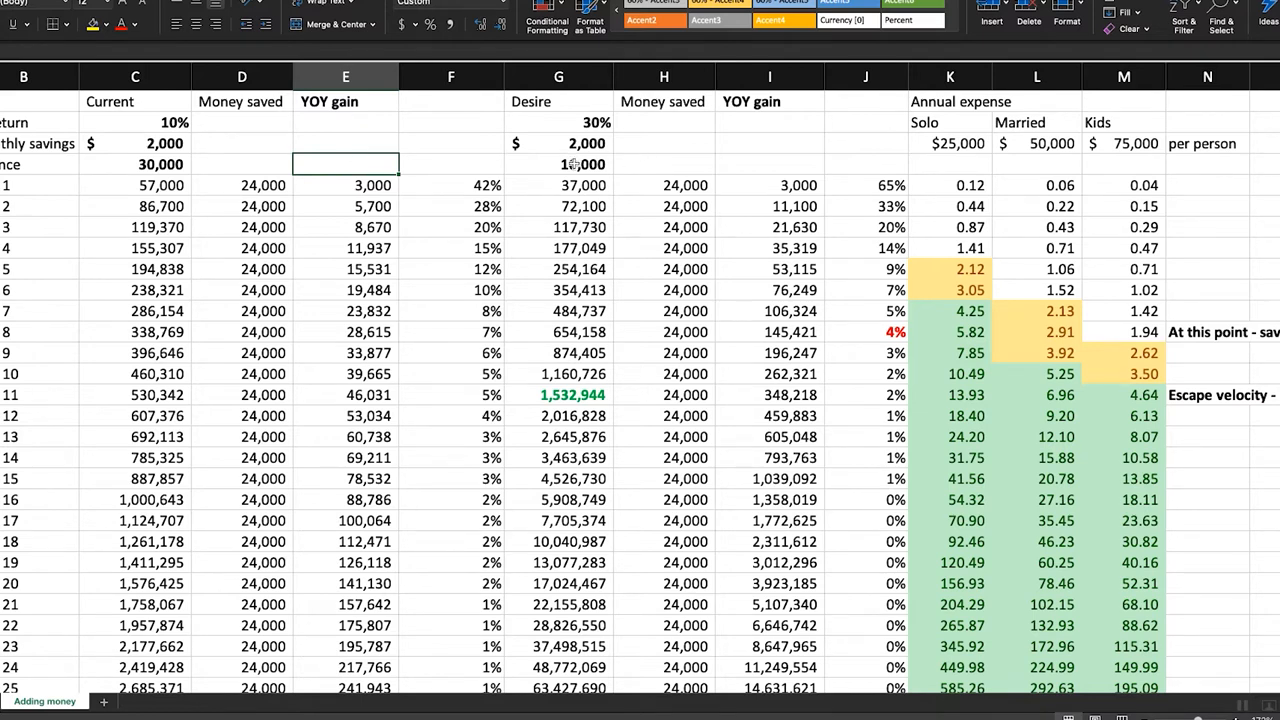
- Set the 30% scenario's monthly savings to $1,000, try a 48% return, then restore 30%
click(558, 164)
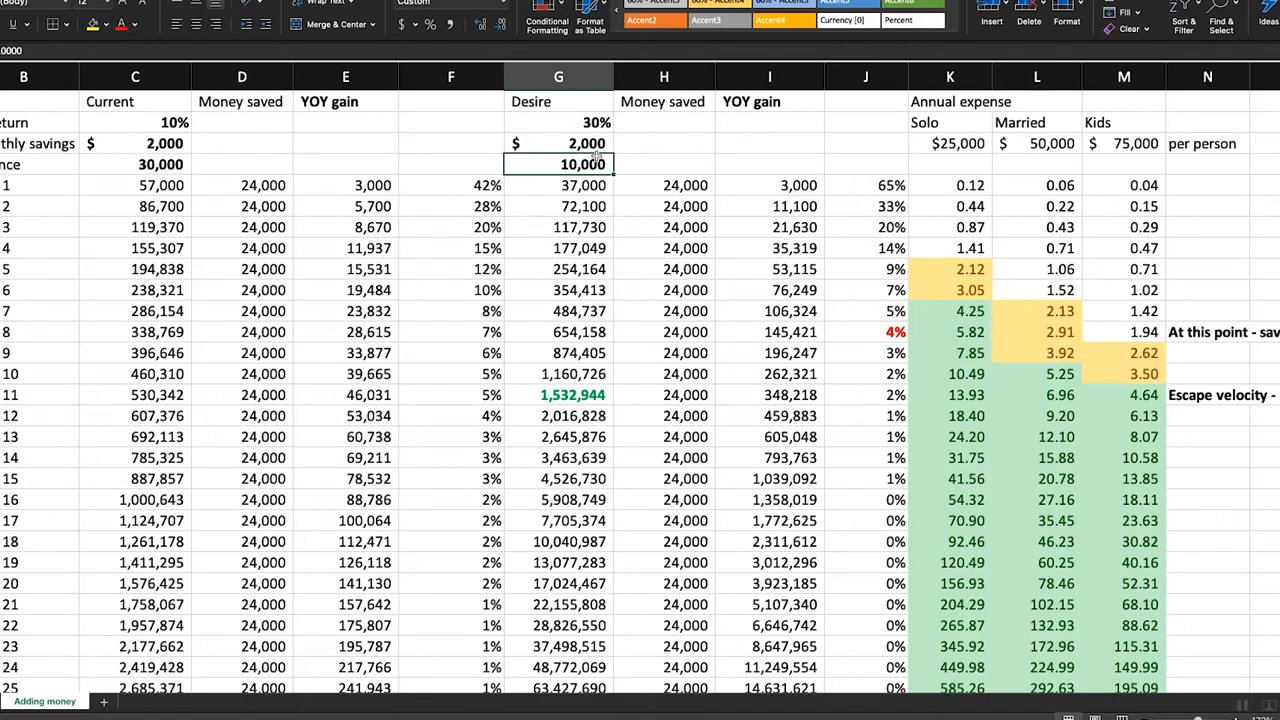
text(100)
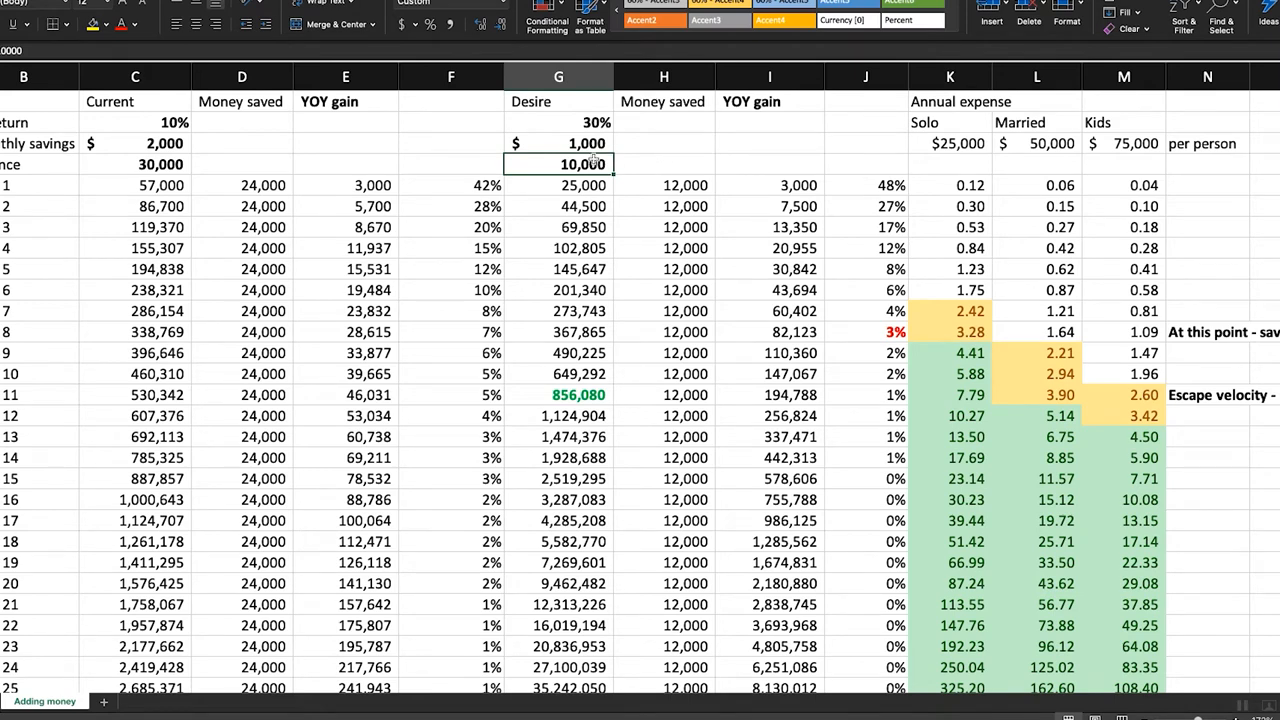
click(558, 122)
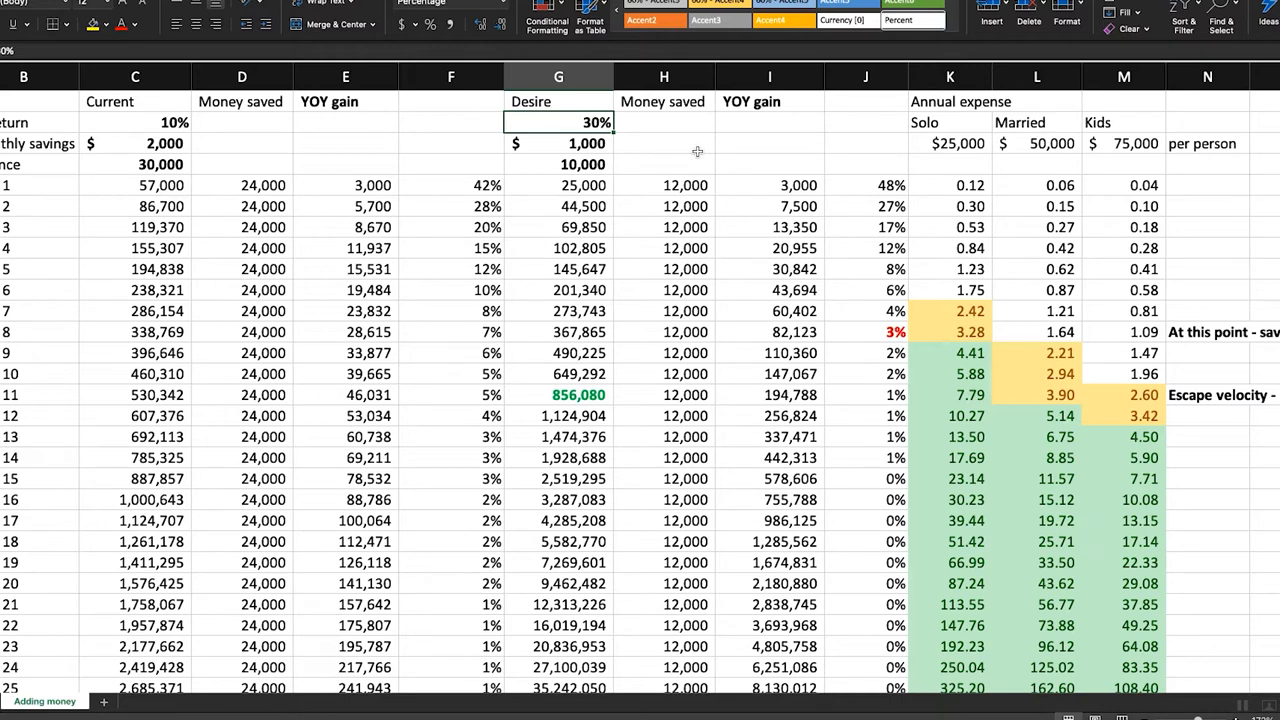
text(48%)
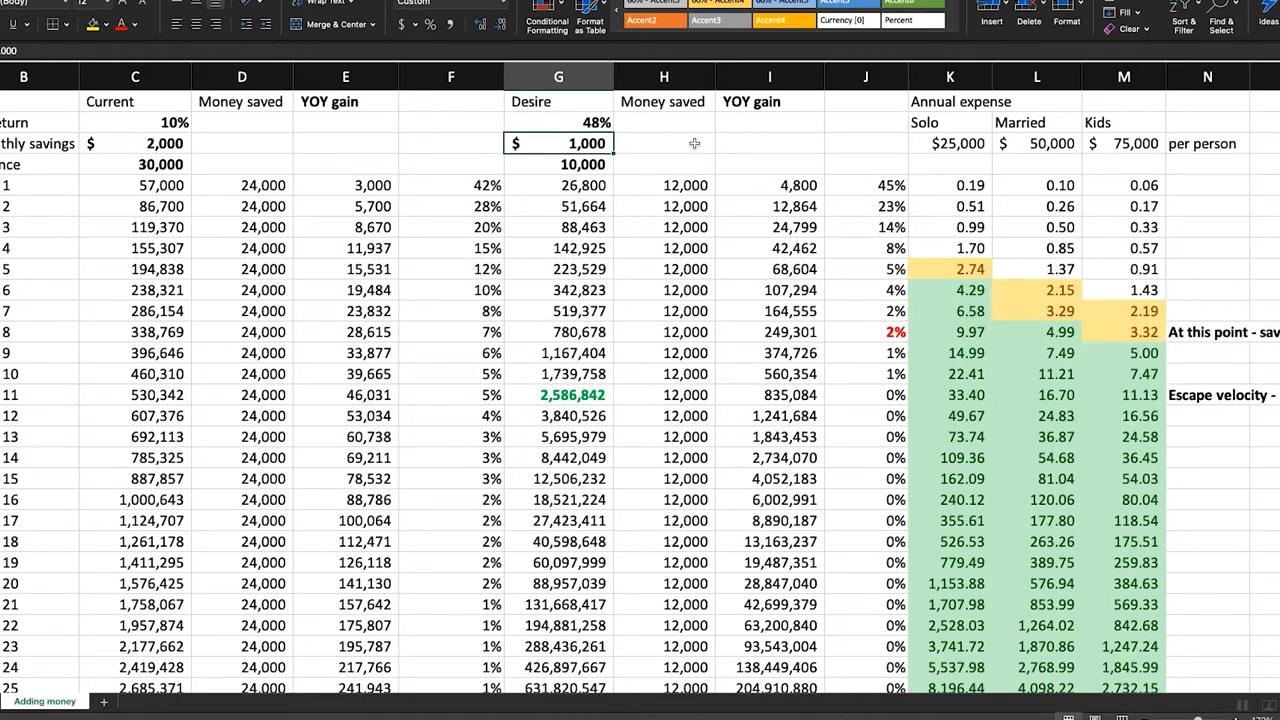
text(30%)
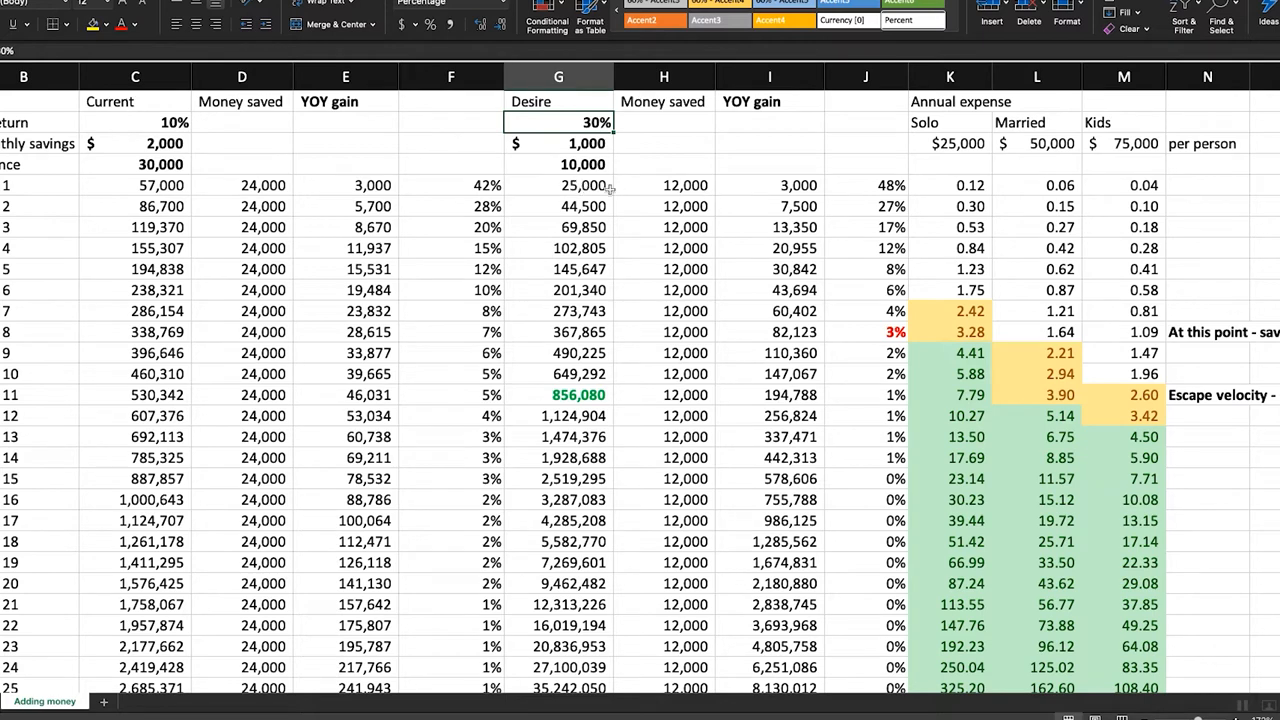
click(664, 184)
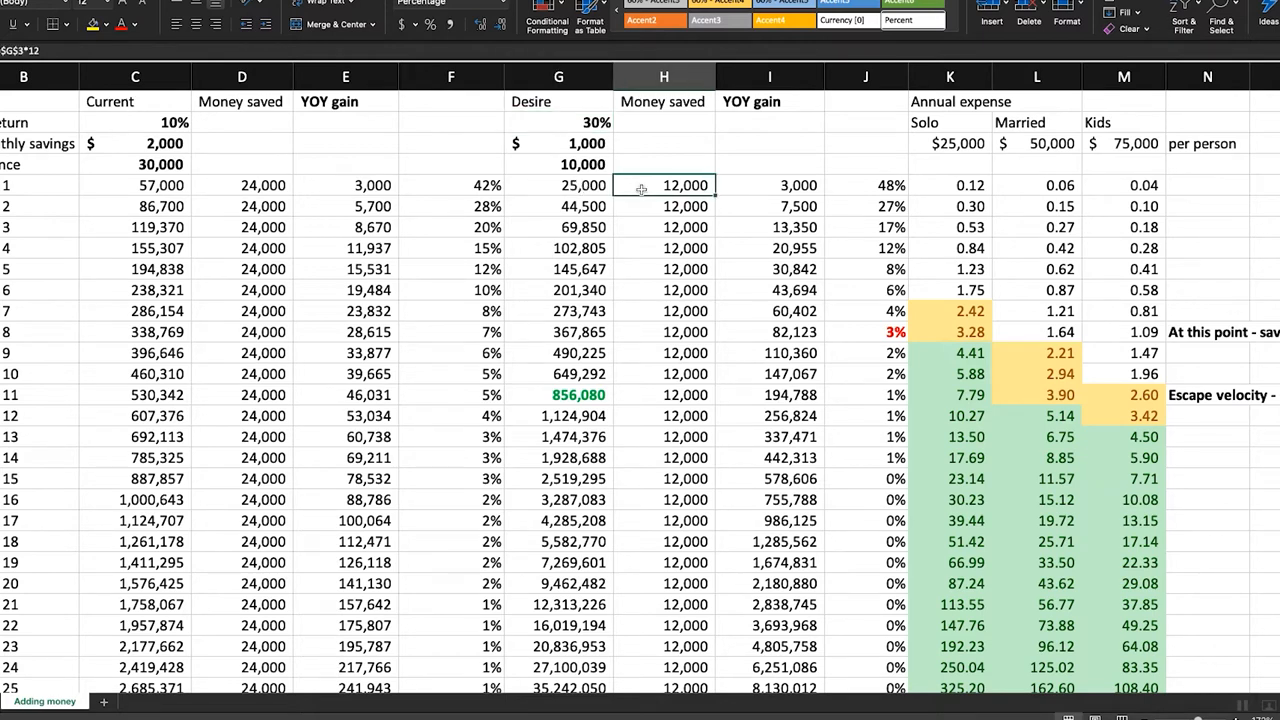
click(560, 184)
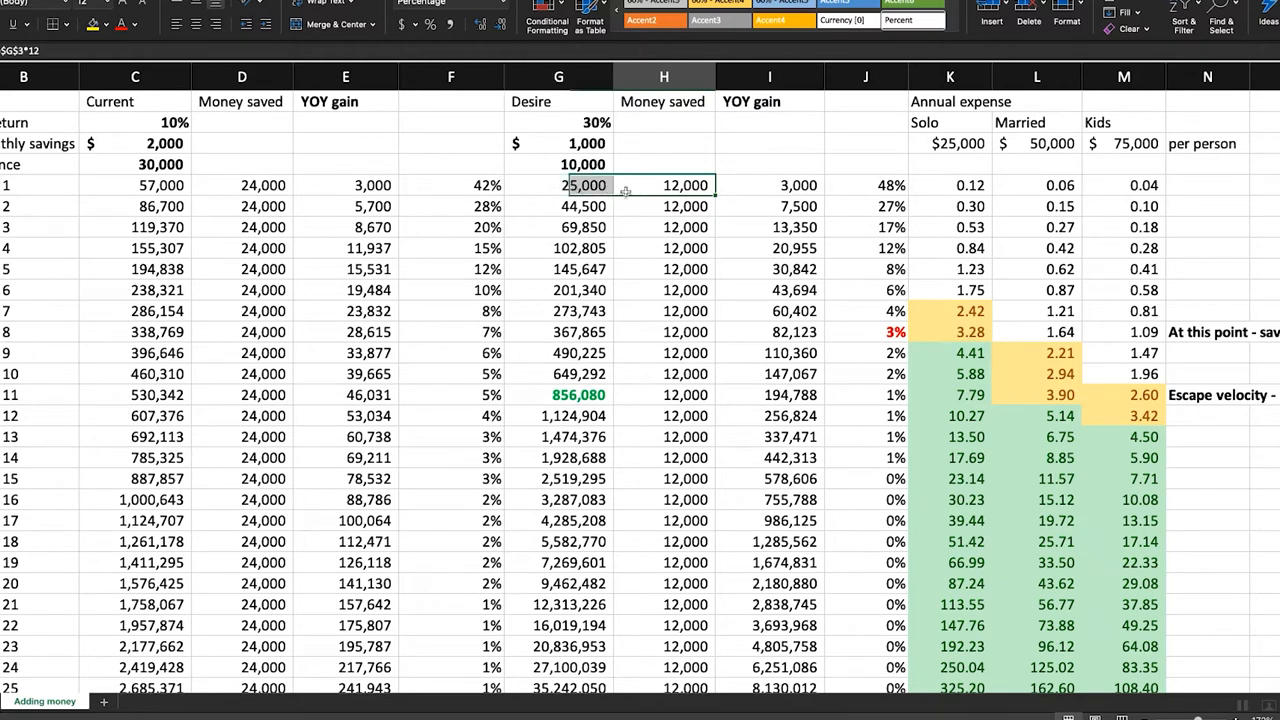
drag(560, 164, 664, 184)
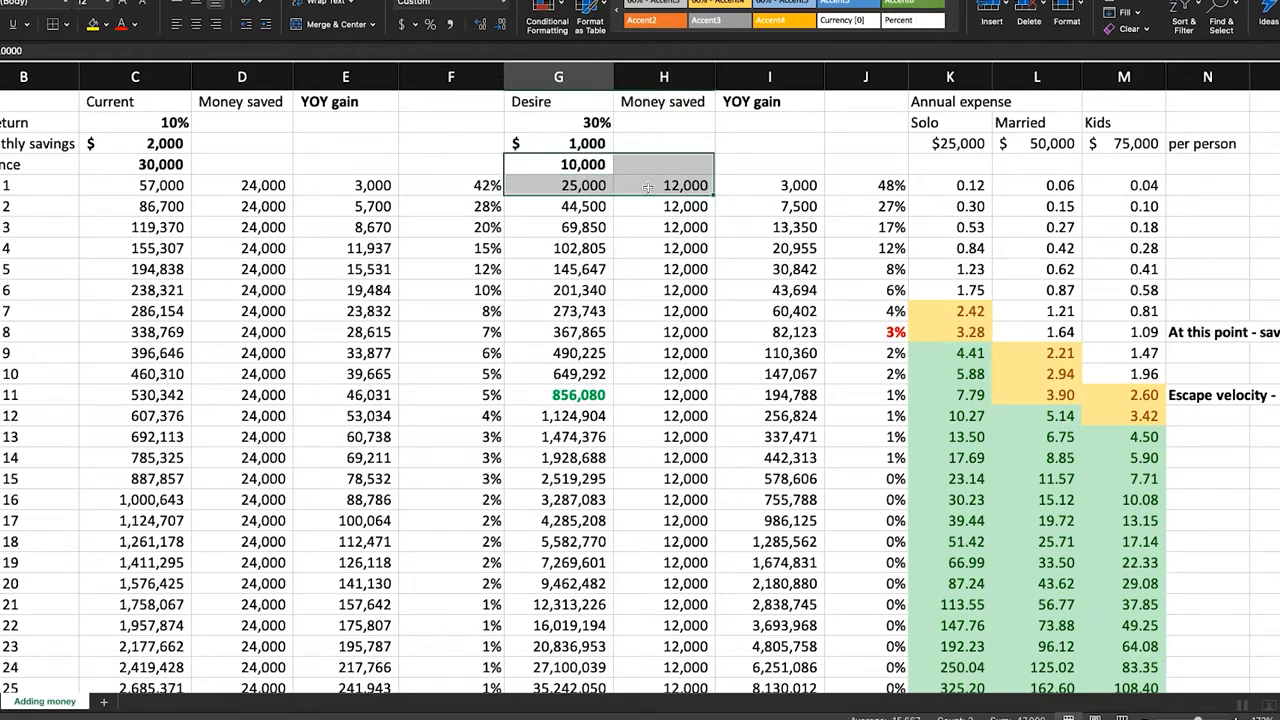
click(866, 184)
text(=H5/G5)
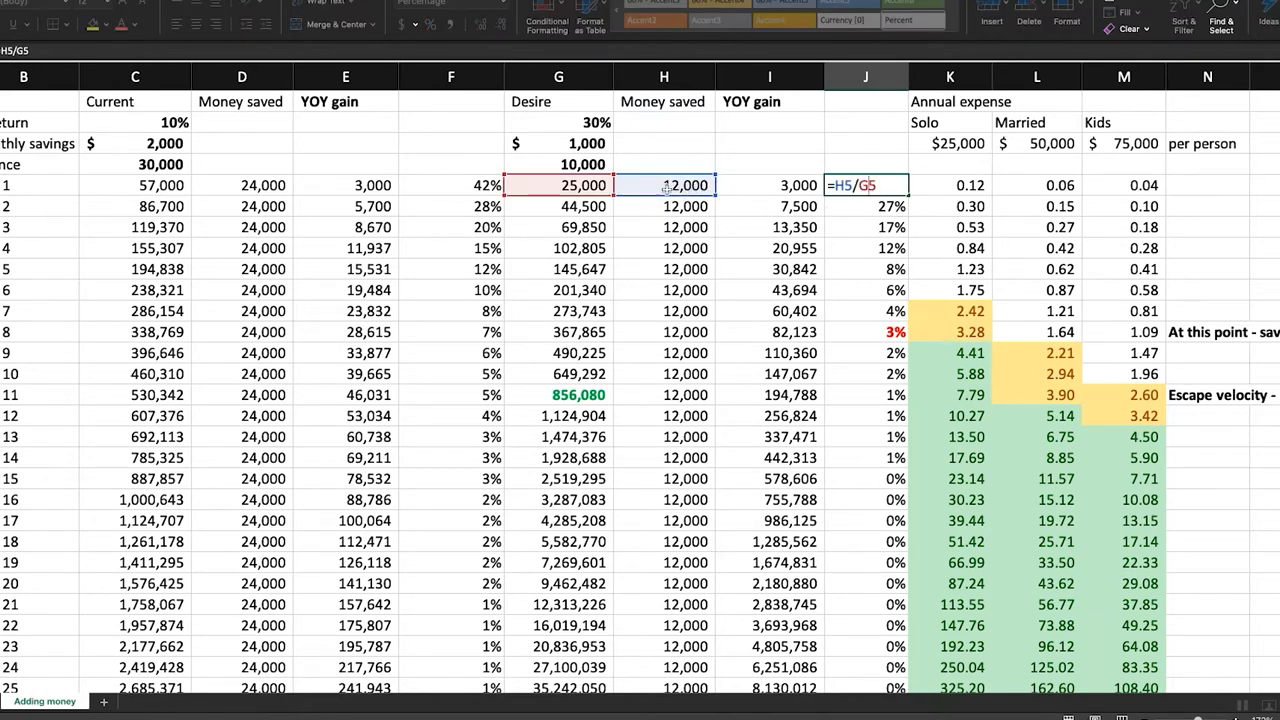
key(Enter)
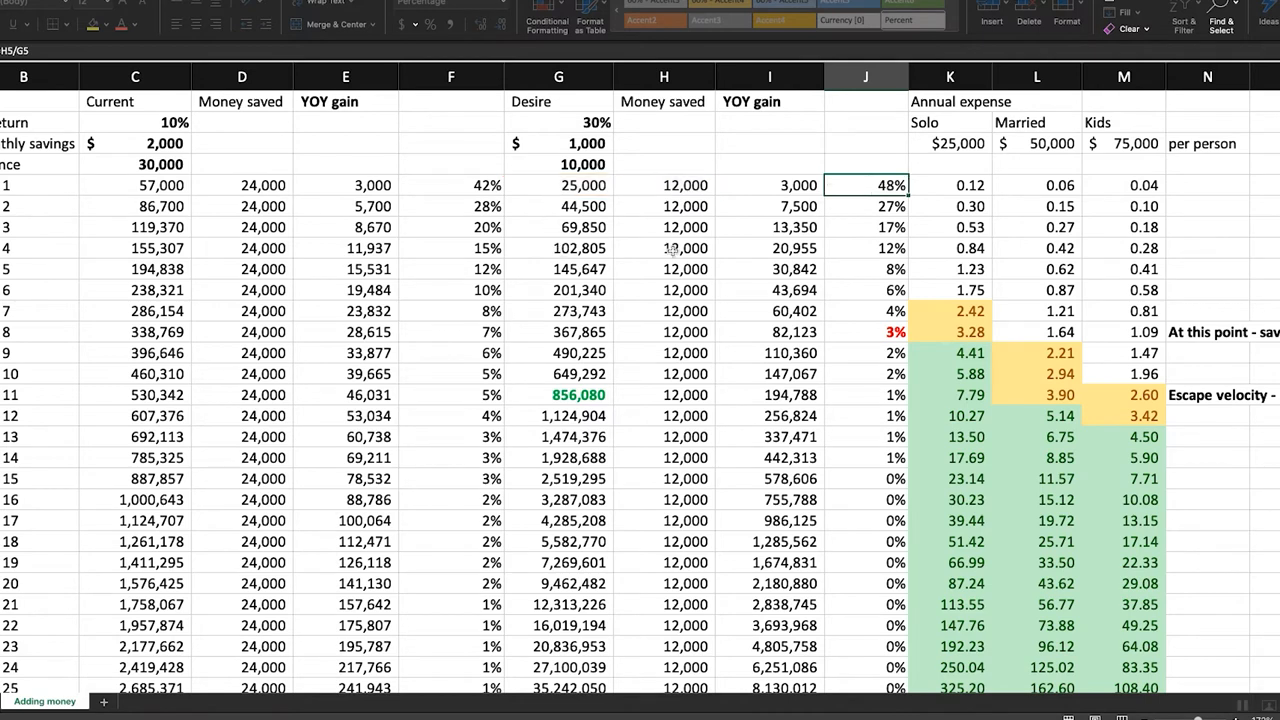
drag(866, 206, 866, 268)
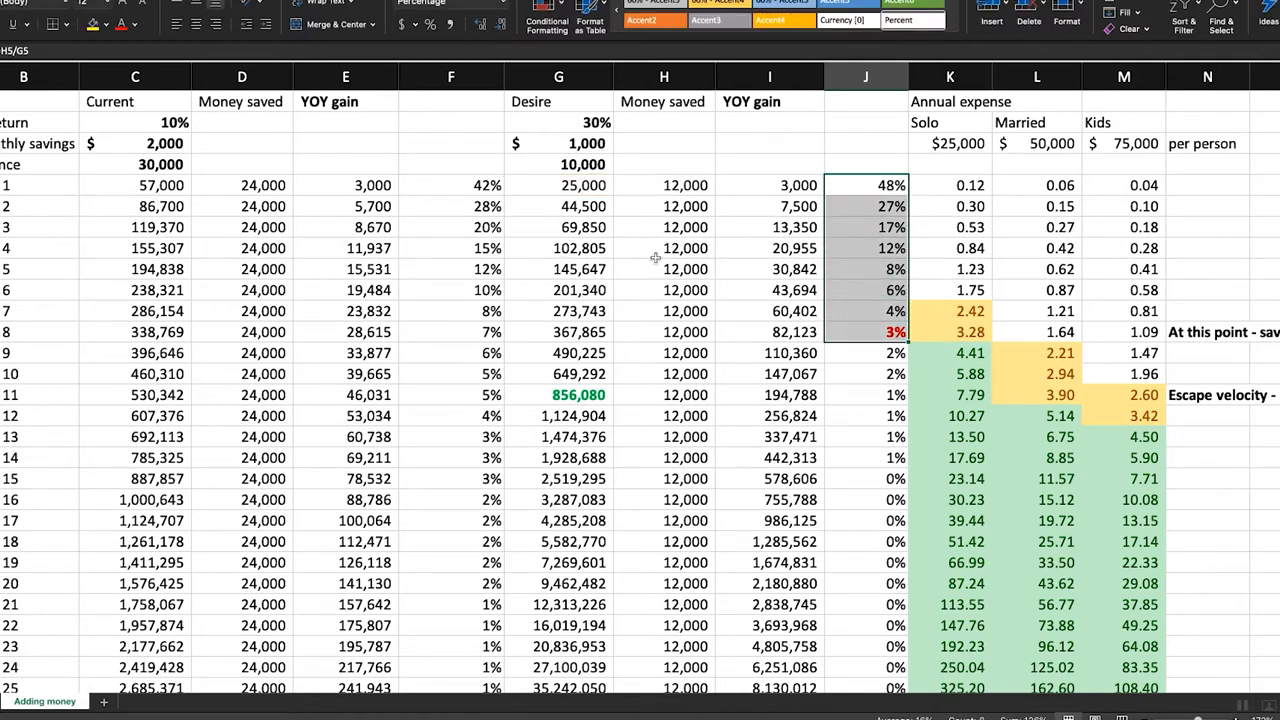
mouse_move(644, 188)
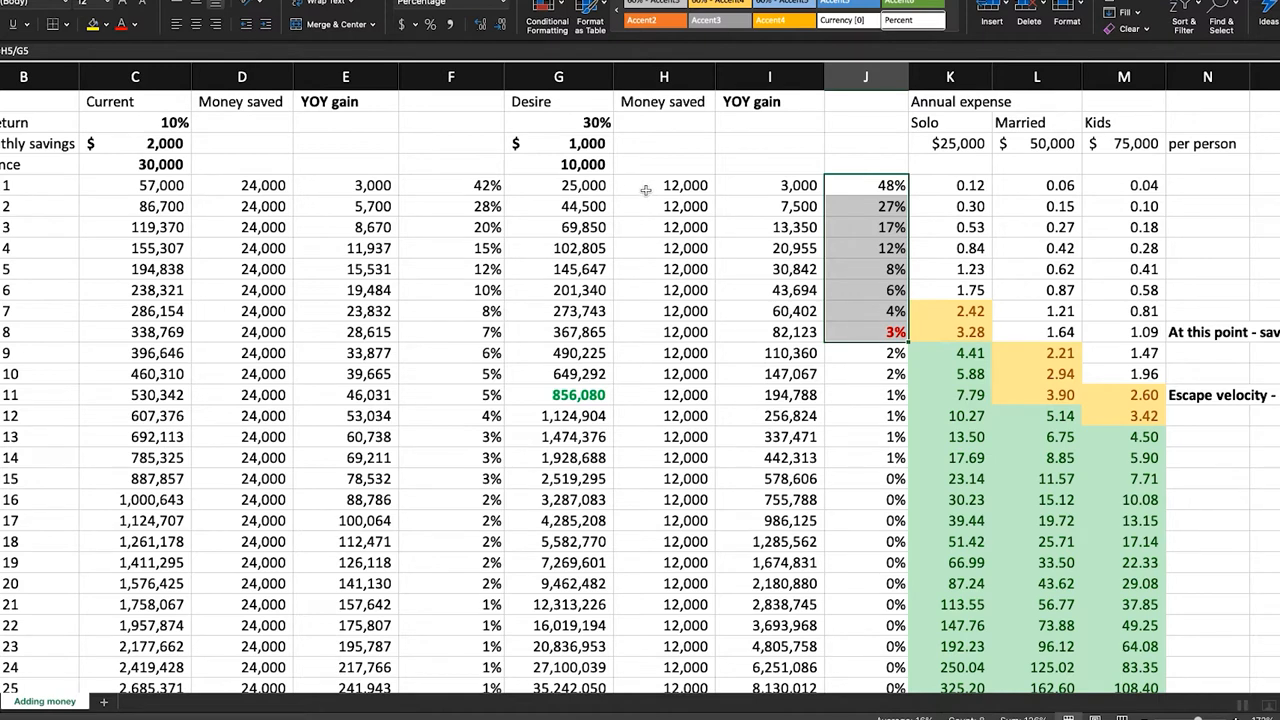
click(664, 184)
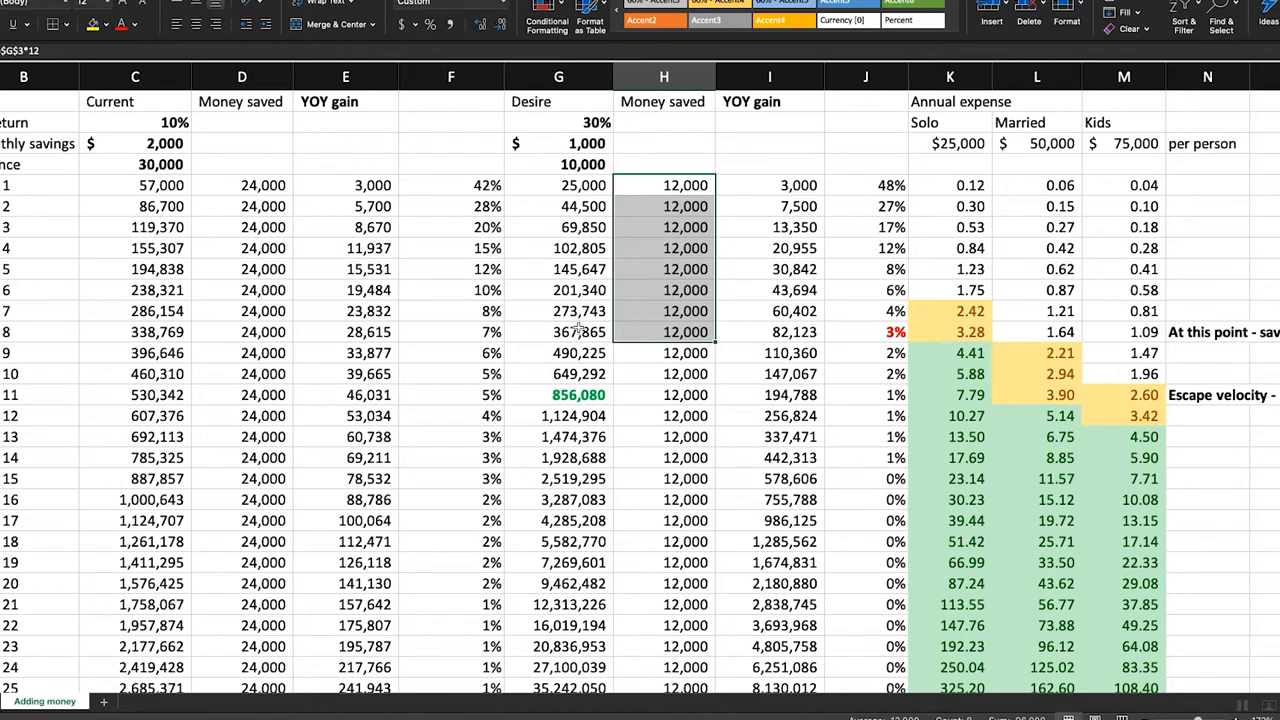
click(560, 332)
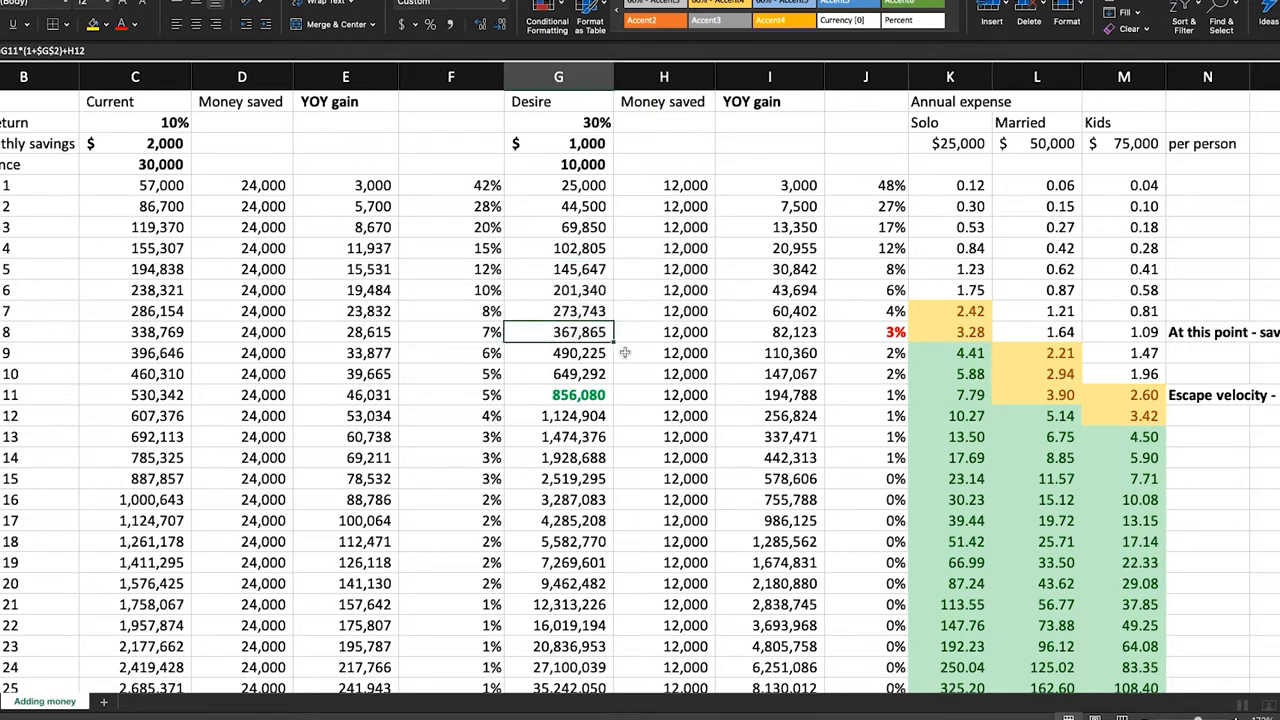
click(664, 352)
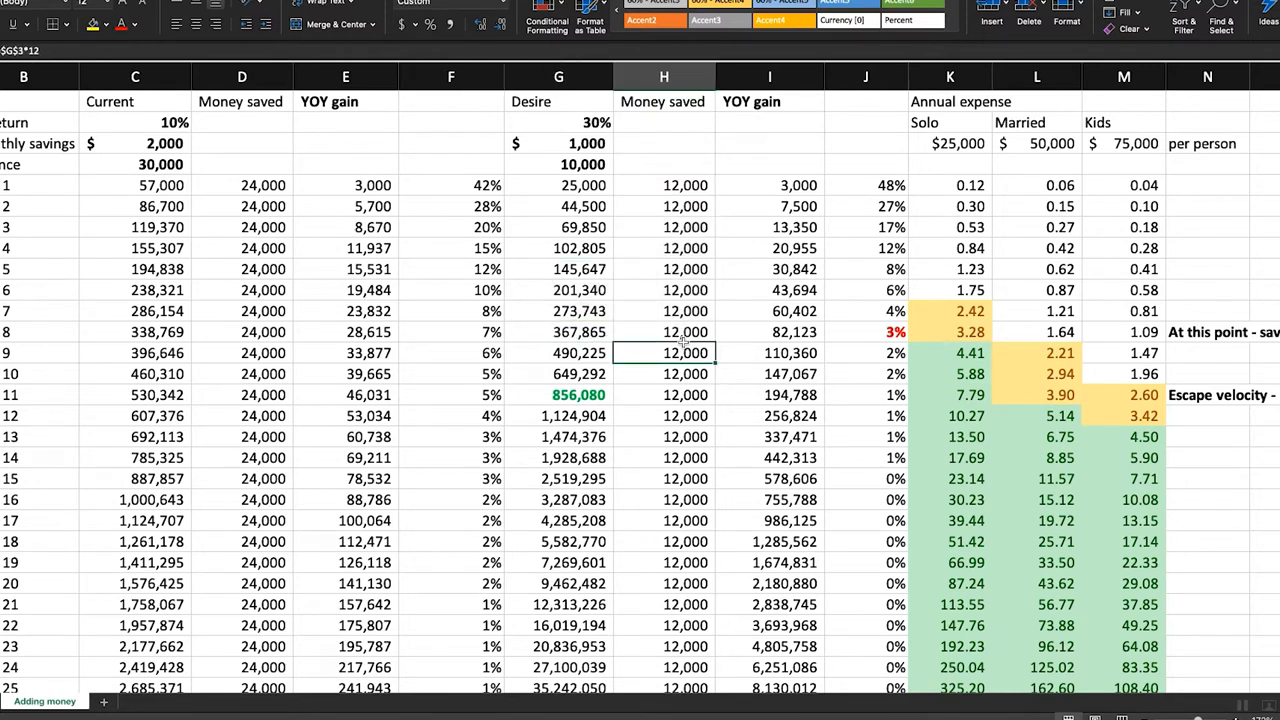
click(664, 332)
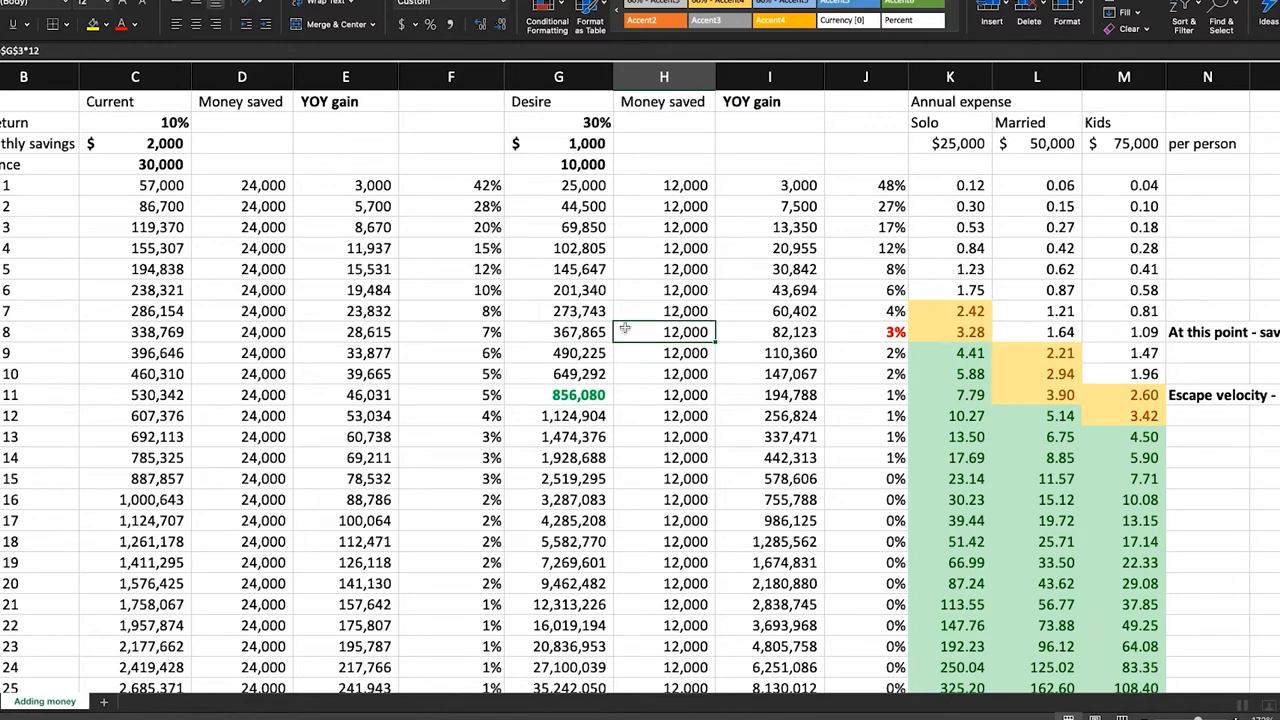
click(866, 332)
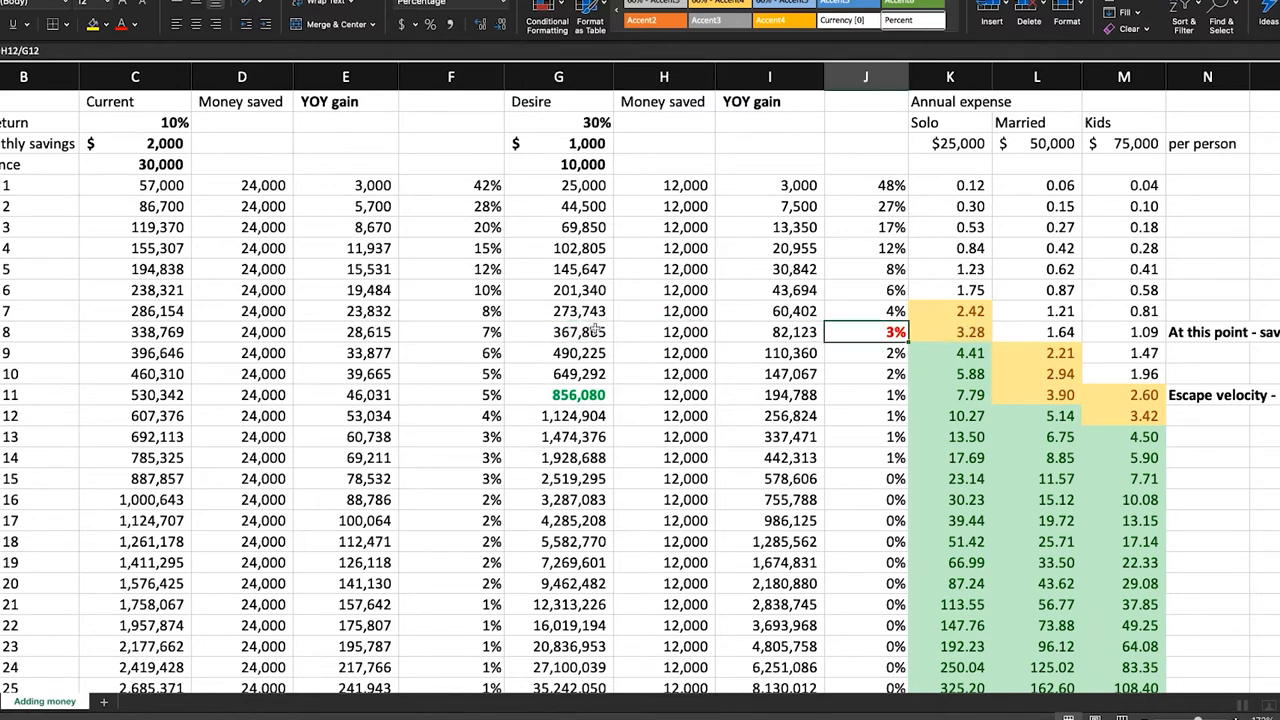
mouse_move(664, 348)
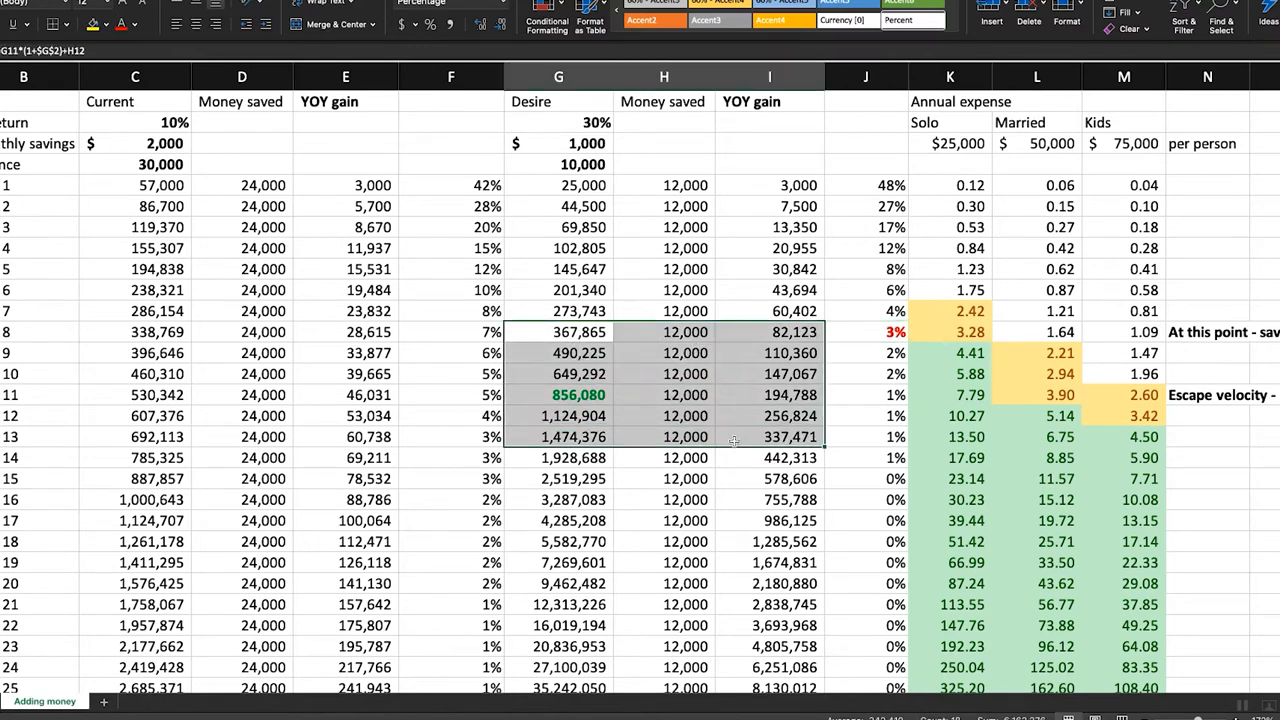
mouse_move(728, 440)
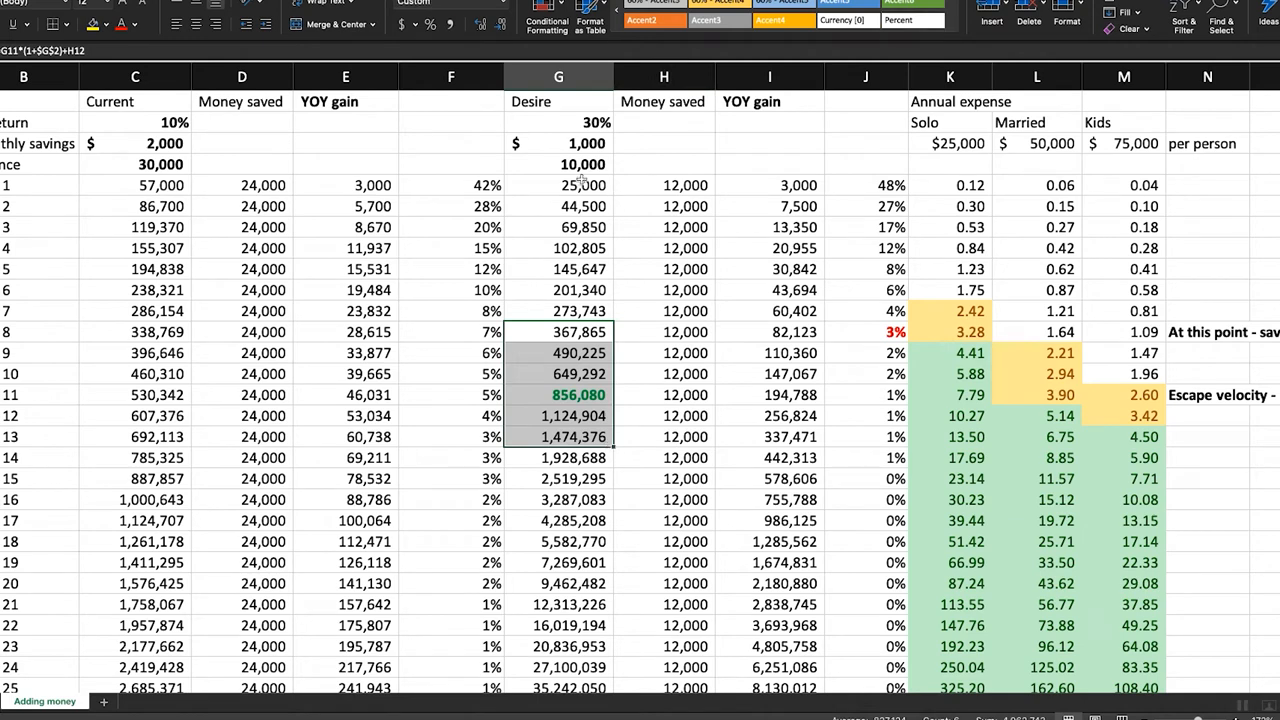
click(558, 184)
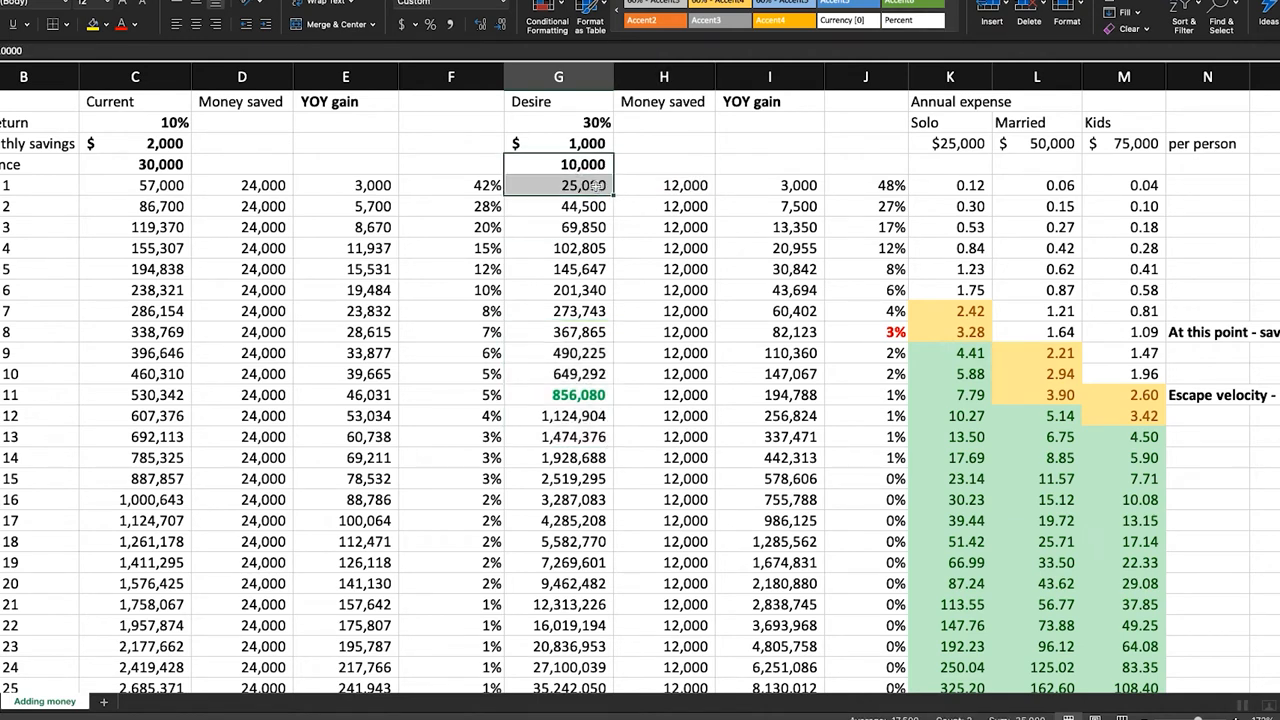
click(664, 184)
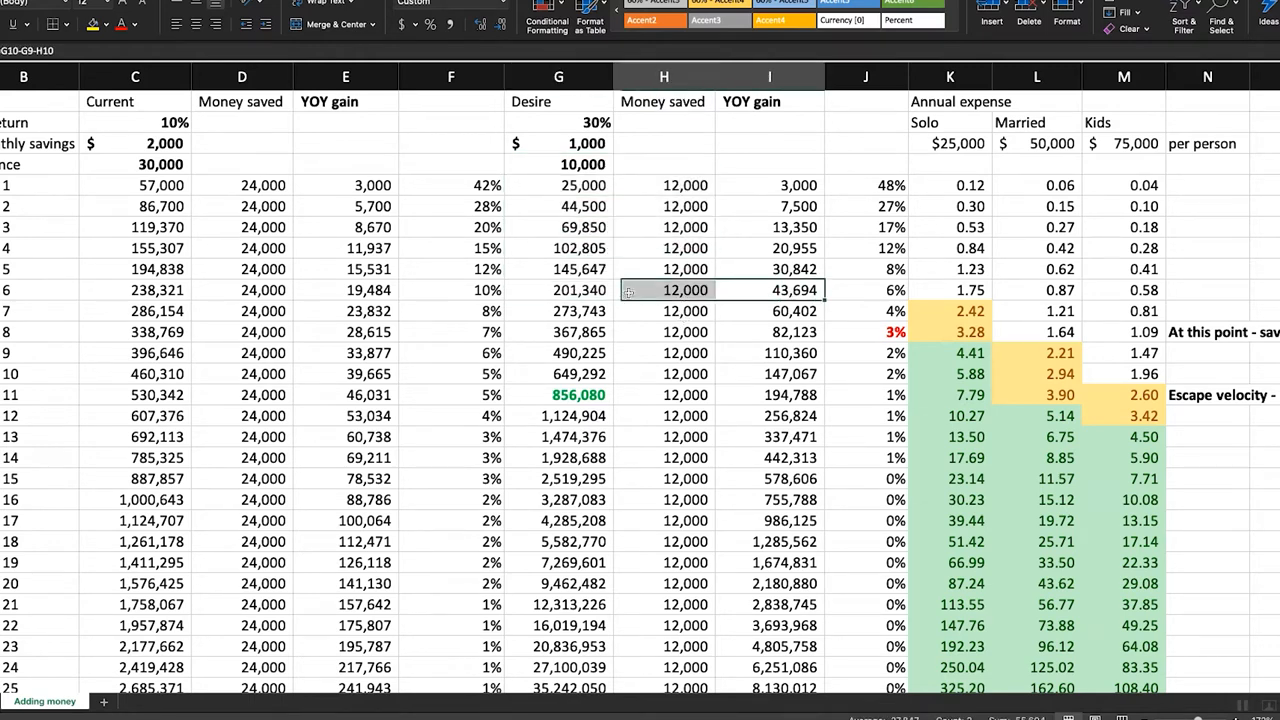
- Trace how the desired scenario's early balances, yearly savings and growth percentages are calculated up to 649,292
click(560, 290)
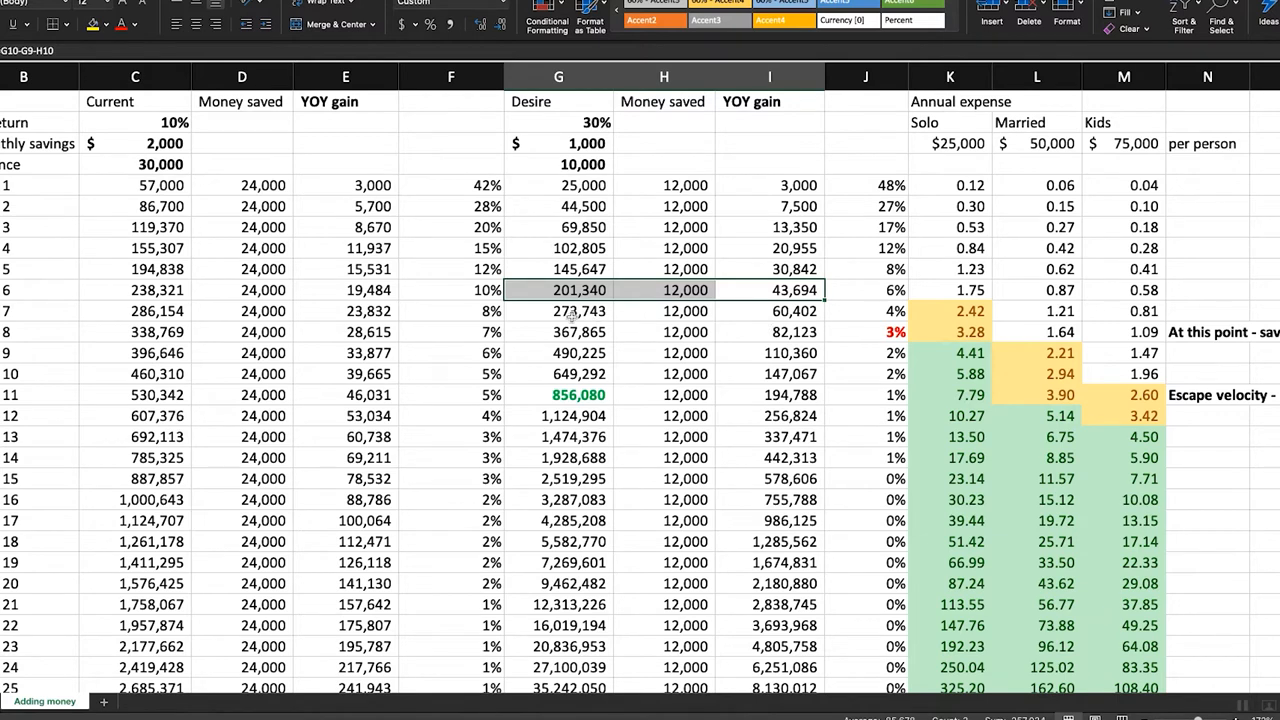
click(560, 312)
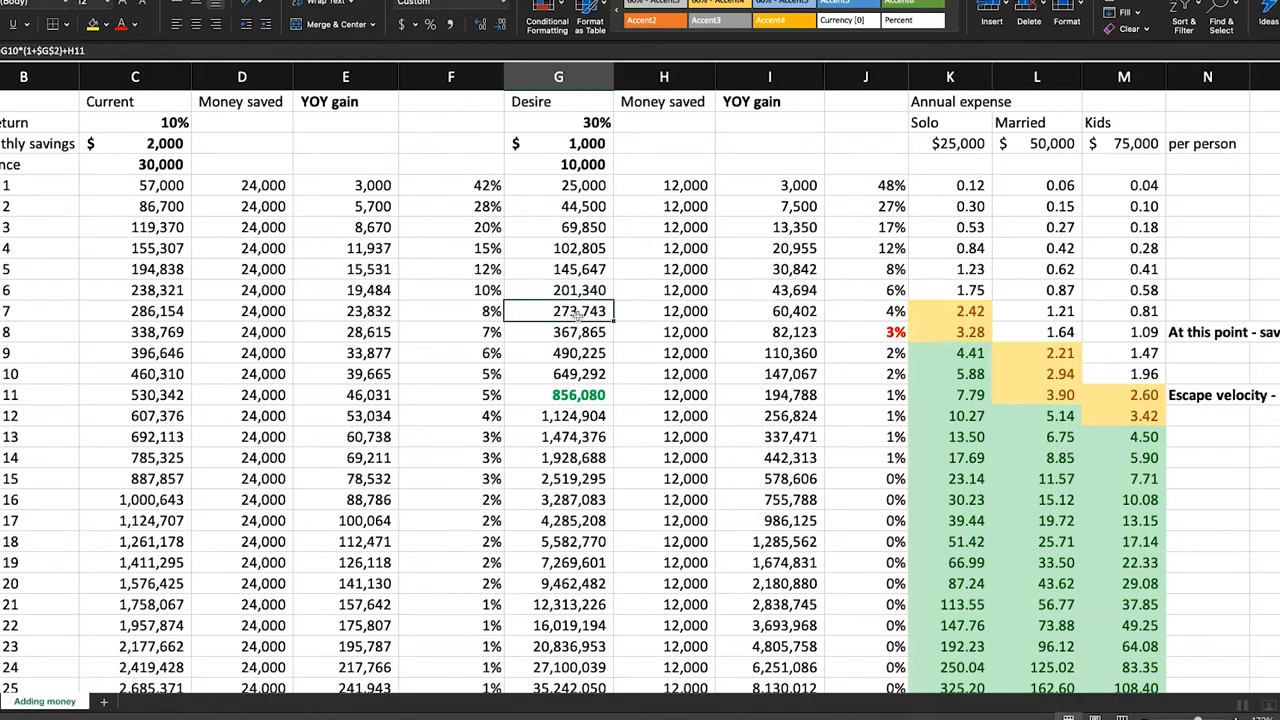
click(768, 312)
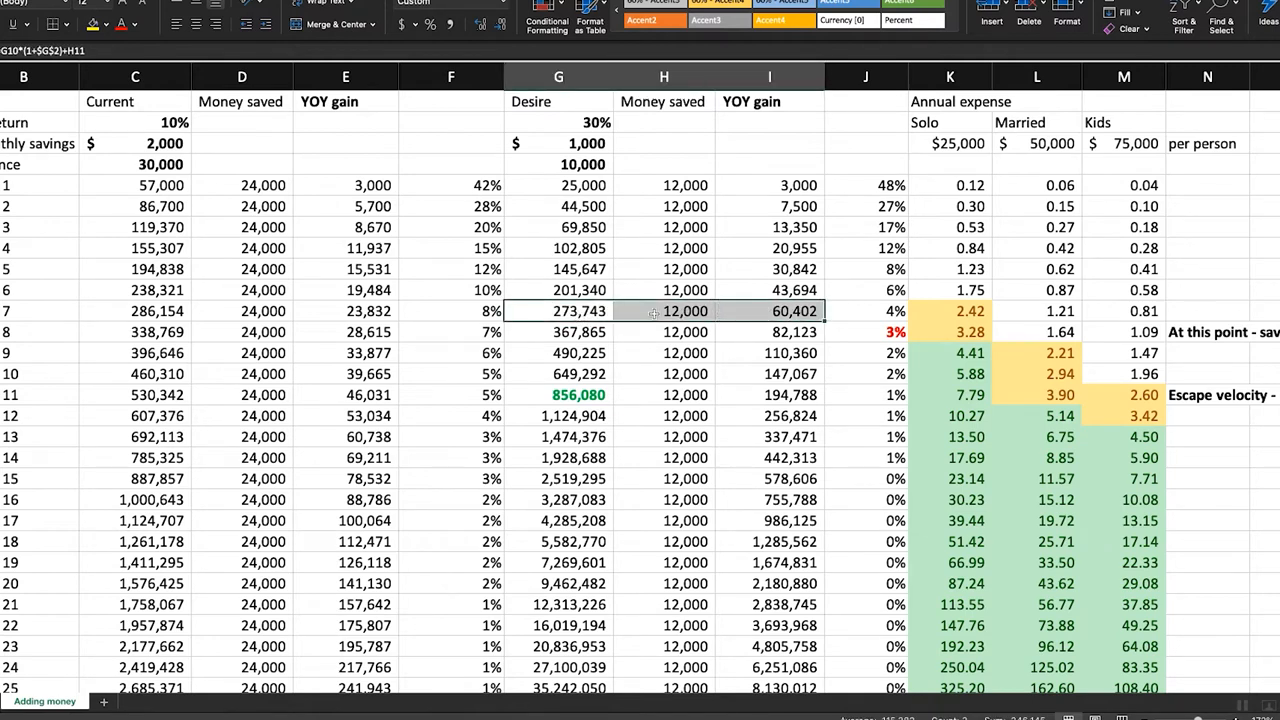
click(664, 312)
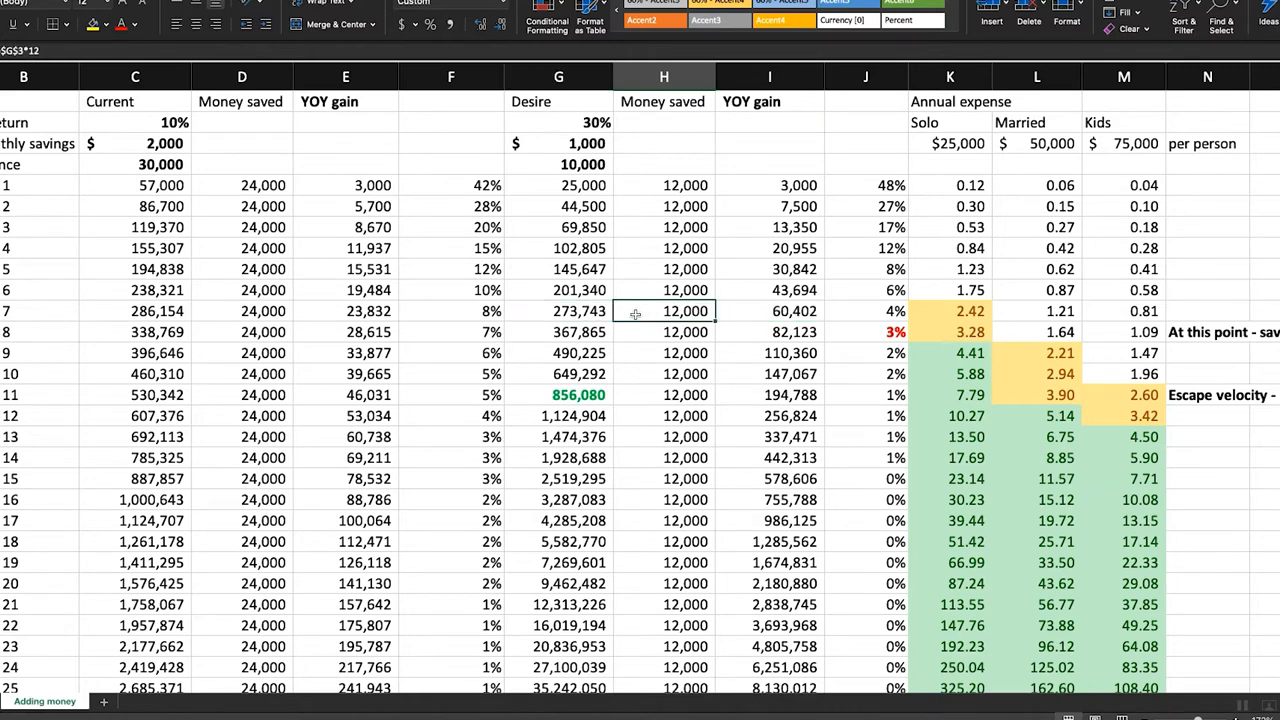
click(864, 312)
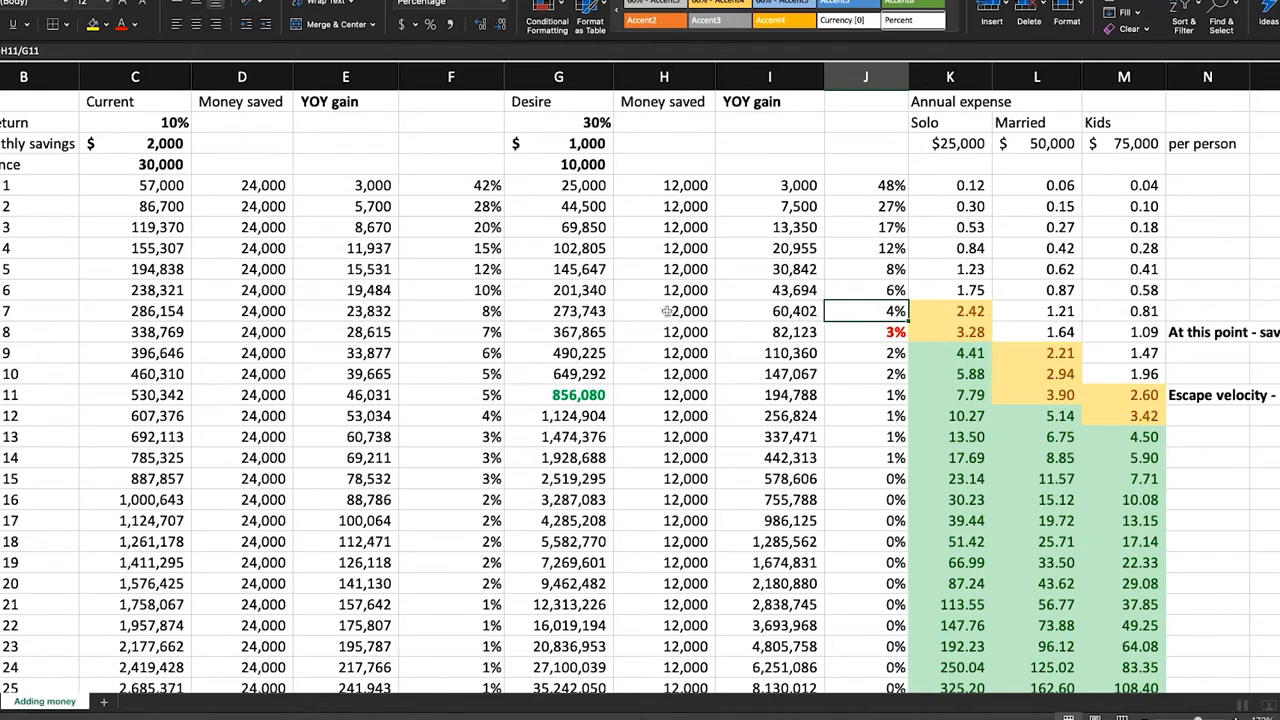
click(664, 312)
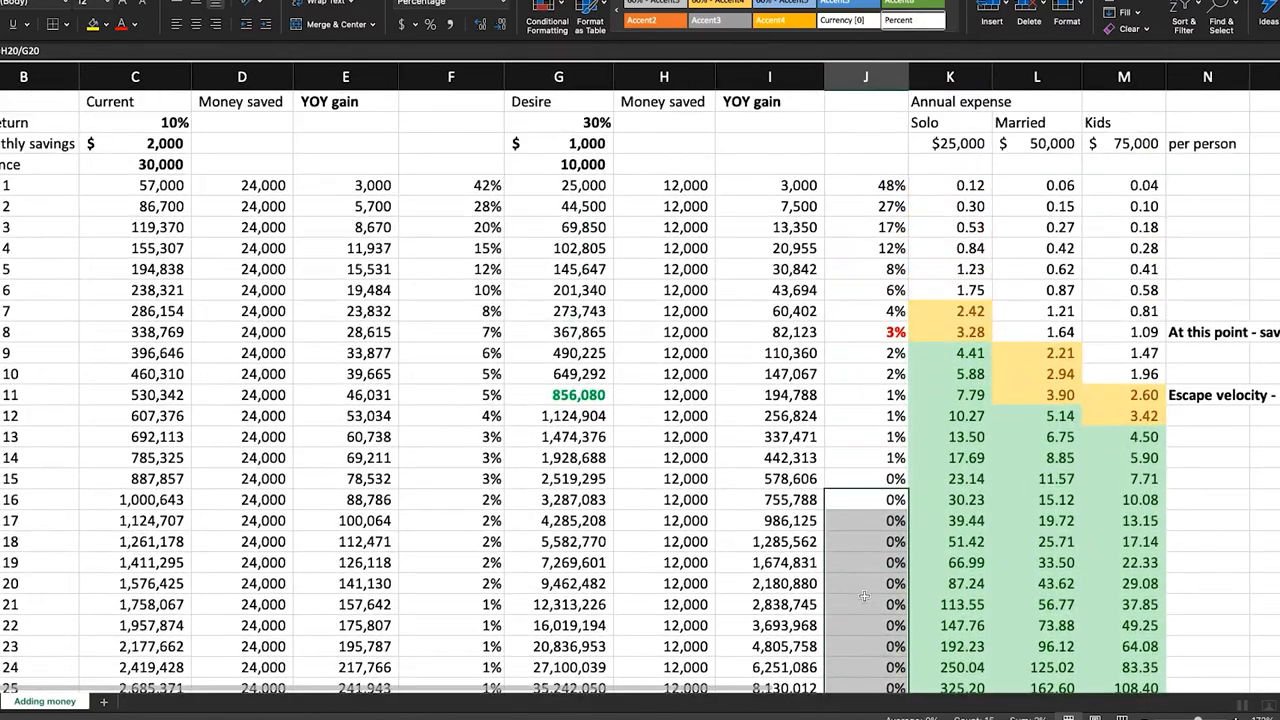
click(866, 436)
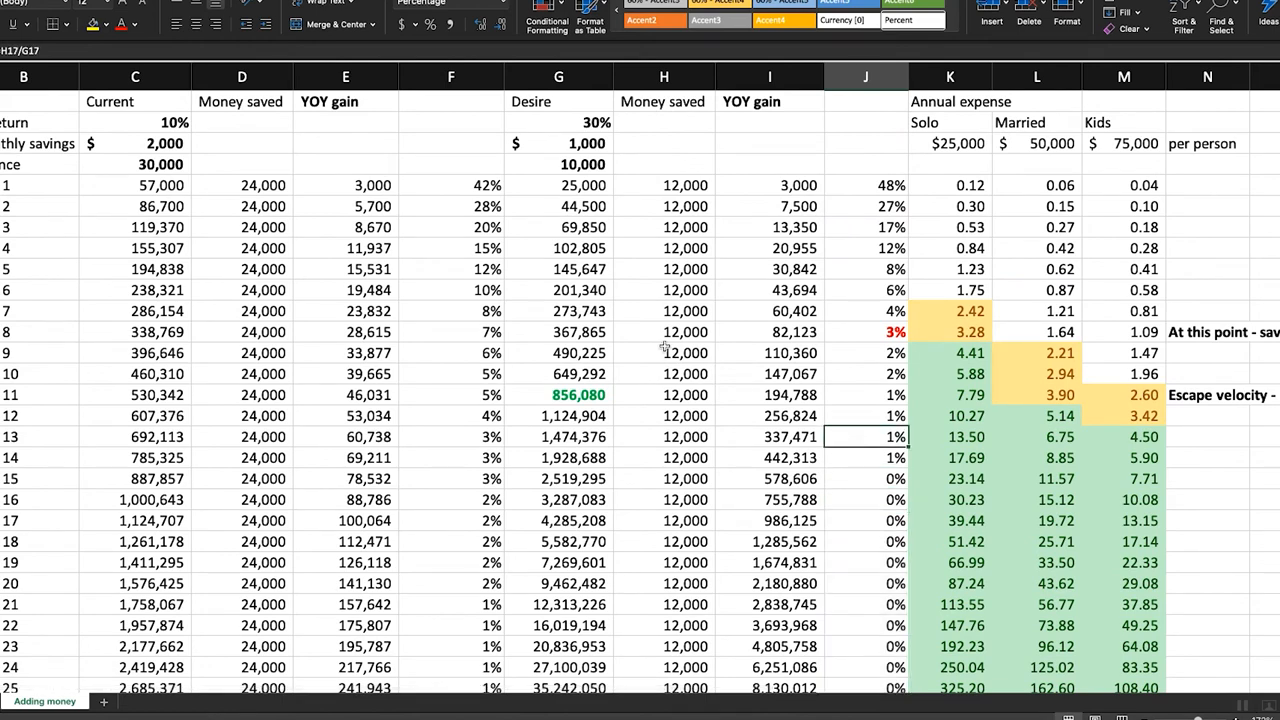
click(560, 184)
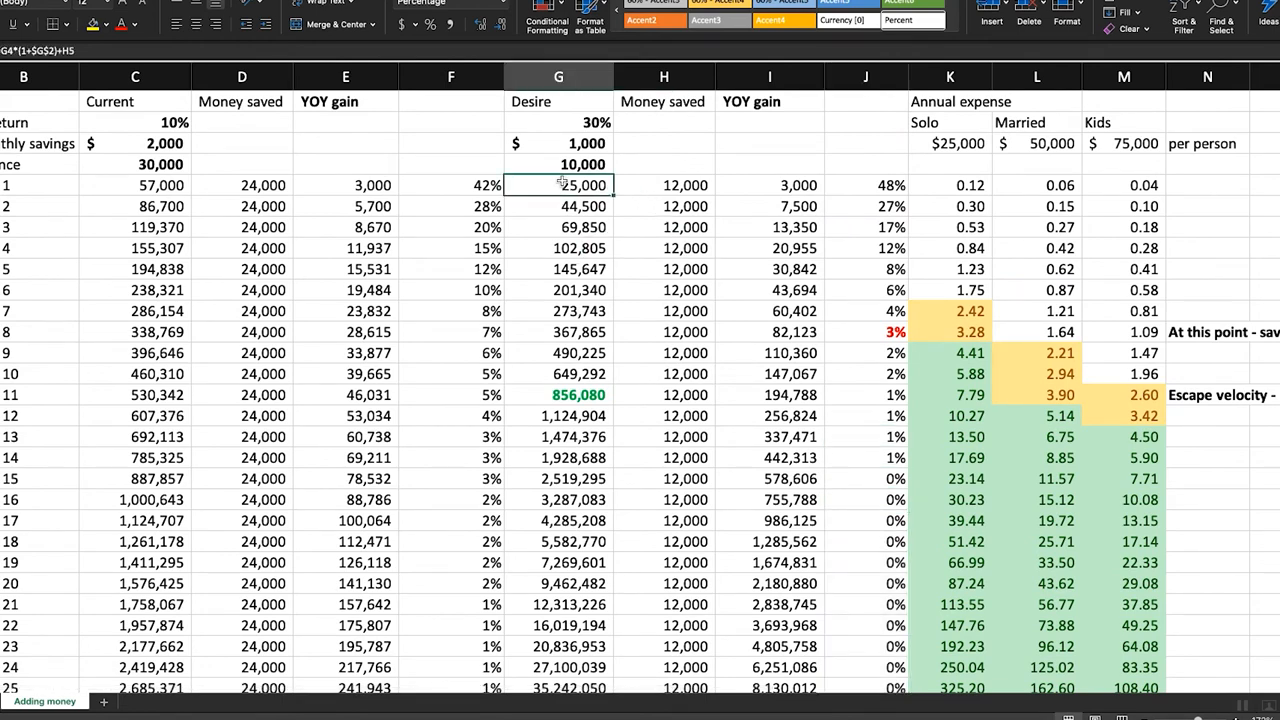
drag(560, 206, 560, 374)
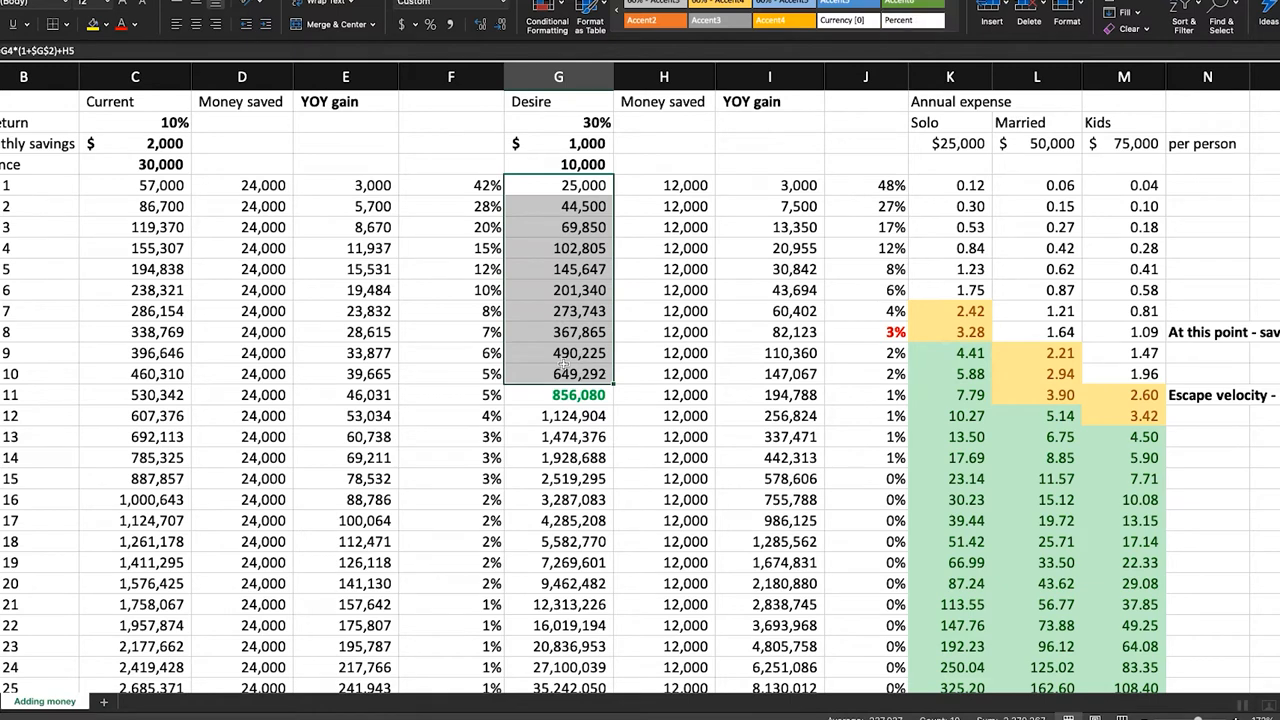
mouse_move(610, 348)
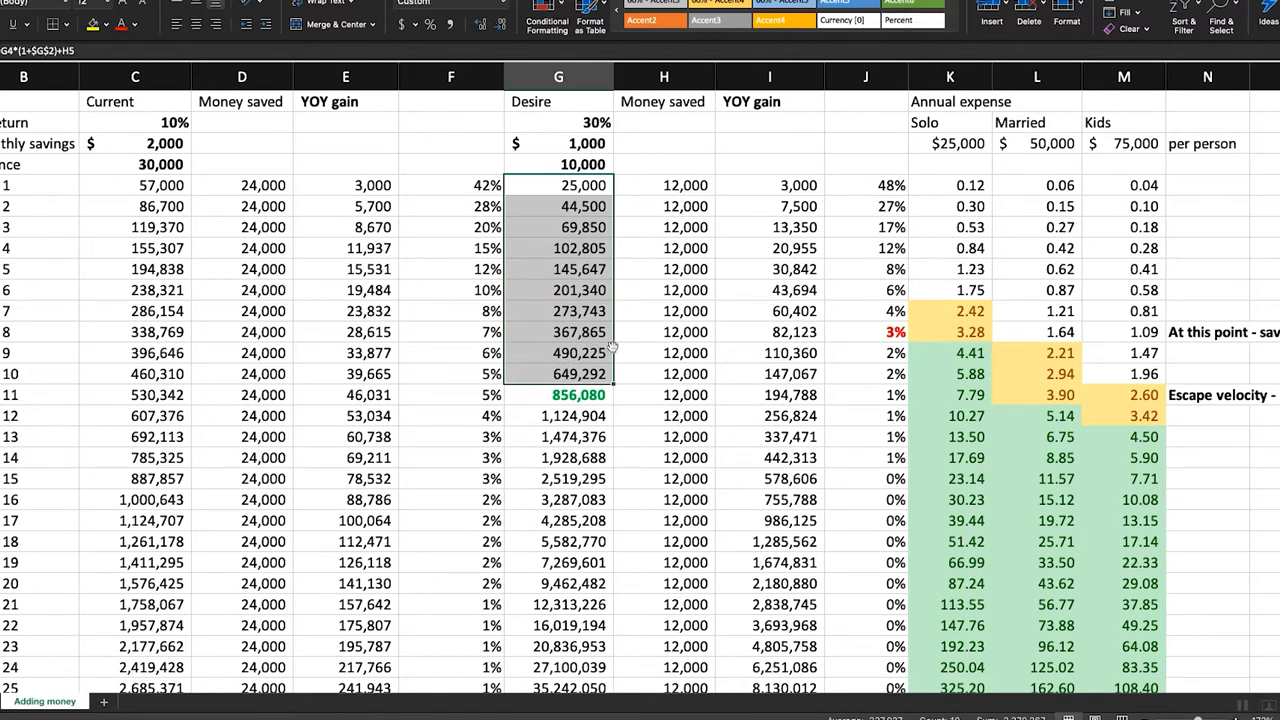
mouse_move(976, 336)
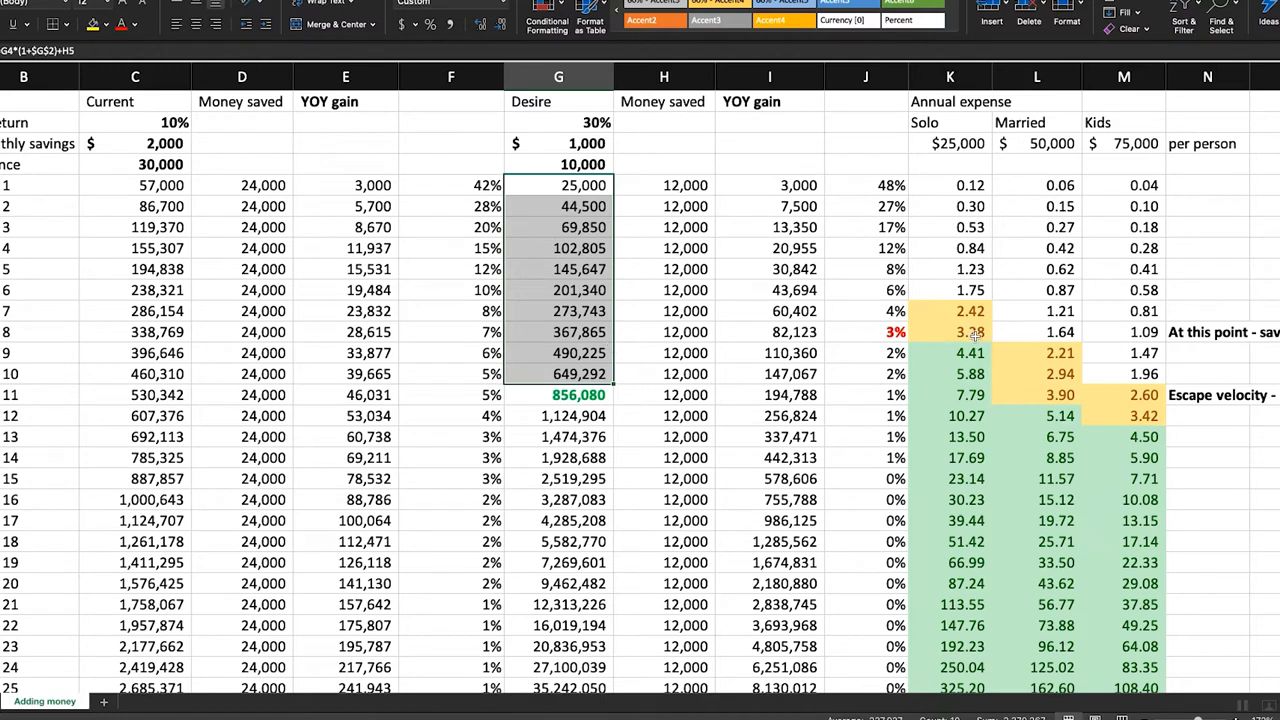
- Review the Solo, Married and Kids expense multiples and the year 13 balance of 1,474,376 covering married expenses 6.75 times
click(956, 144)
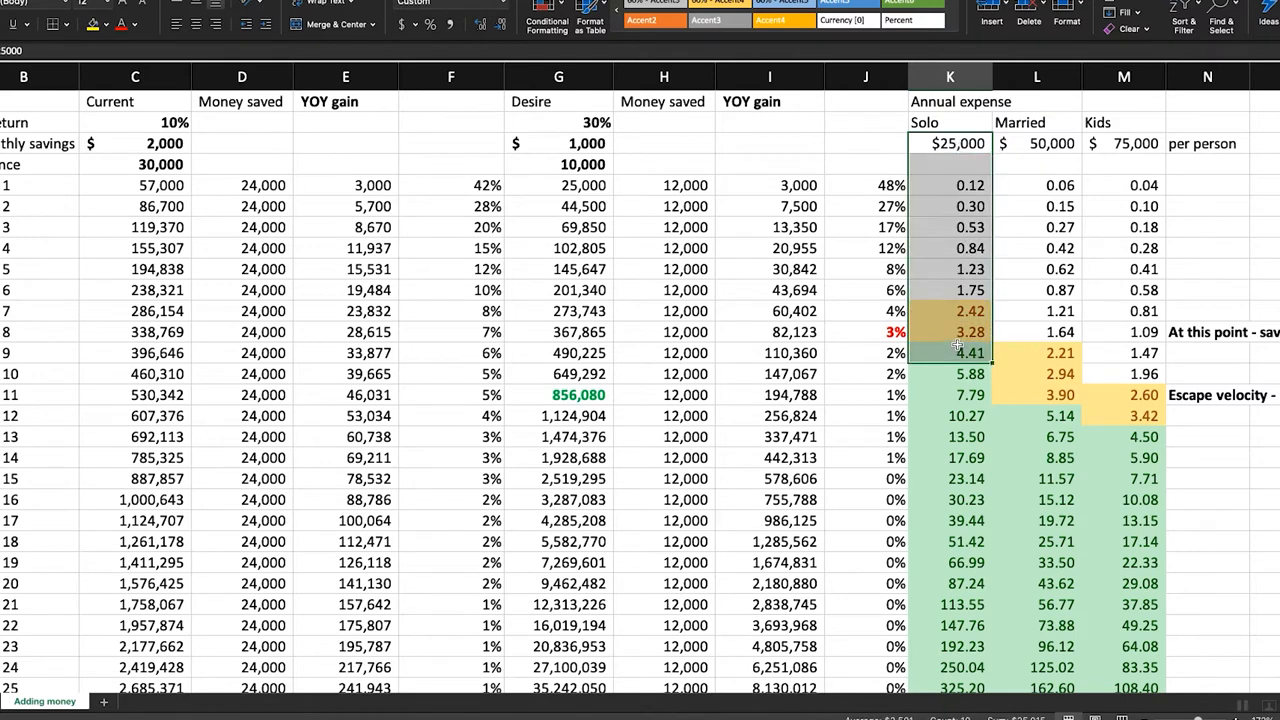
click(948, 352)
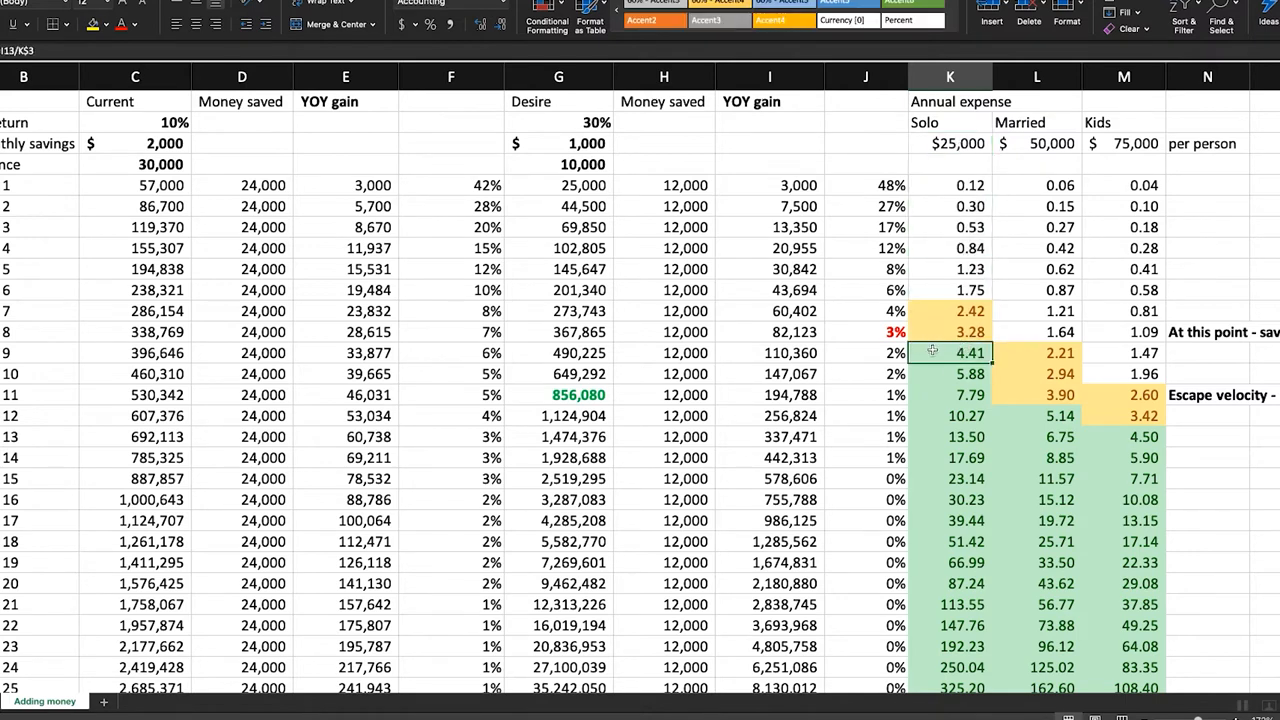
mouse_move(950, 352)
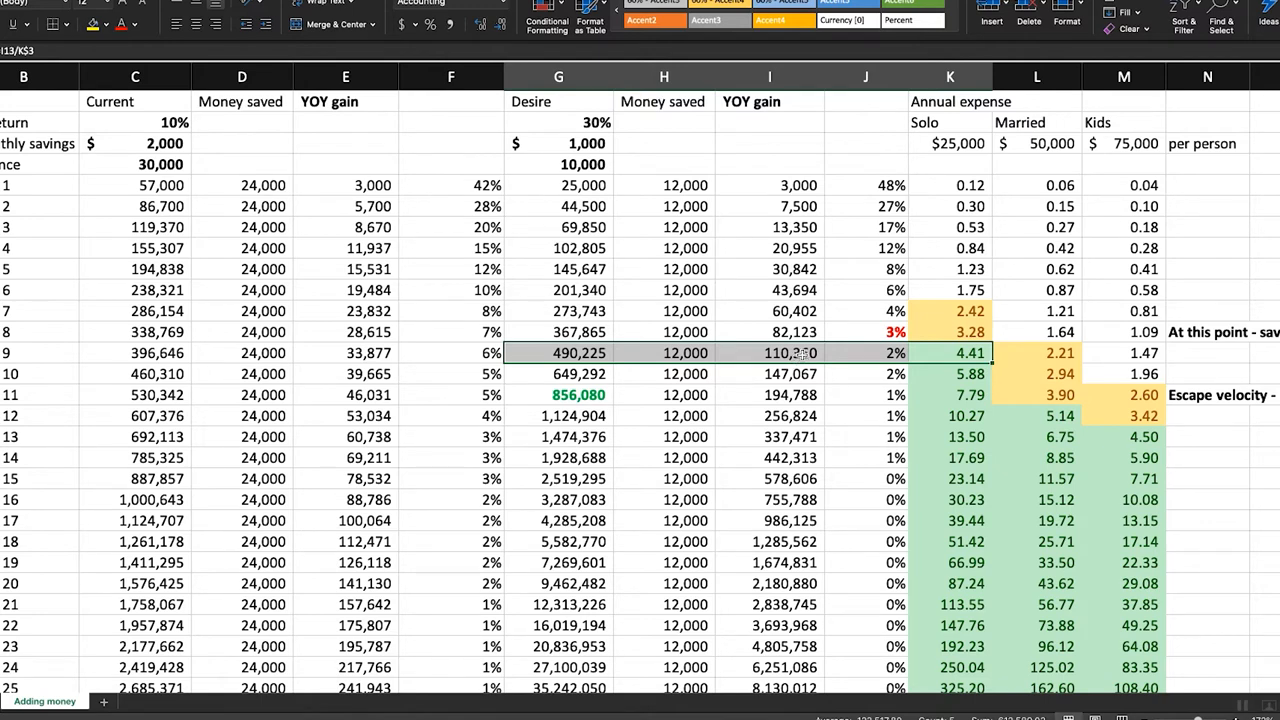
mouse_move(804, 352)
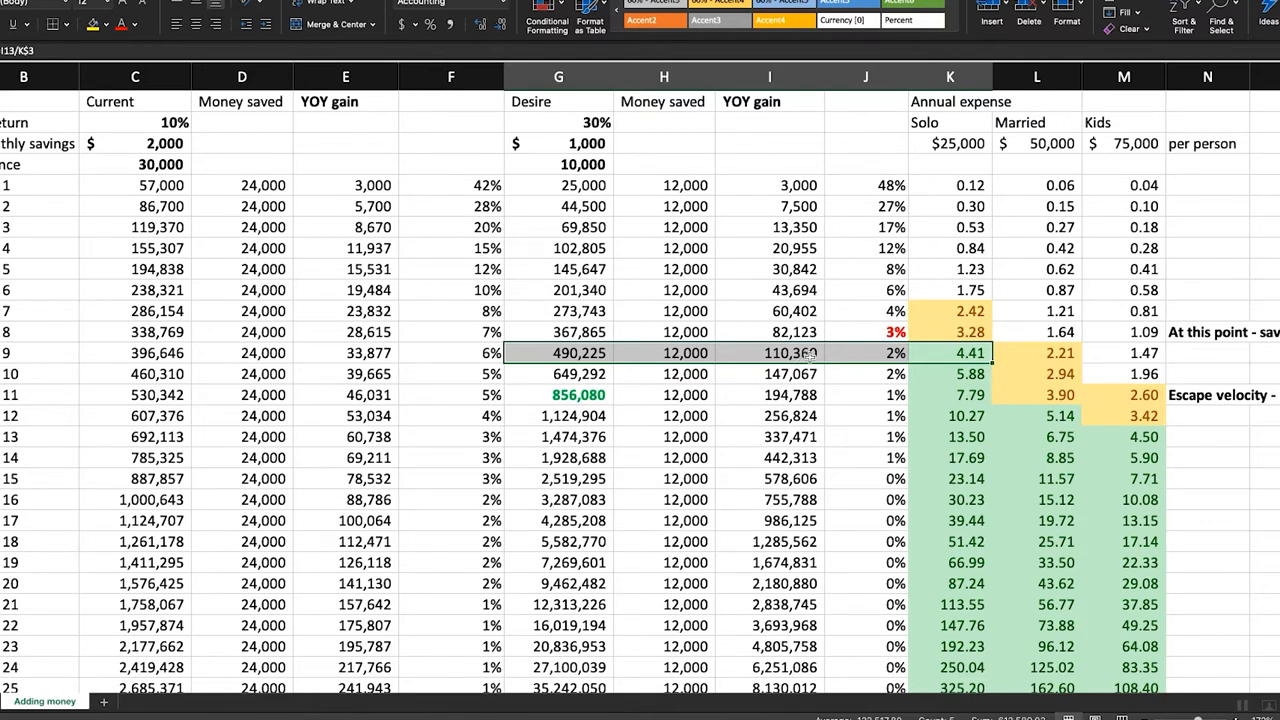
click(768, 352)
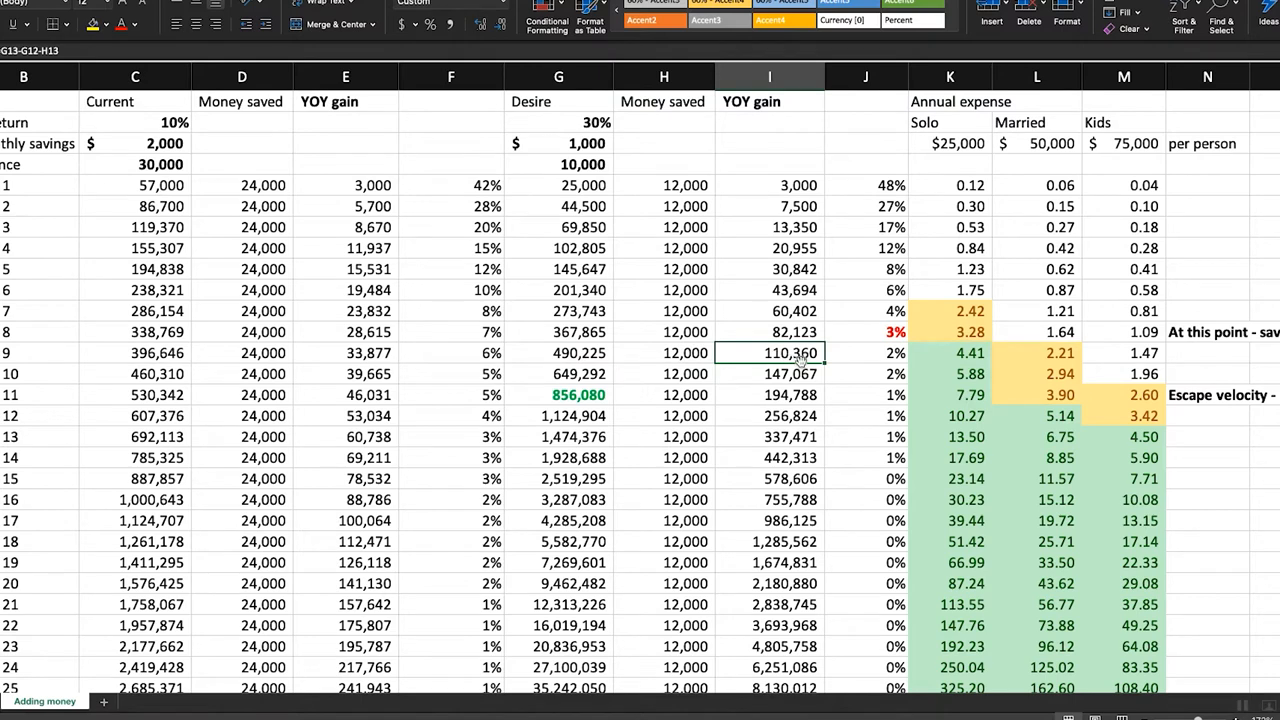
drag(768, 352, 950, 352)
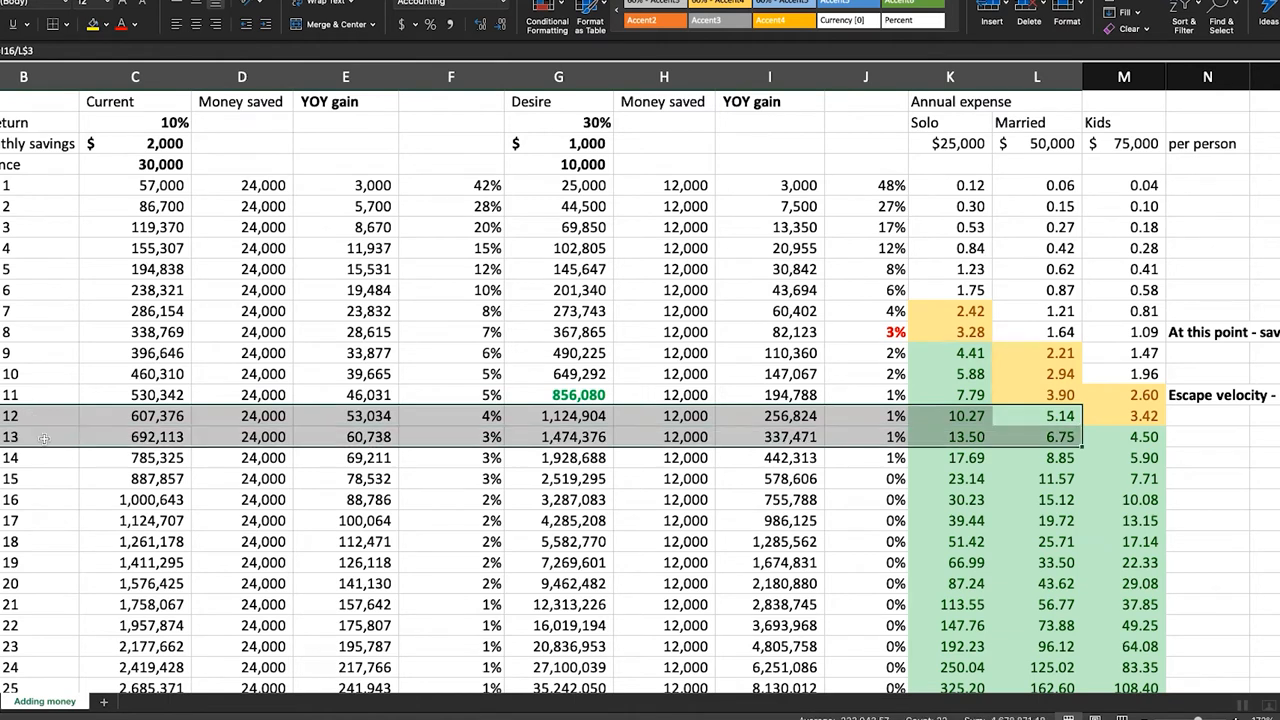
click(1036, 416)
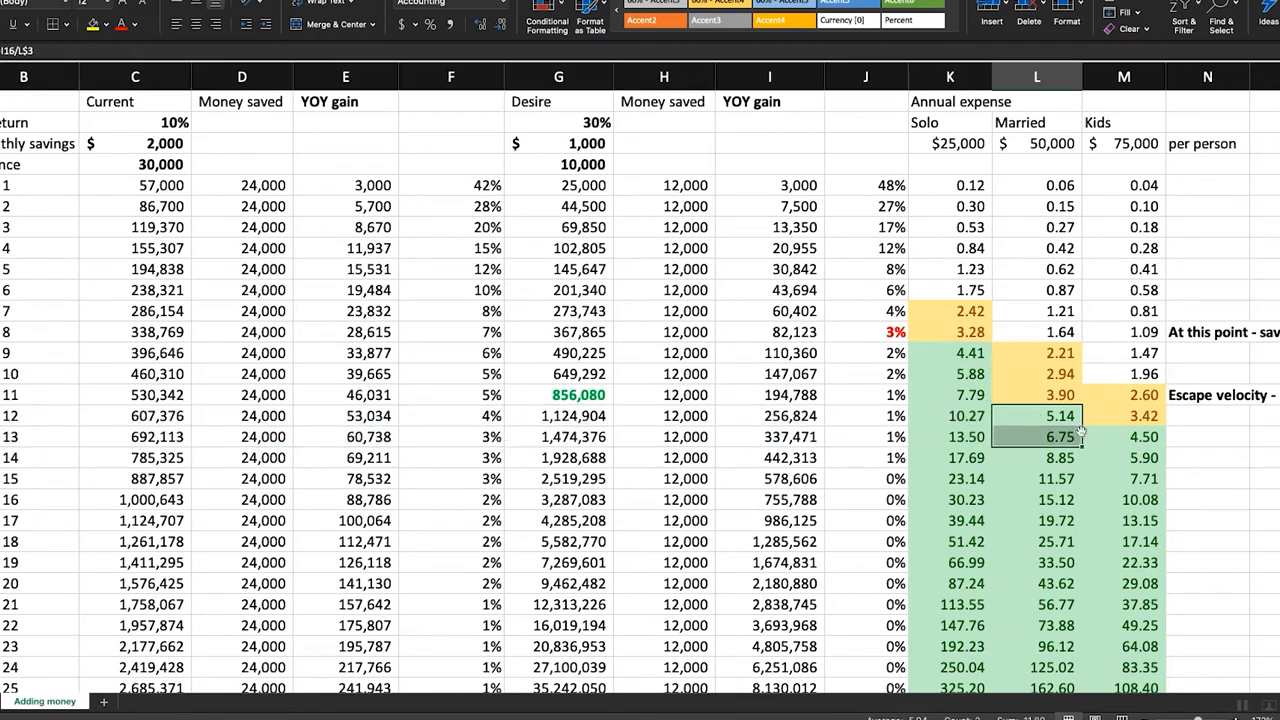
click(1124, 436)
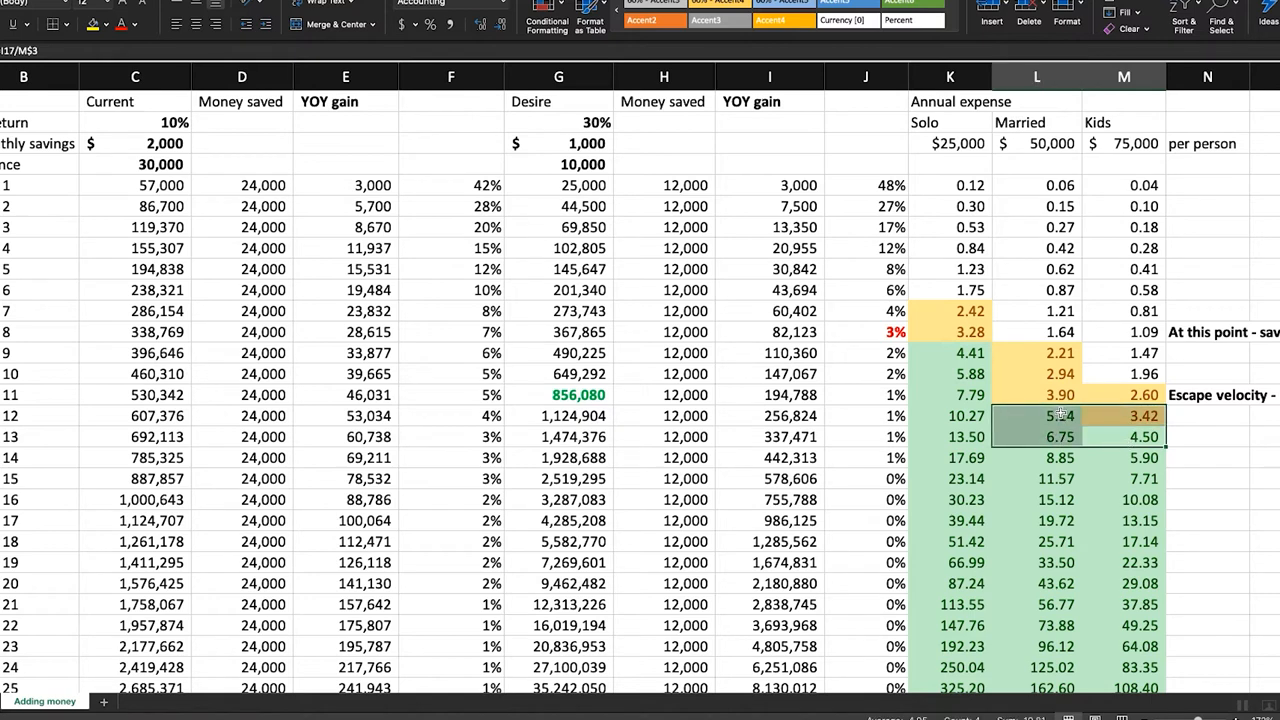
click(768, 416)
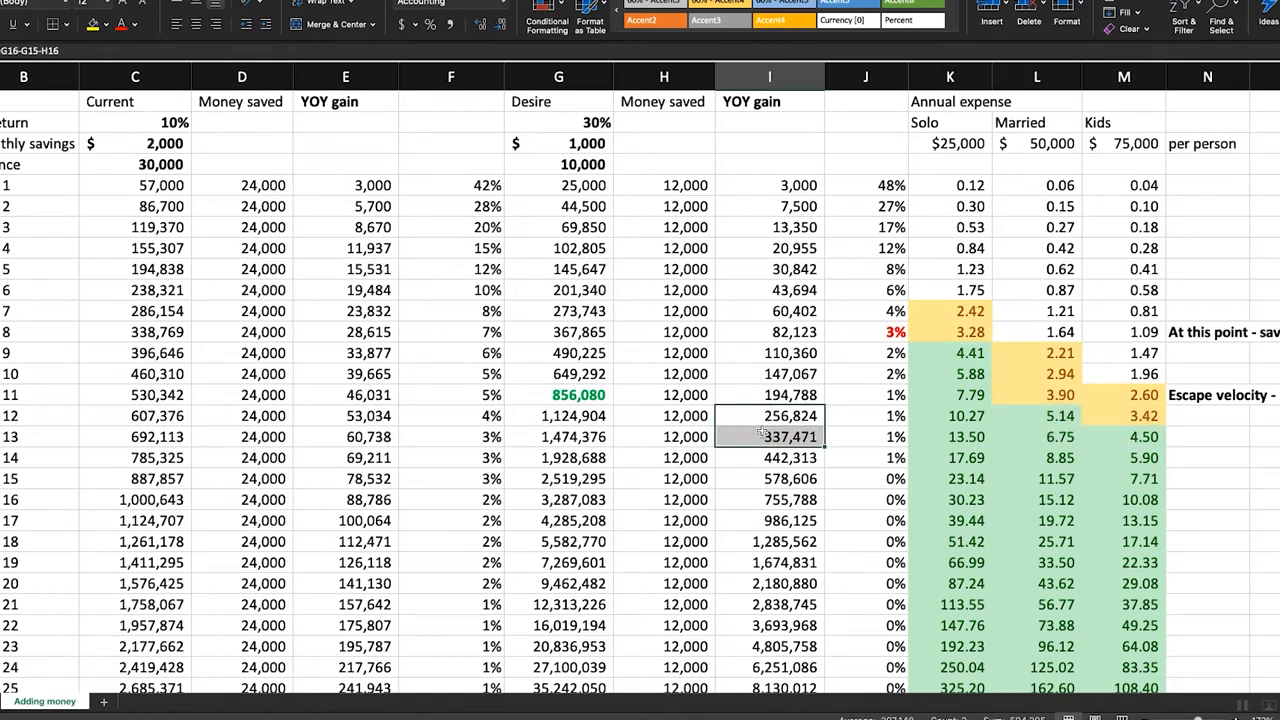
click(558, 436)
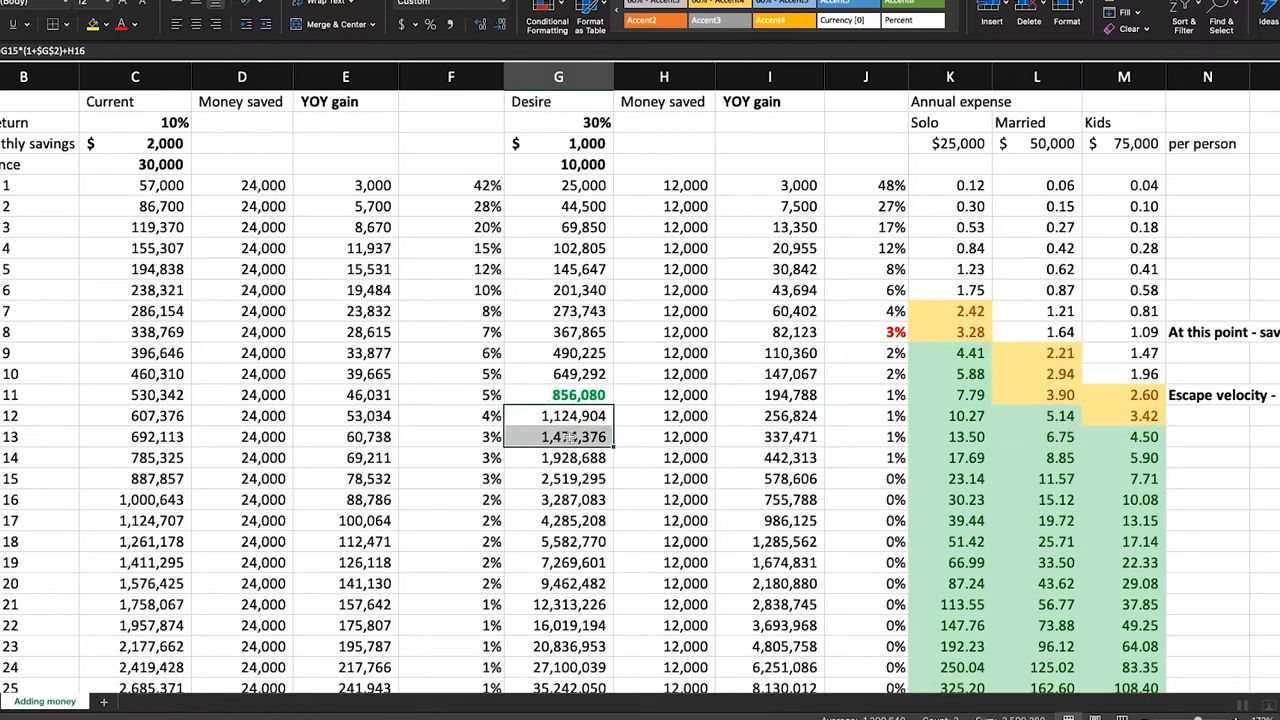
mouse_move(792, 406)
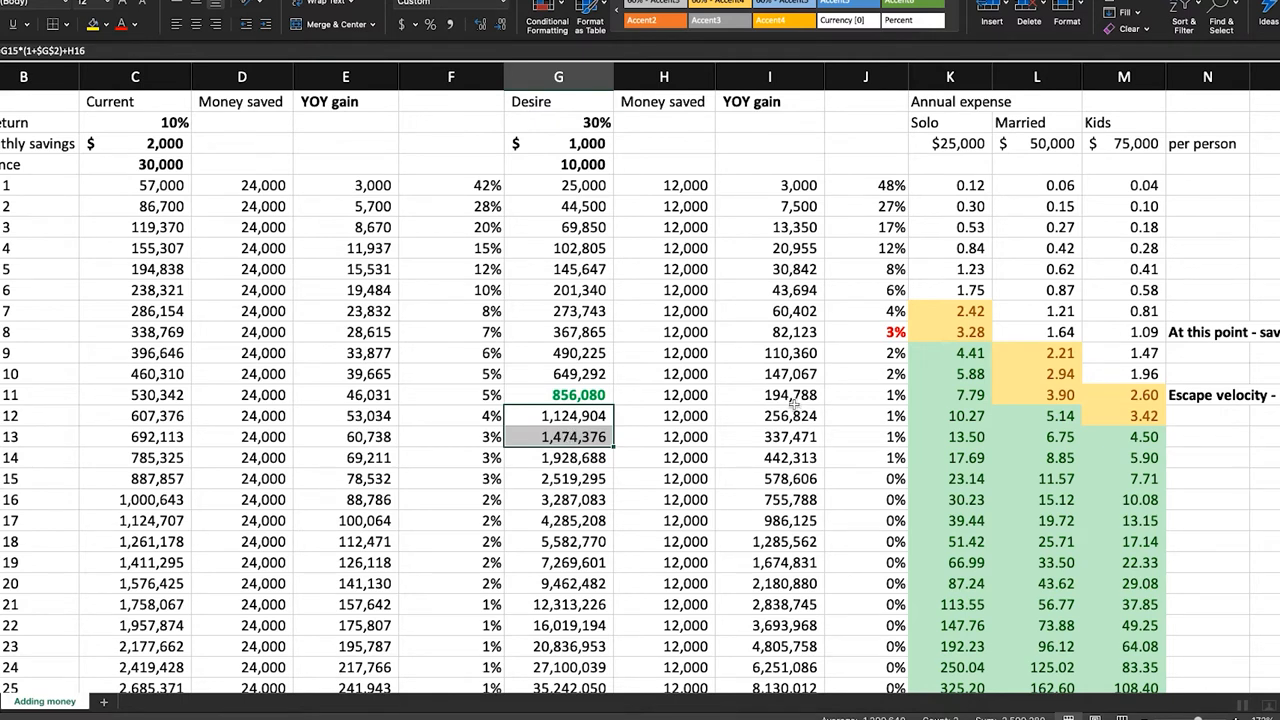
mouse_move(794, 404)
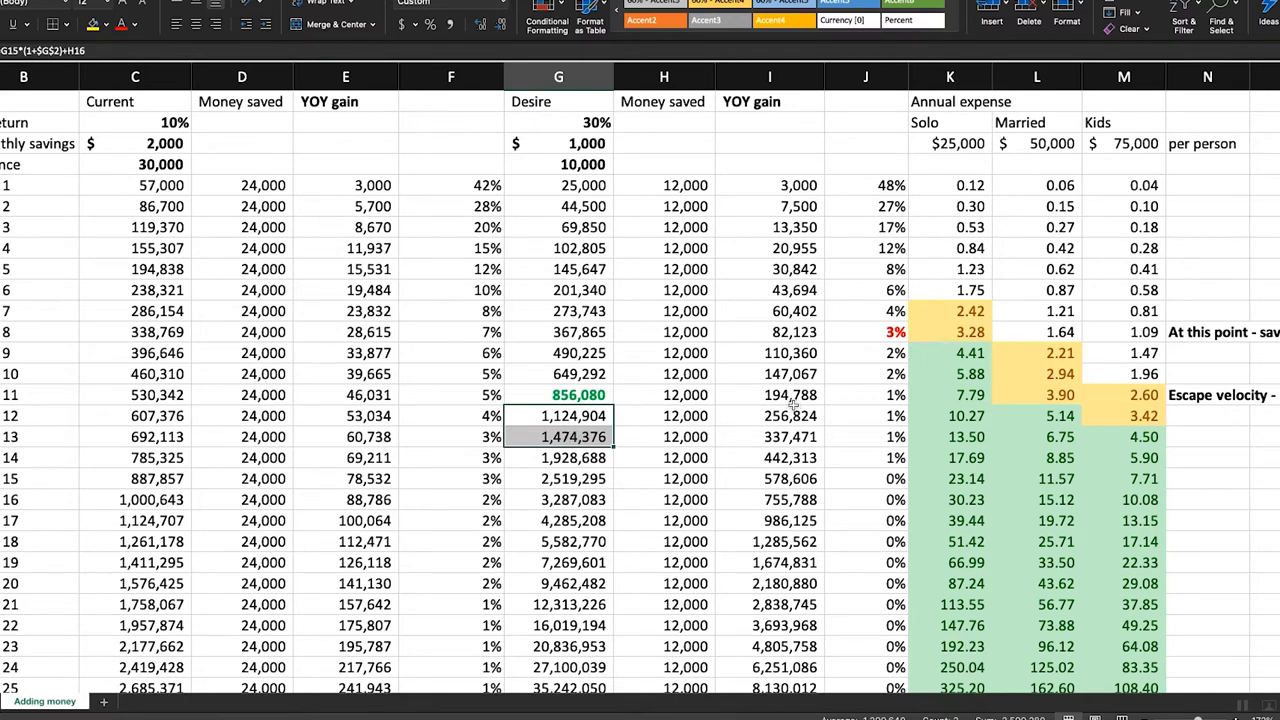
click(768, 436)
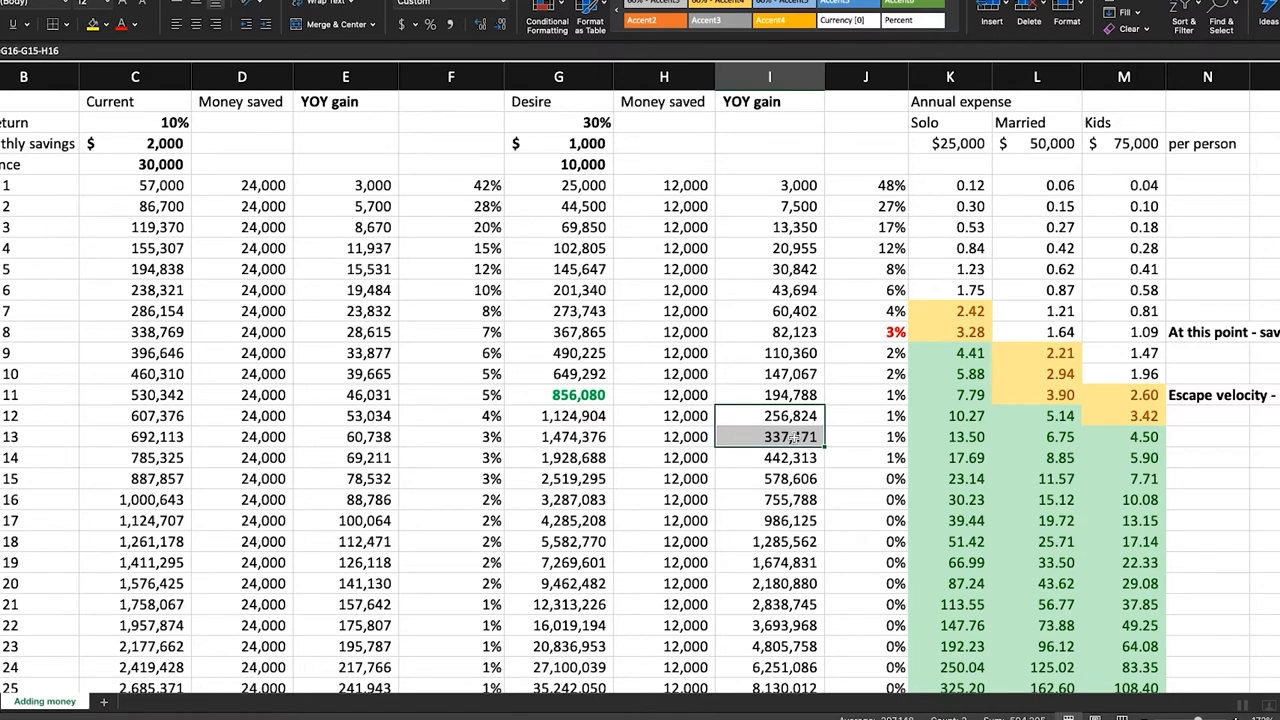
mouse_move(76, 412)
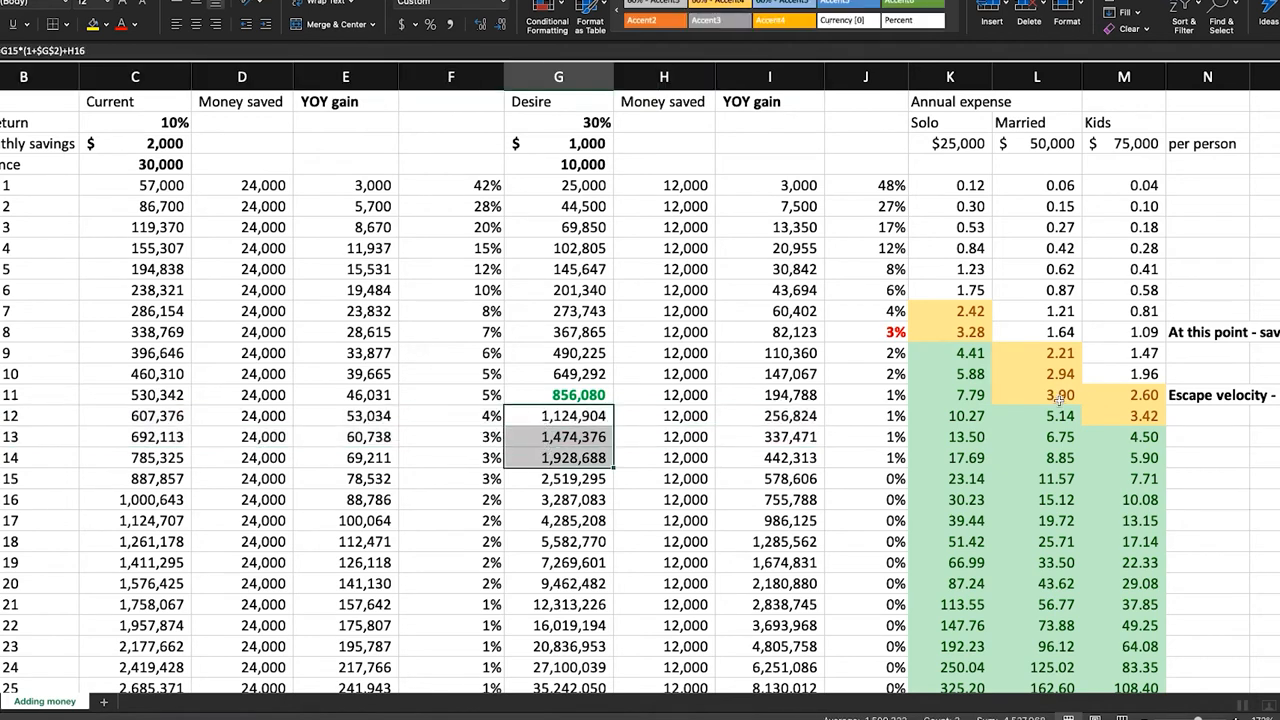
- With the current return at 8%, check year 18 crossing one million with a 73,680 gain against the desired scenario's inputs
click(768, 436)
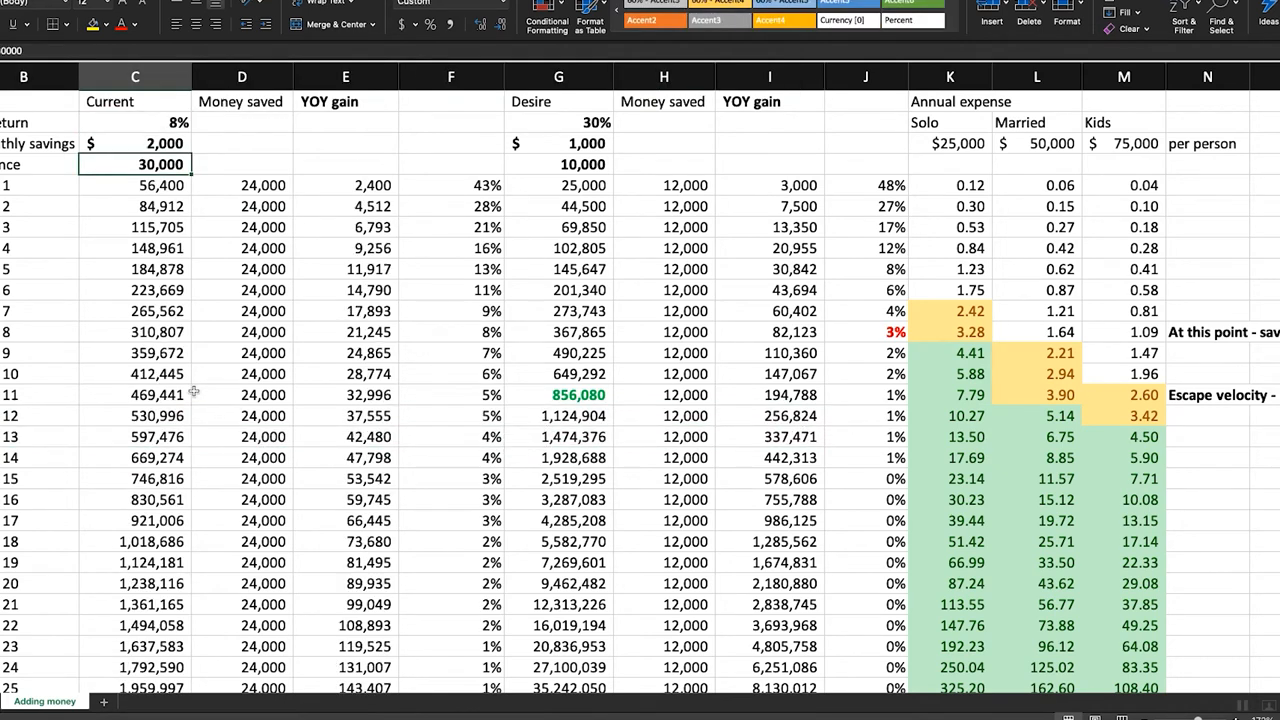
click(136, 562)
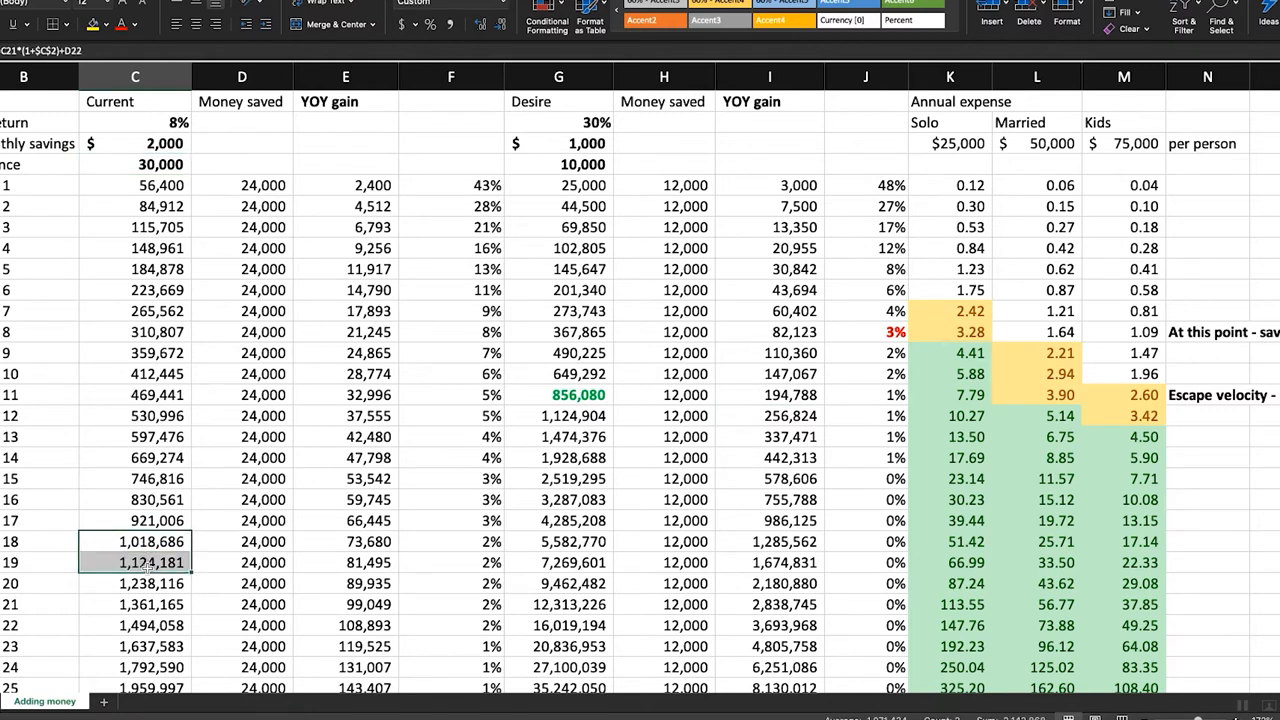
click(264, 540)
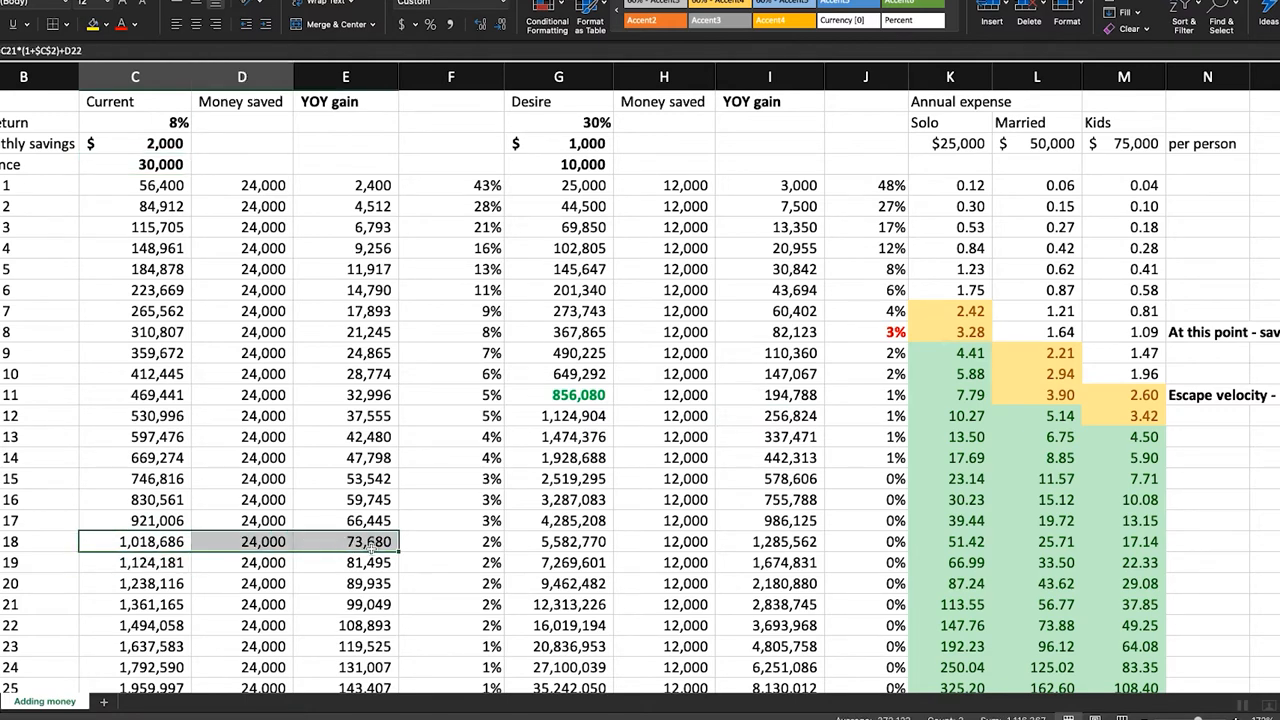
click(344, 540)
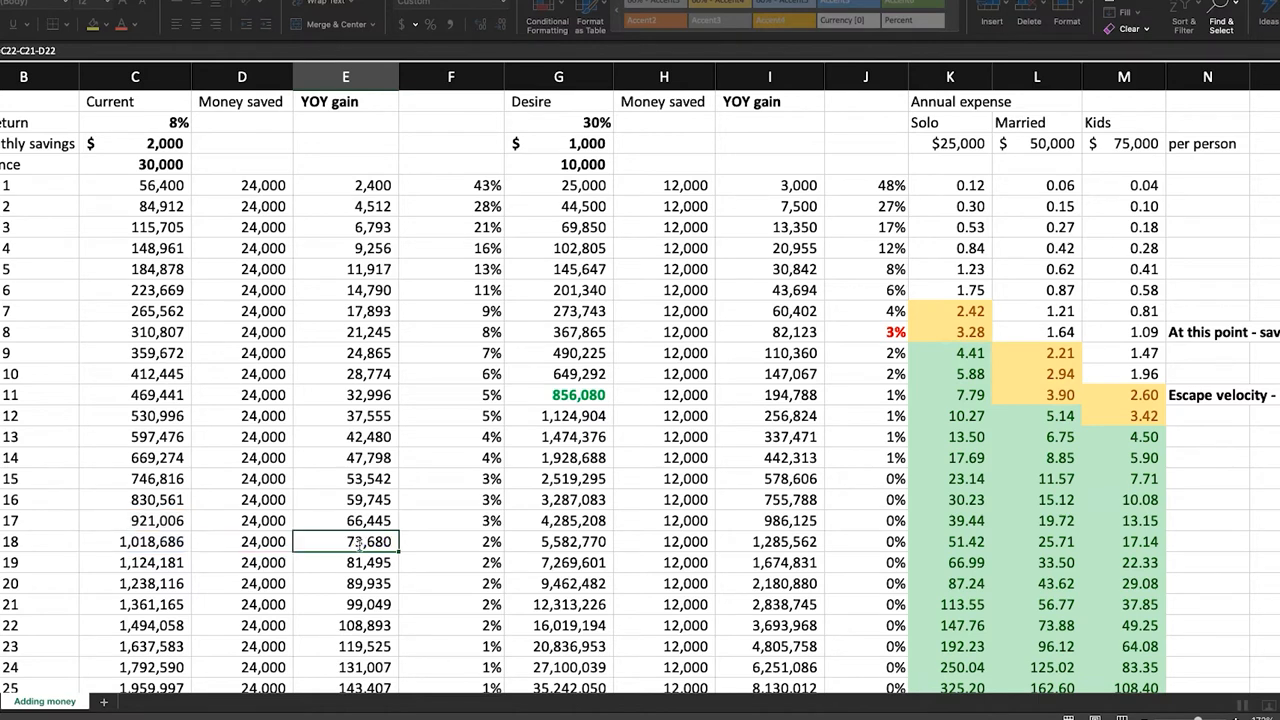
click(558, 414)
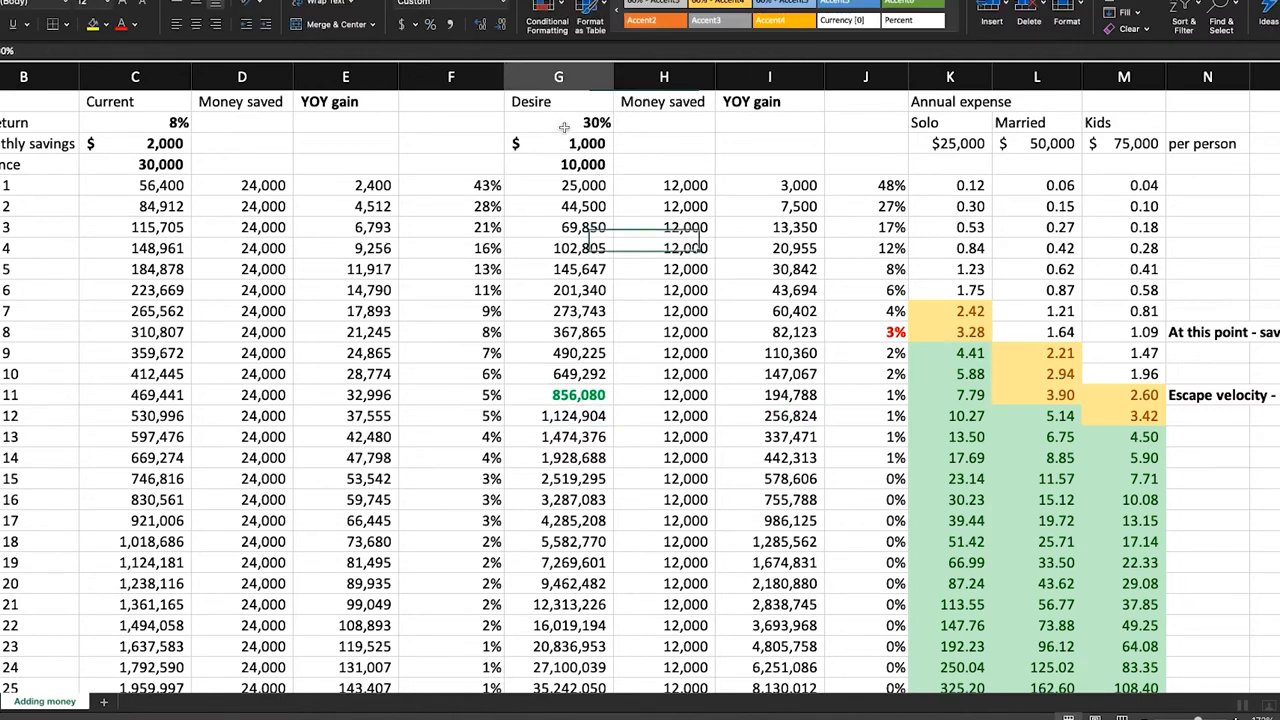
drag(560, 122, 560, 164)
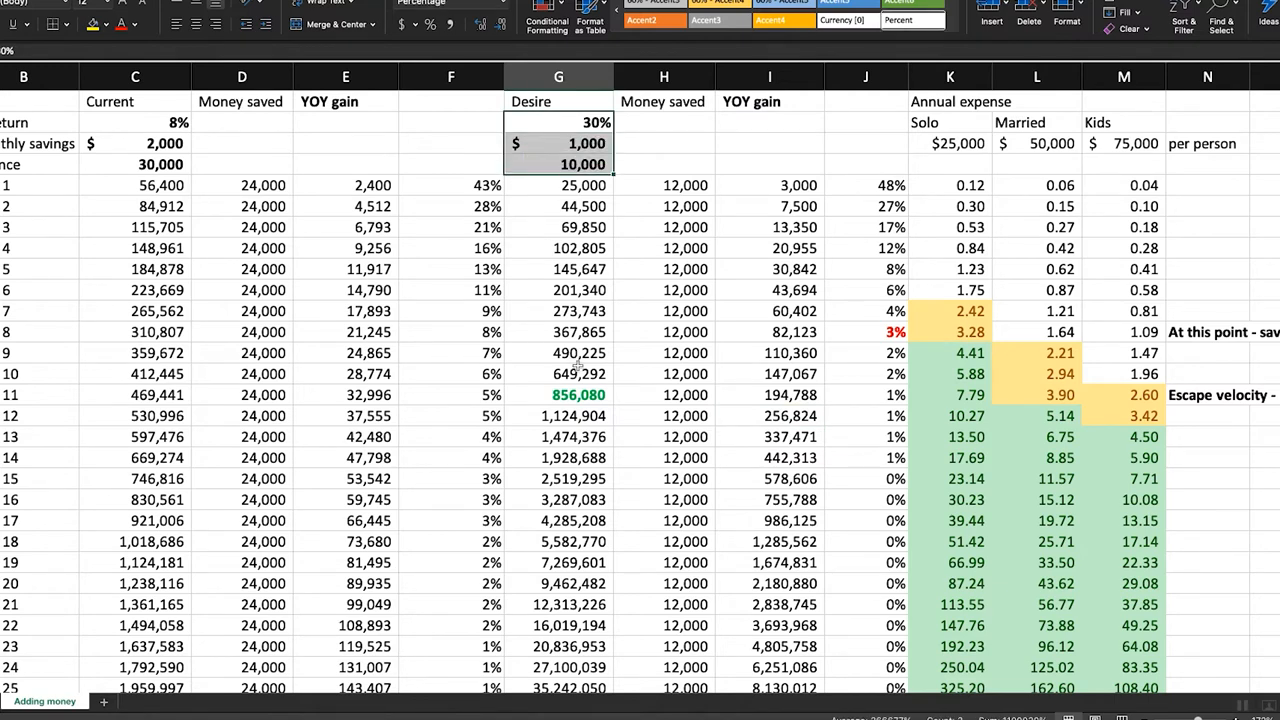
click(768, 436)
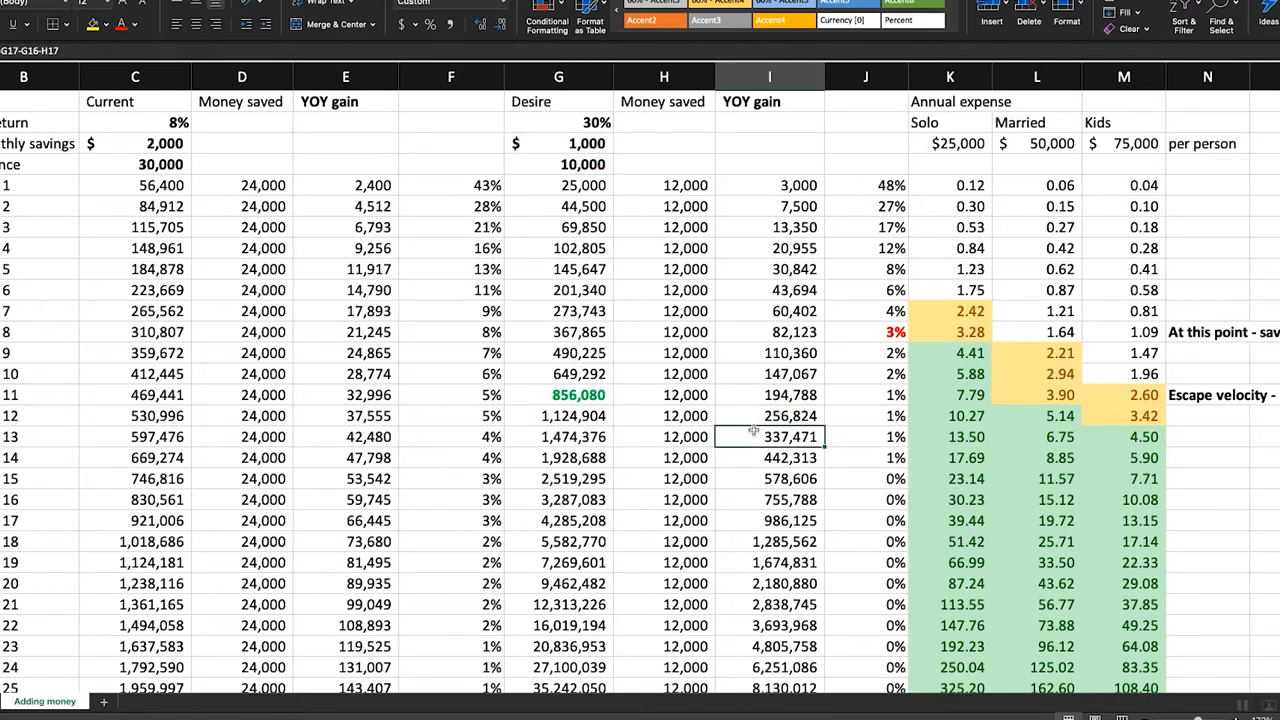
click(768, 416)
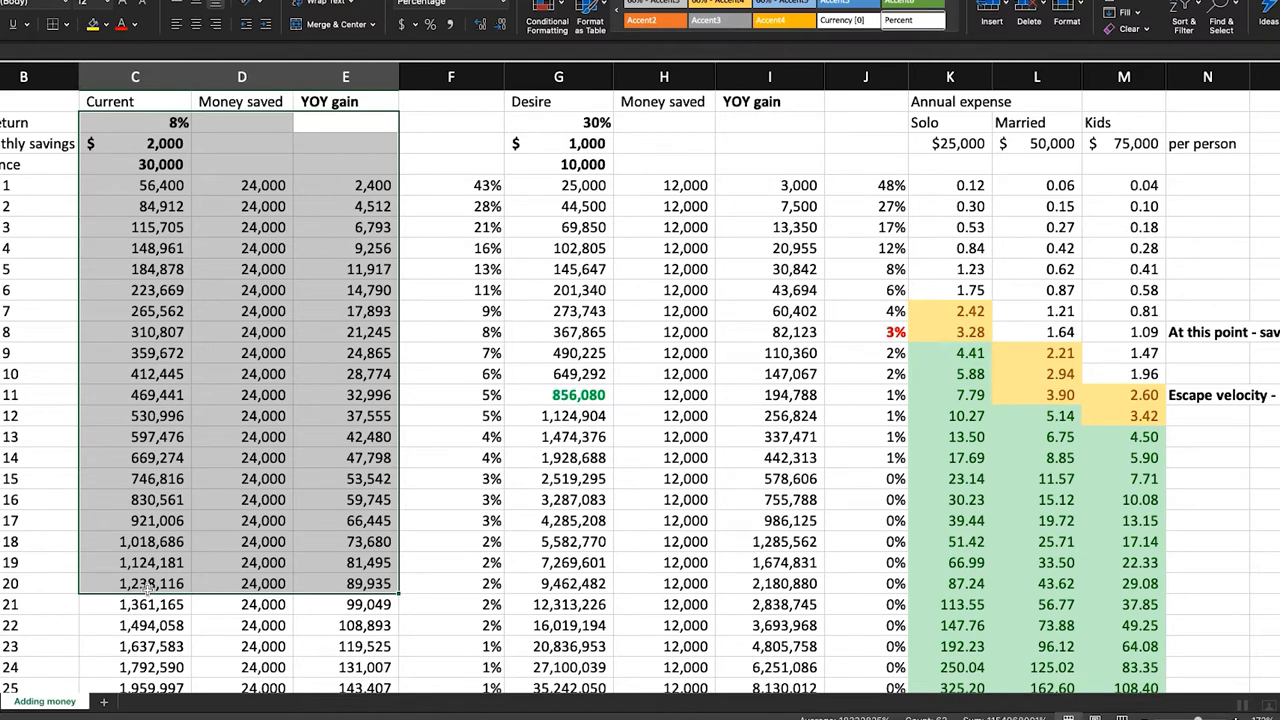
mouse_move(288, 336)
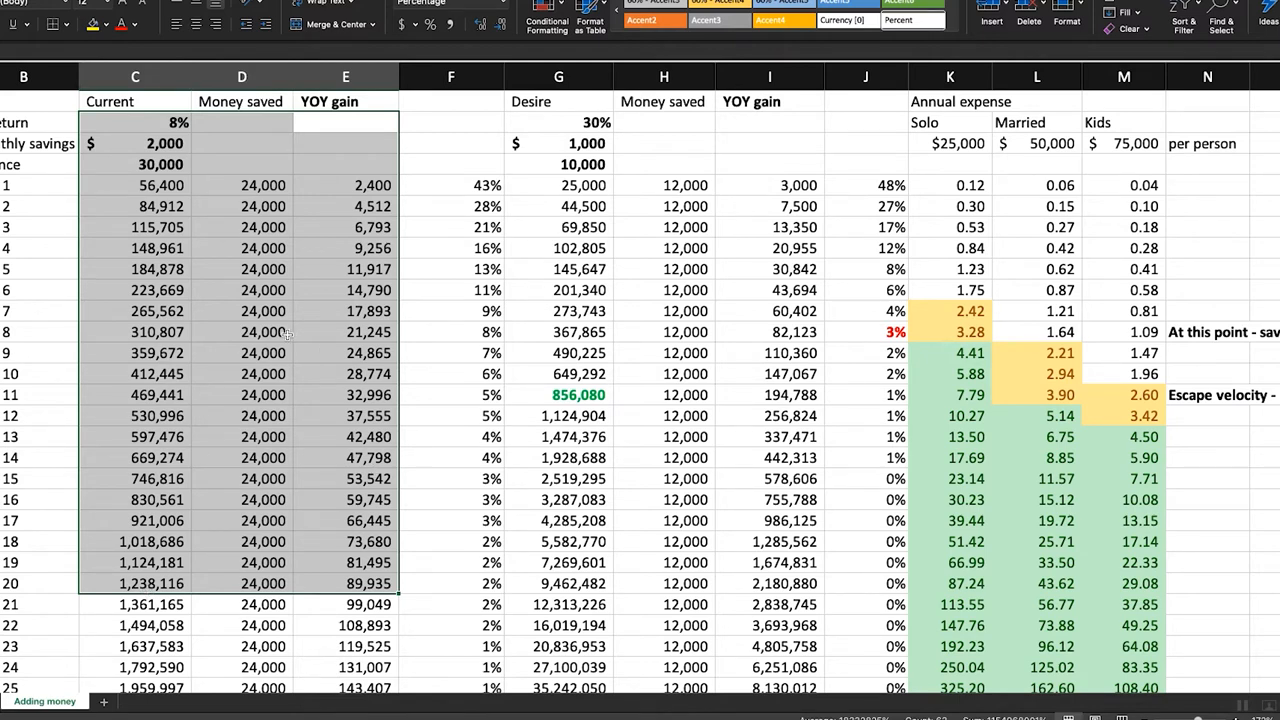
mouse_move(272, 350)
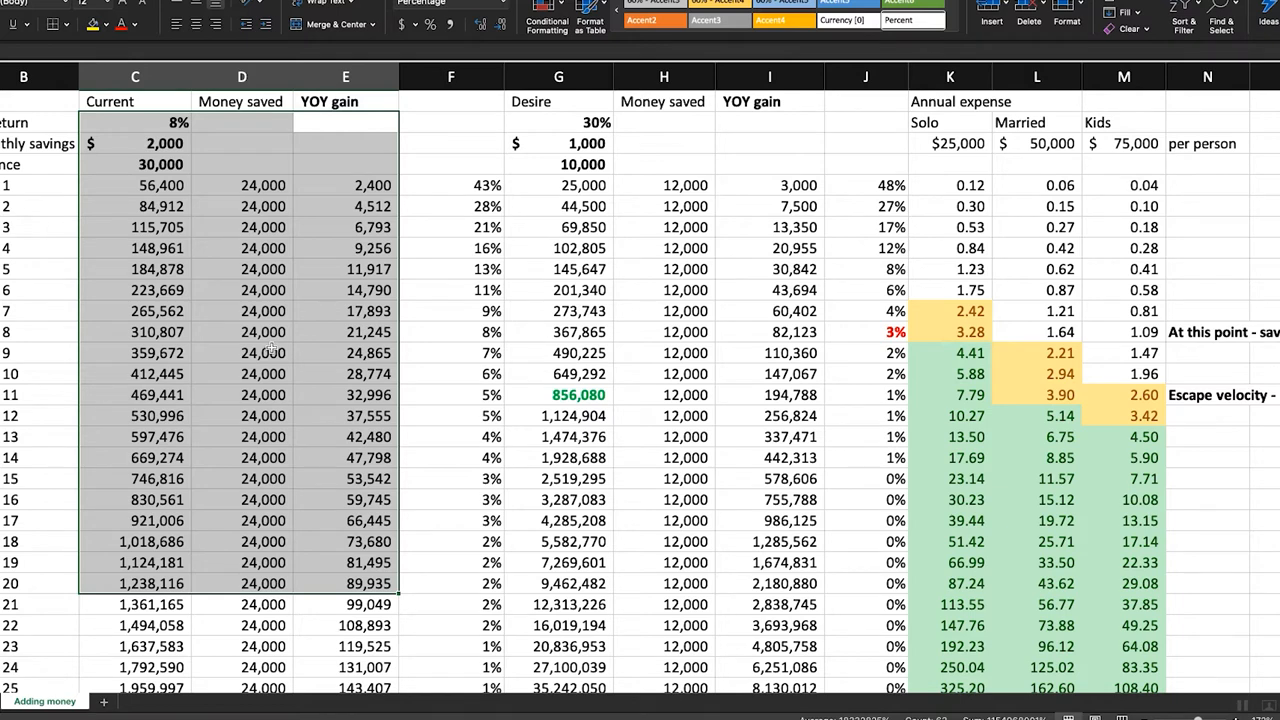
mouse_move(270, 348)
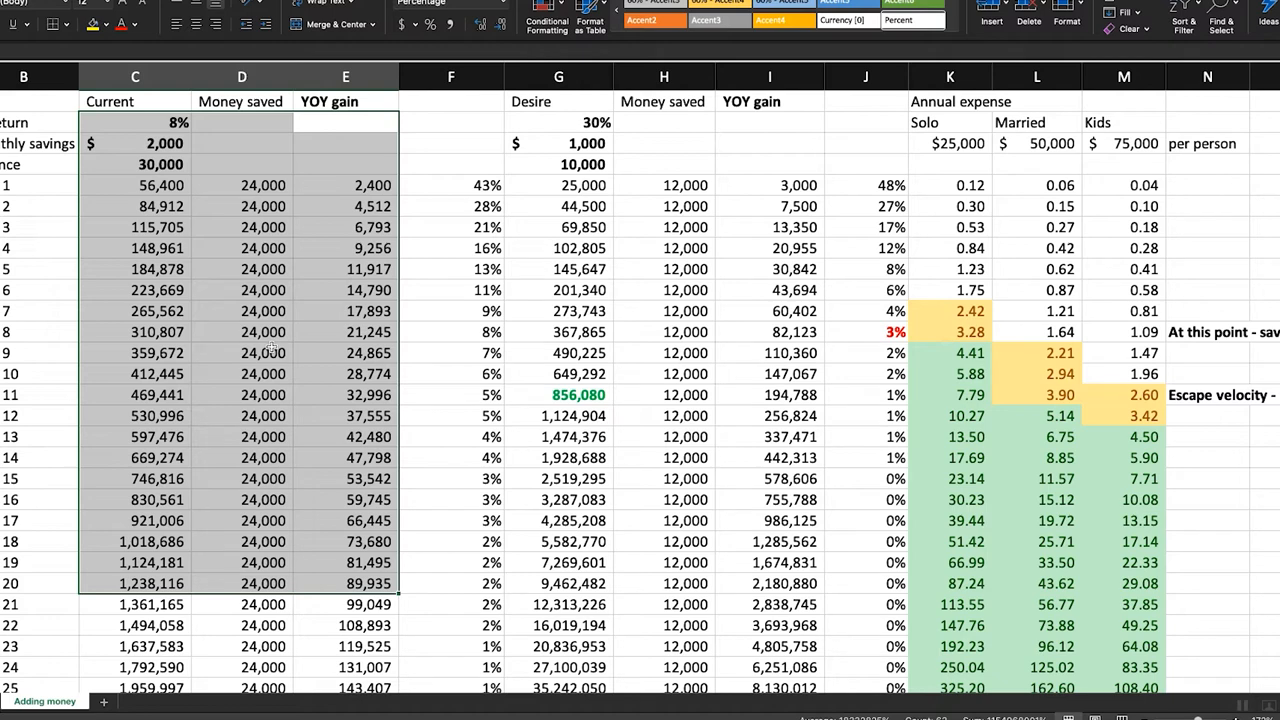
mouse_move(156, 536)
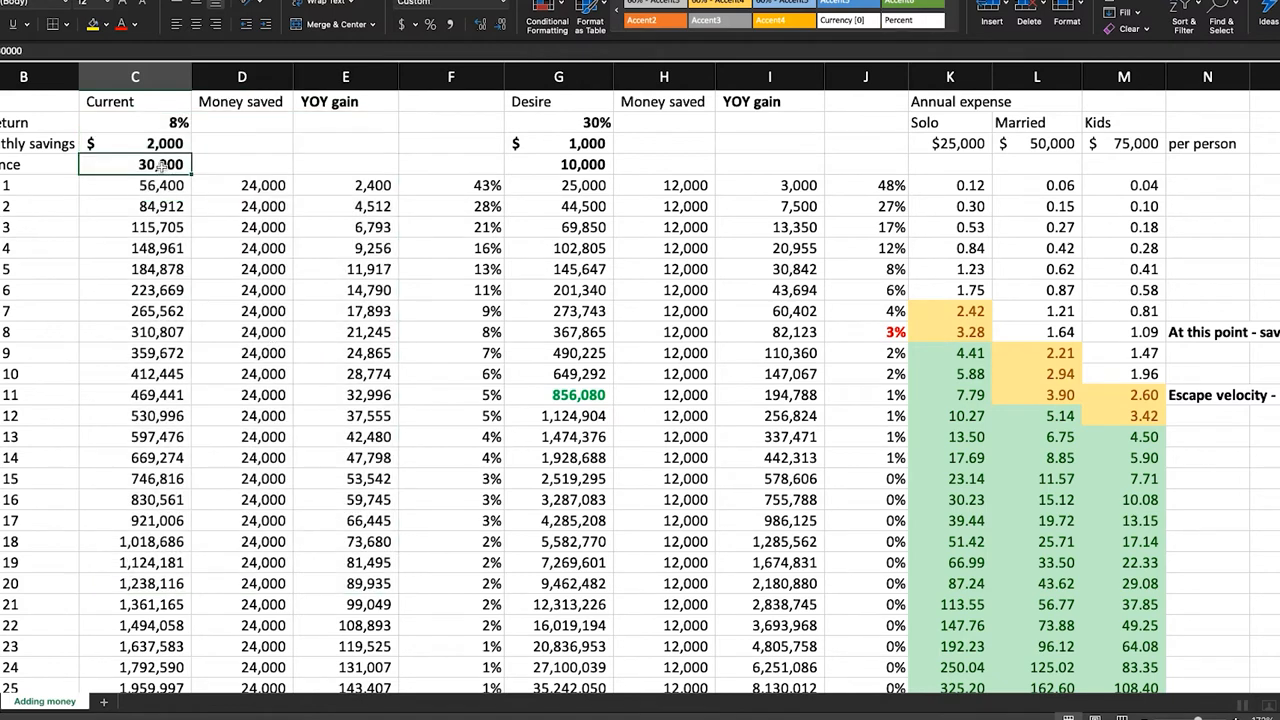
- Set the current return to 5% and review later years, first passing one million in year 22
drag(136, 144, 136, 604)
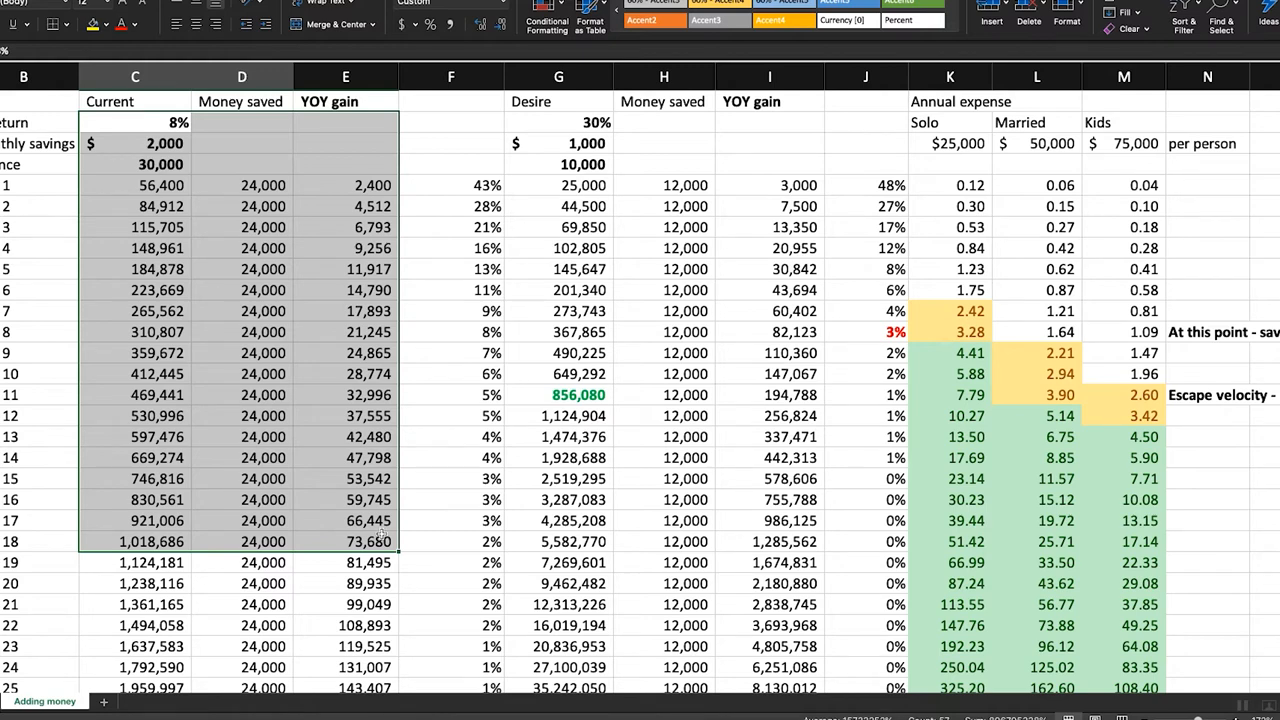
mouse_move(380, 534)
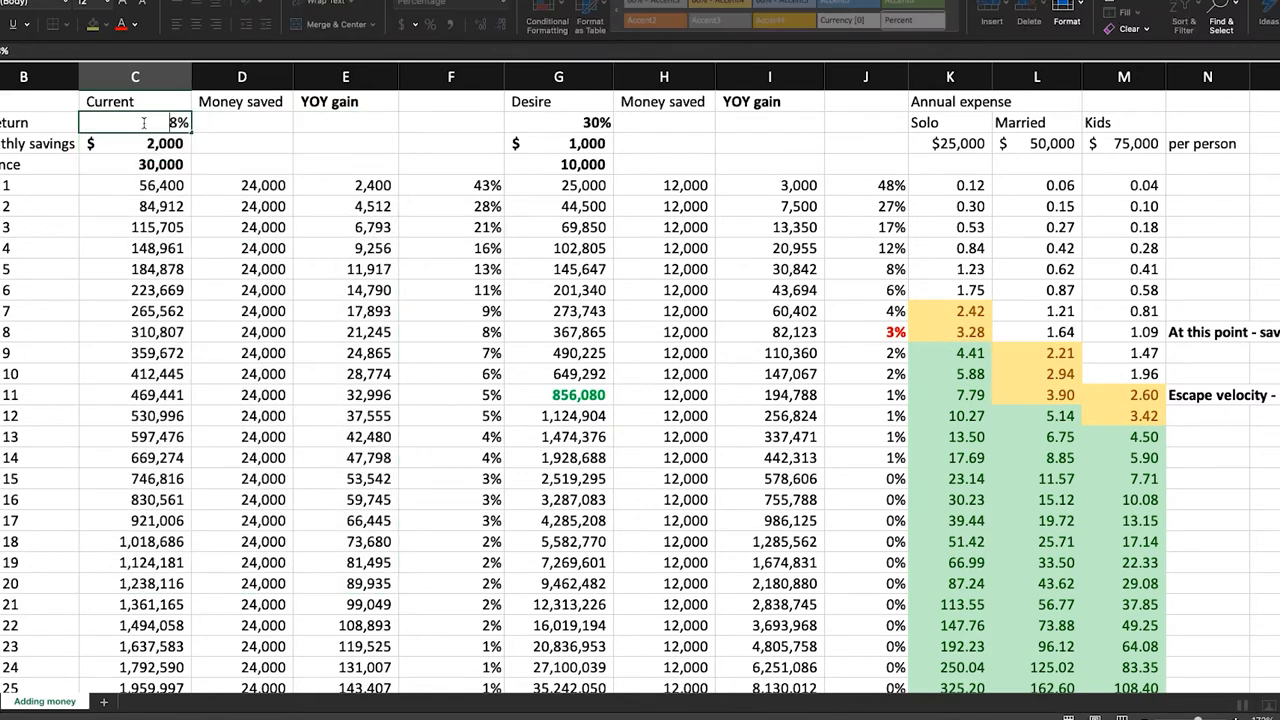
text(5%)
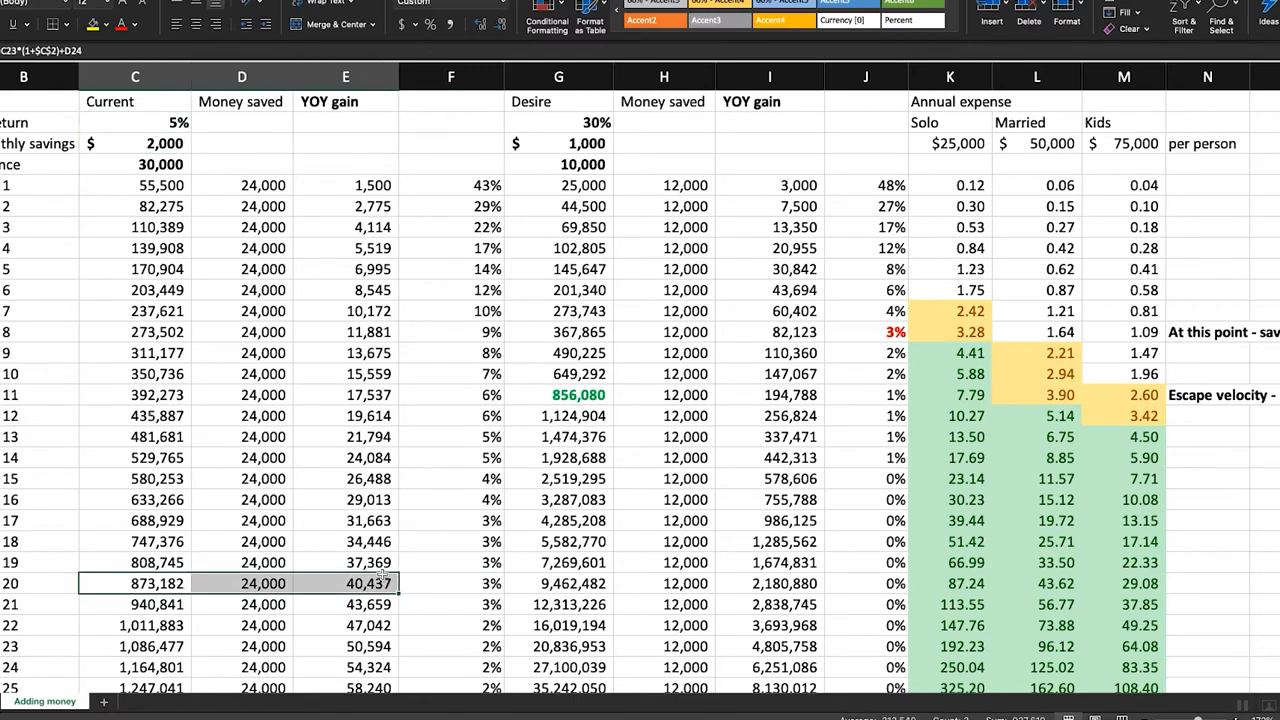
scroll(down, 3)
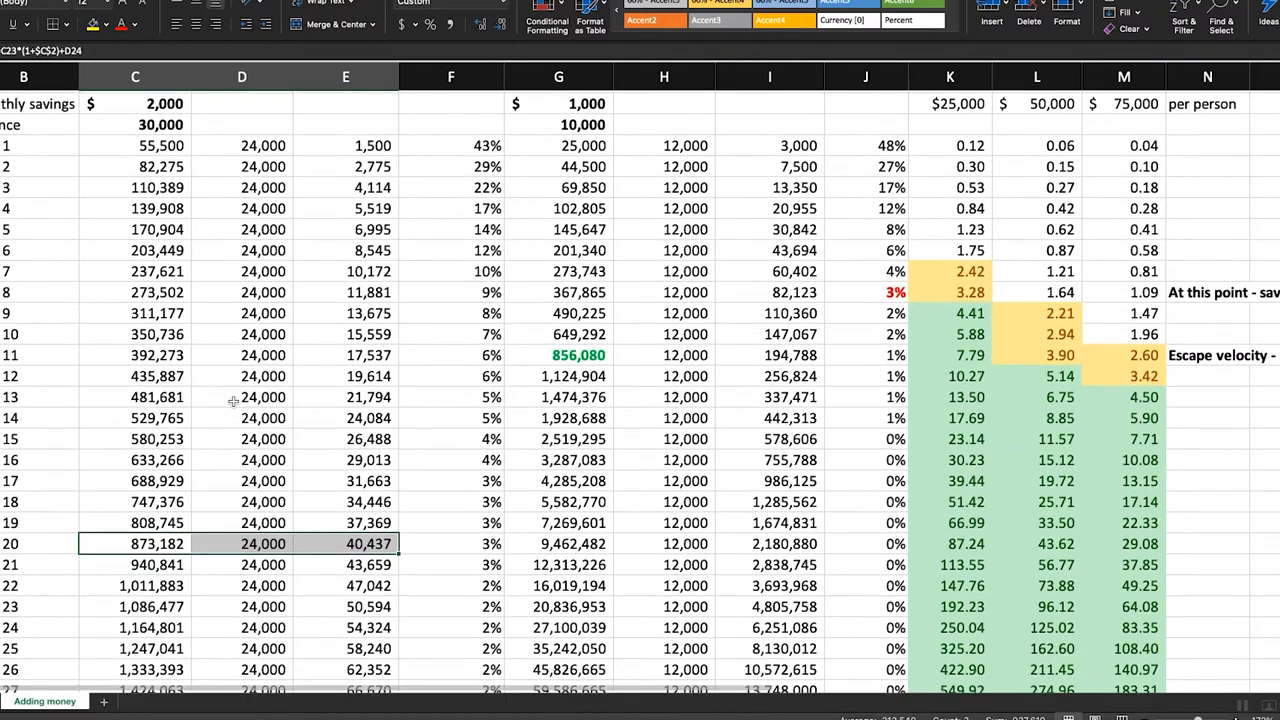
scroll(down, 3)
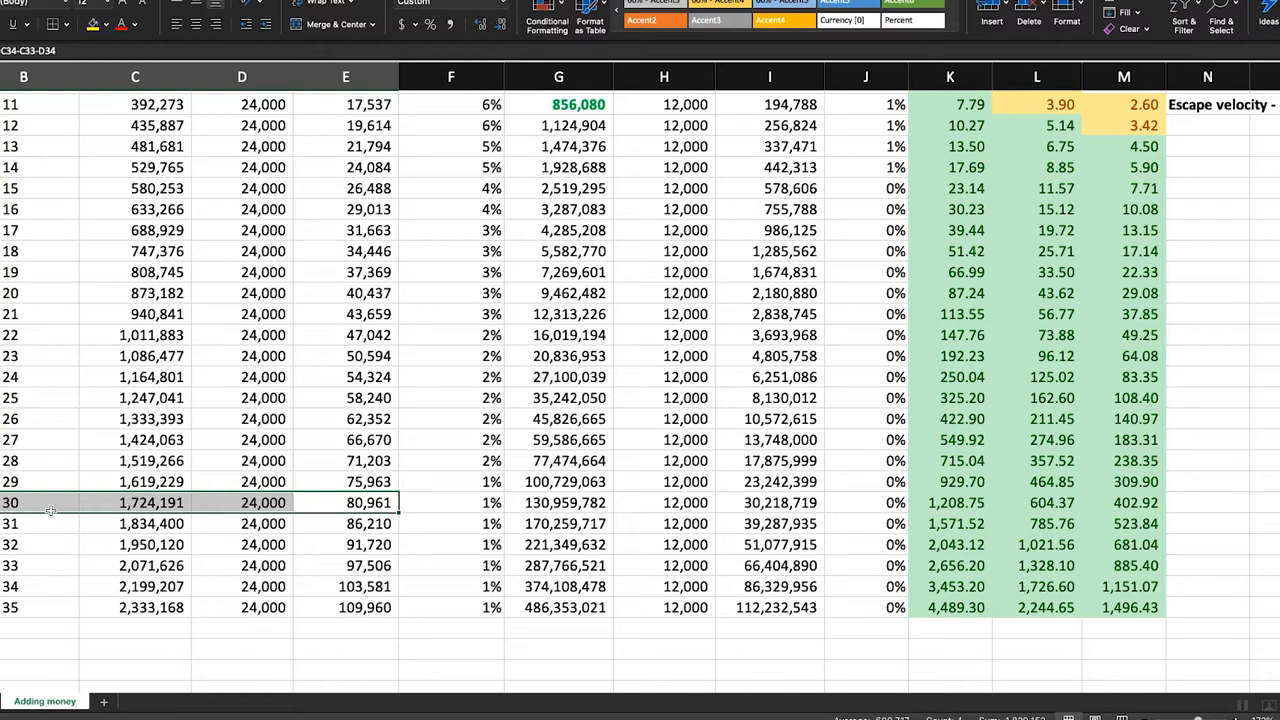
mouse_move(344, 512)
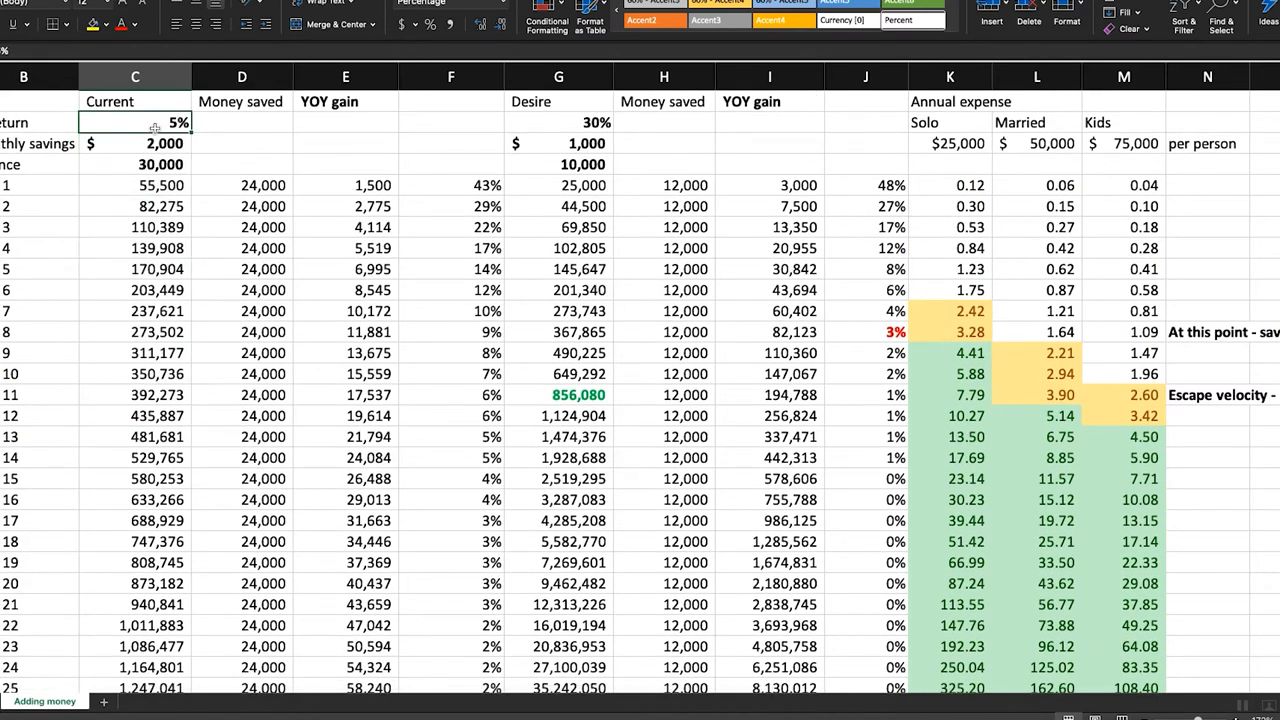
- Restore the current return to 8% and give the desired scenario a 200,000 balance and $3,000 monthly savings
text(8%)
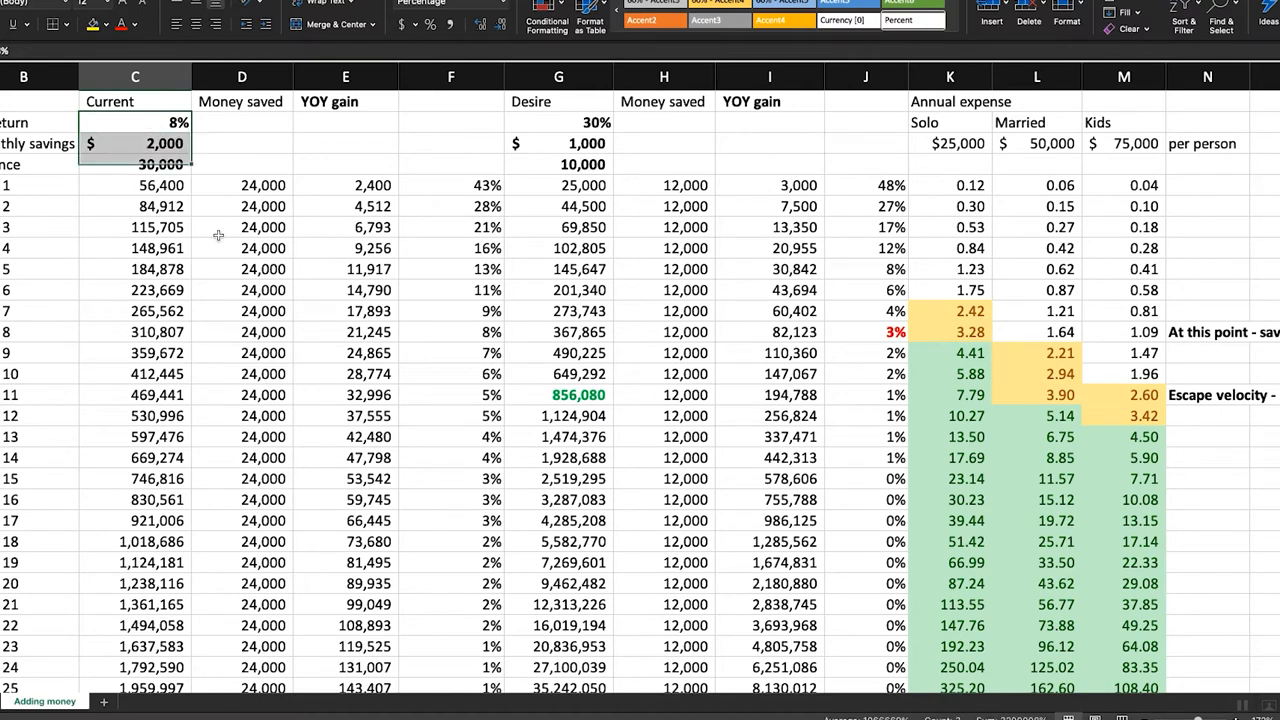
click(344, 352)
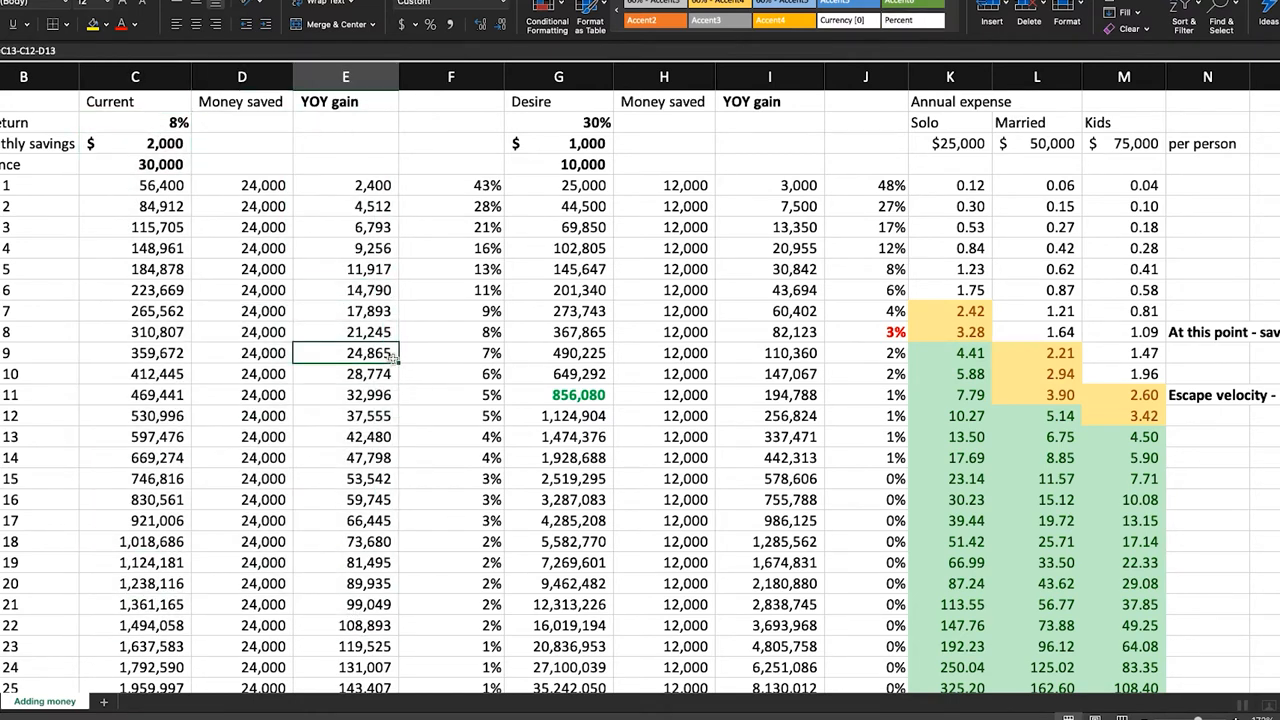
click(560, 164)
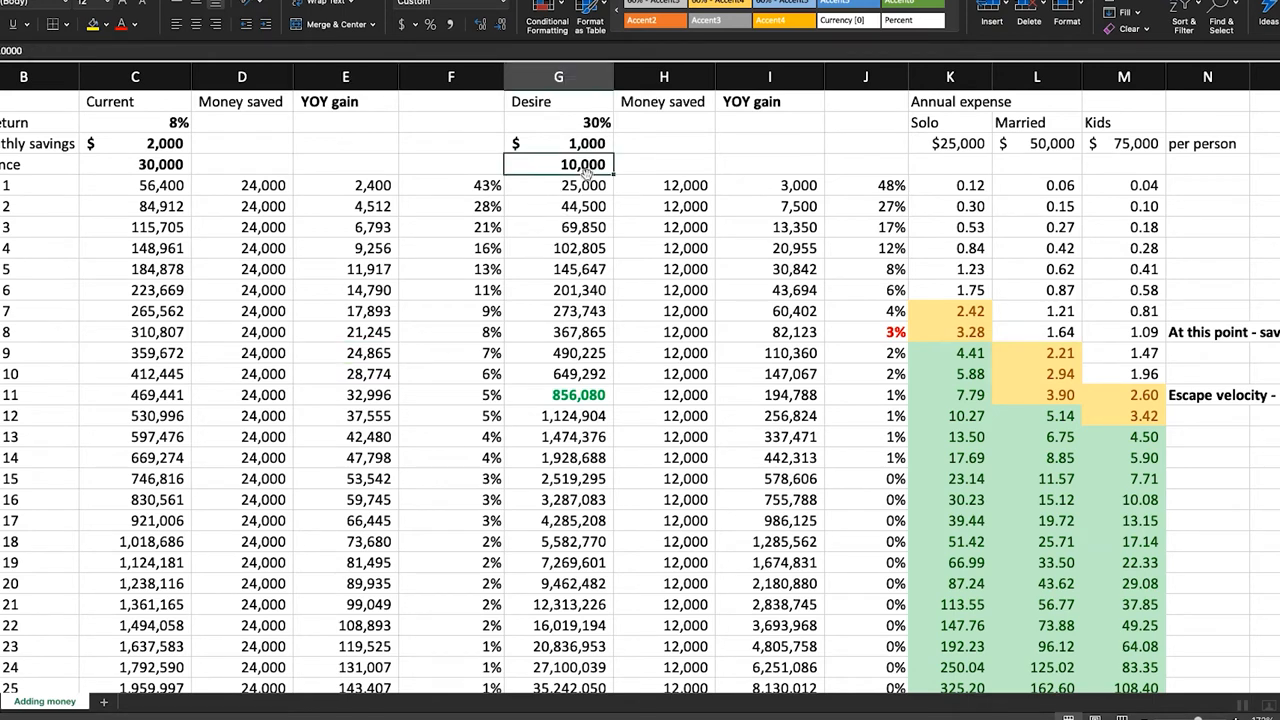
mouse_move(458, 296)
text(200,000)
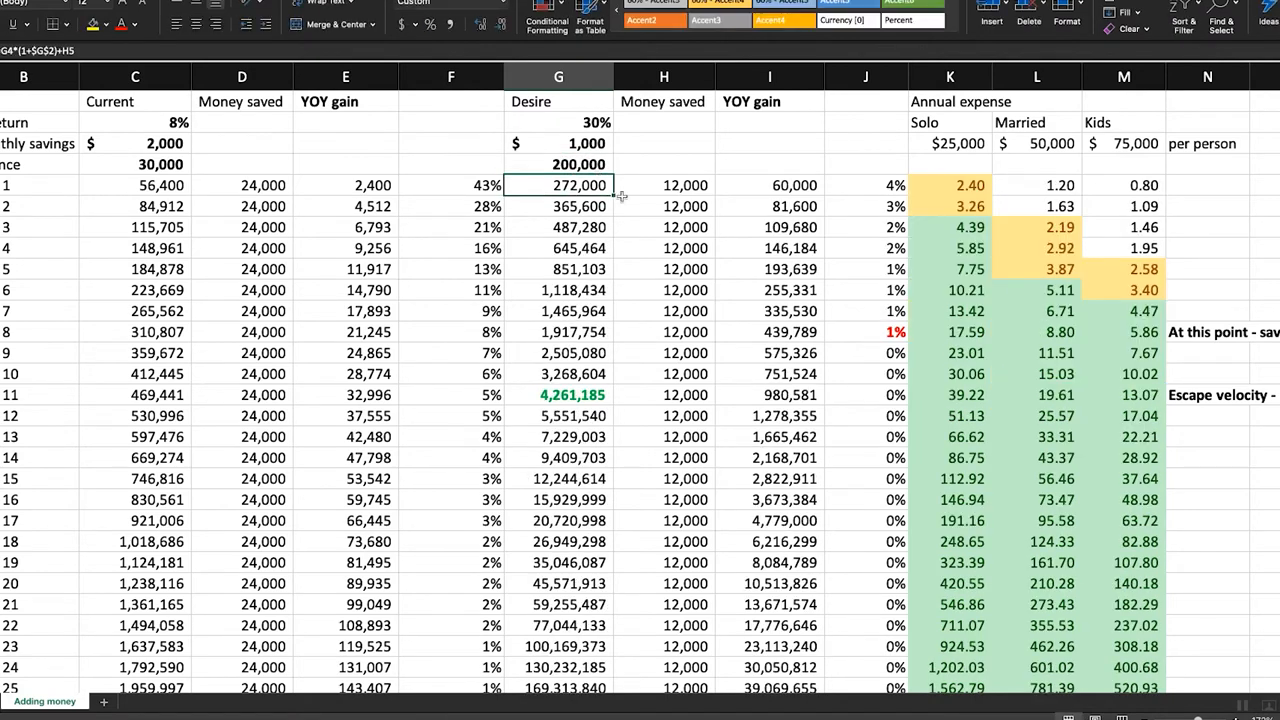
click(558, 144)
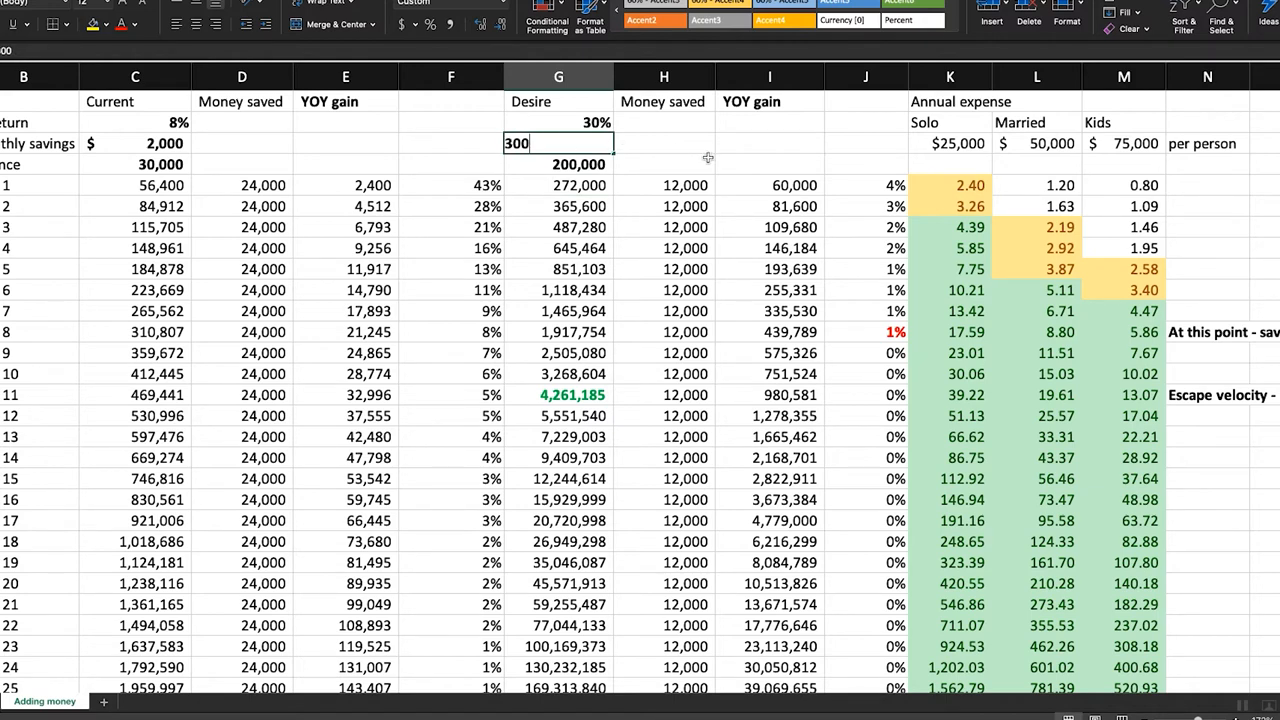
text(3000)
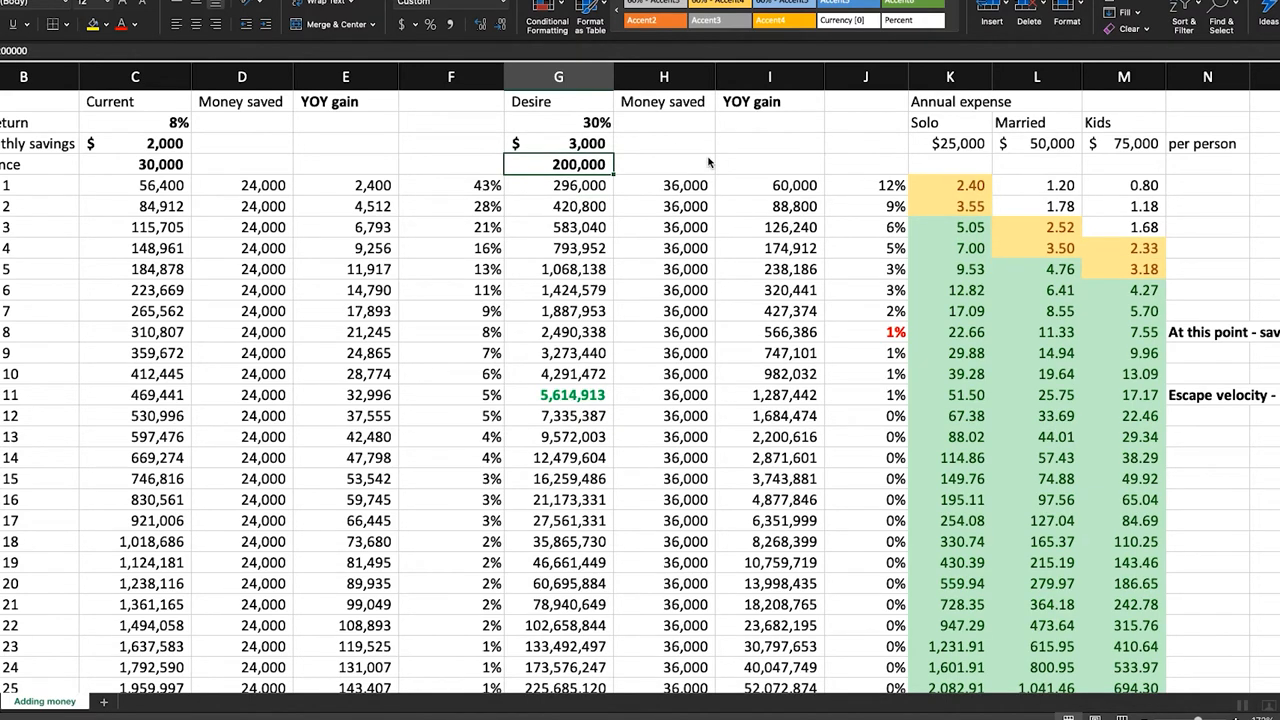
click(558, 164)
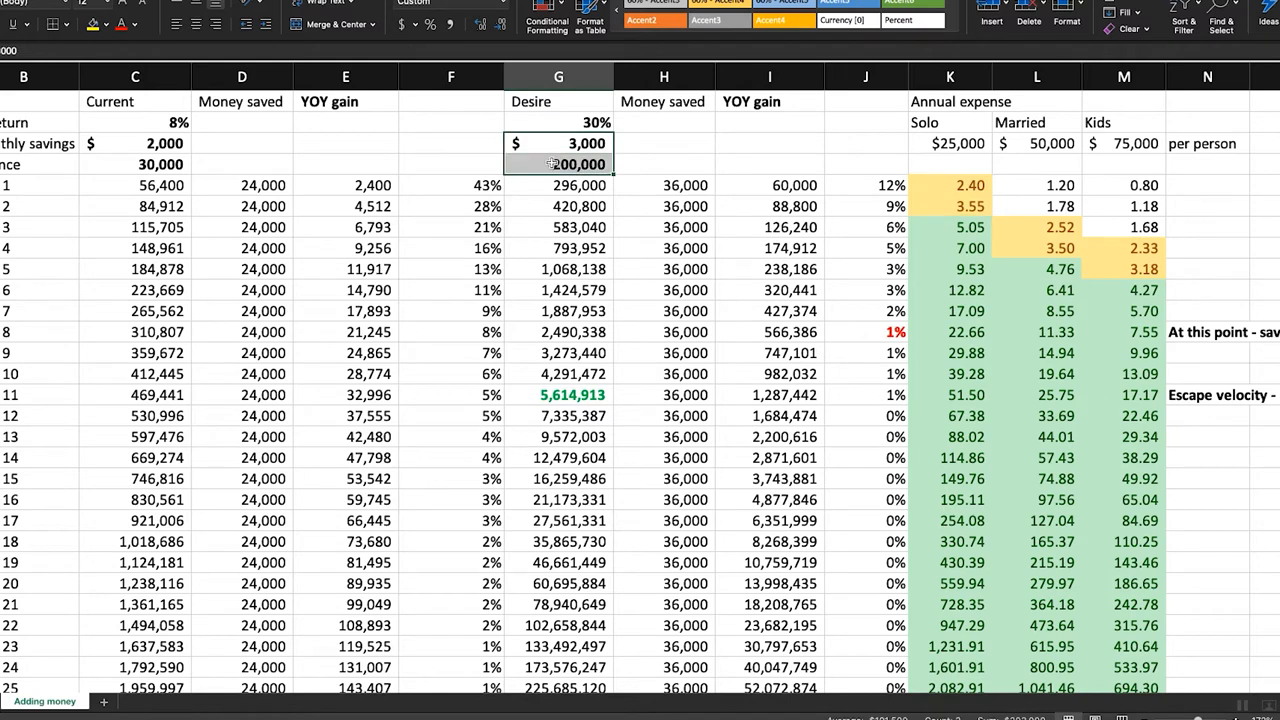
mouse_move(696, 160)
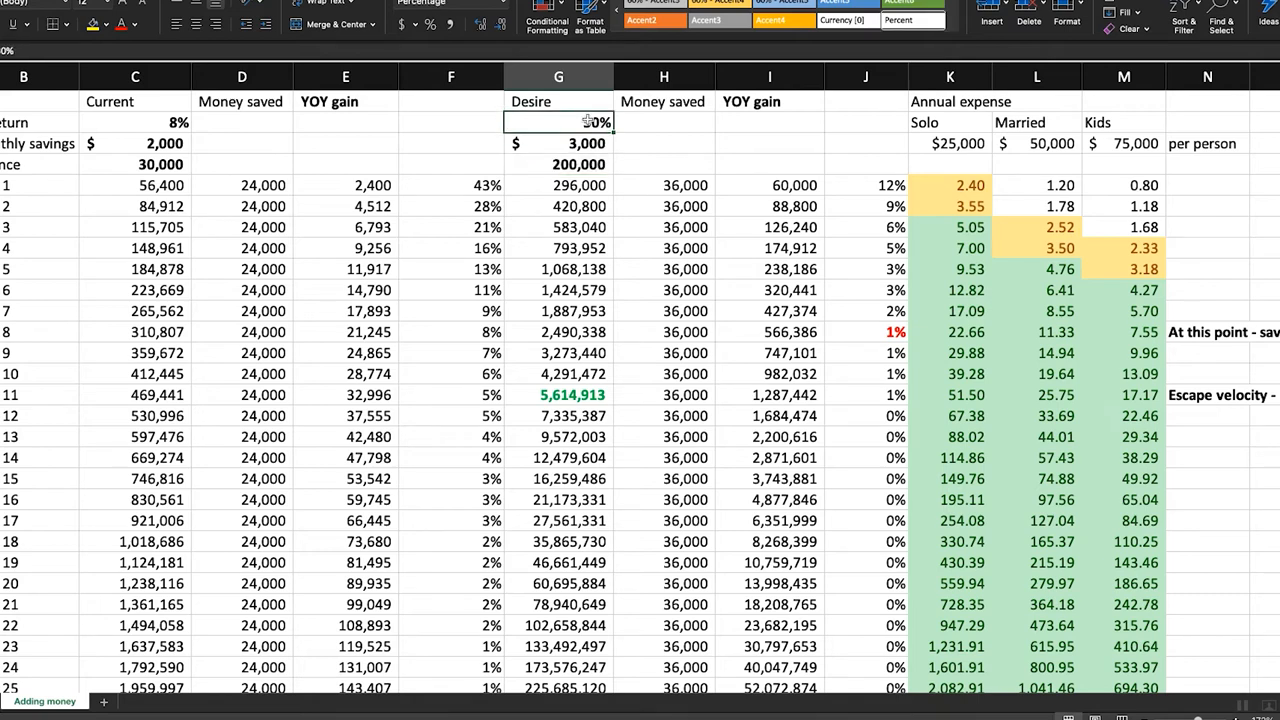
text(30%)
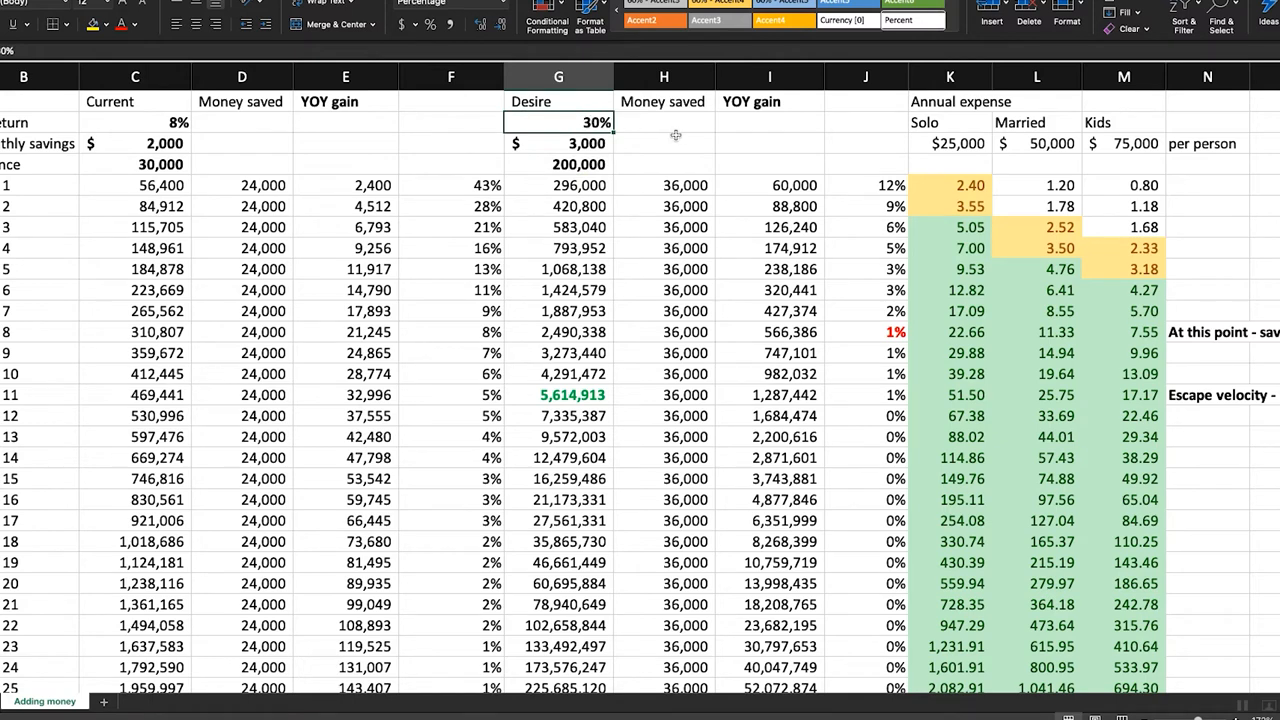
text(48%)
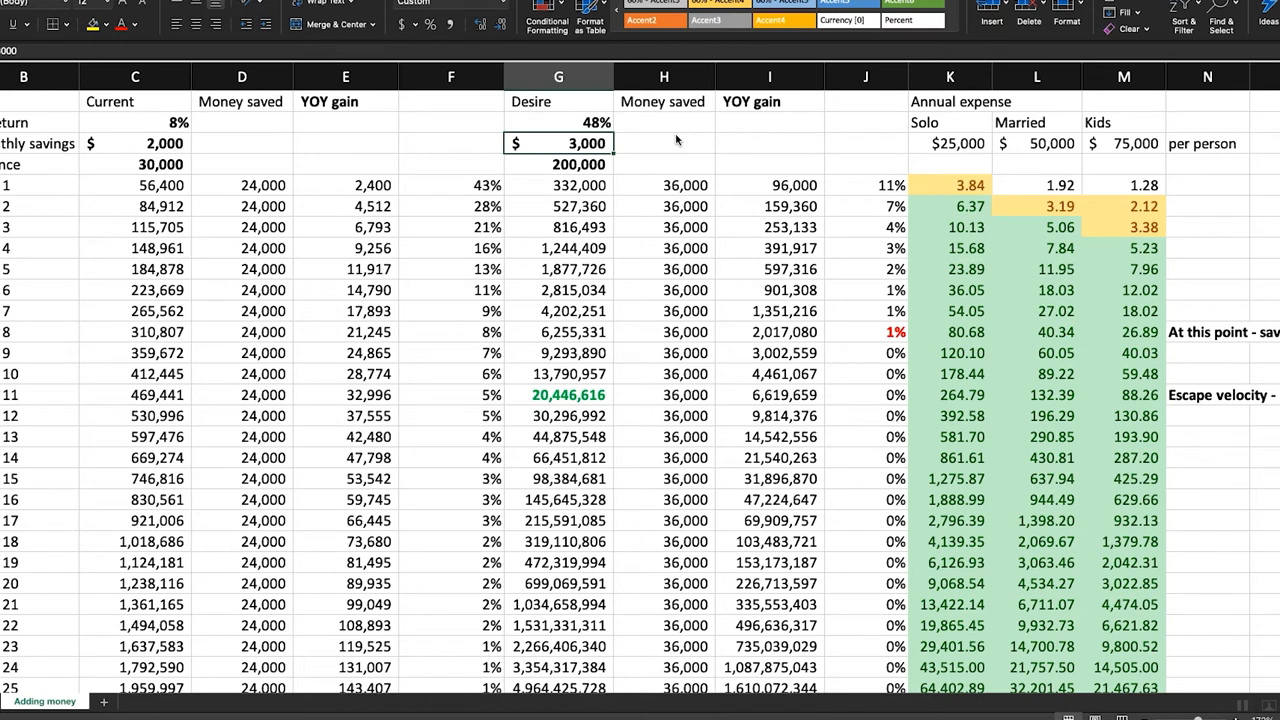
text(30%)
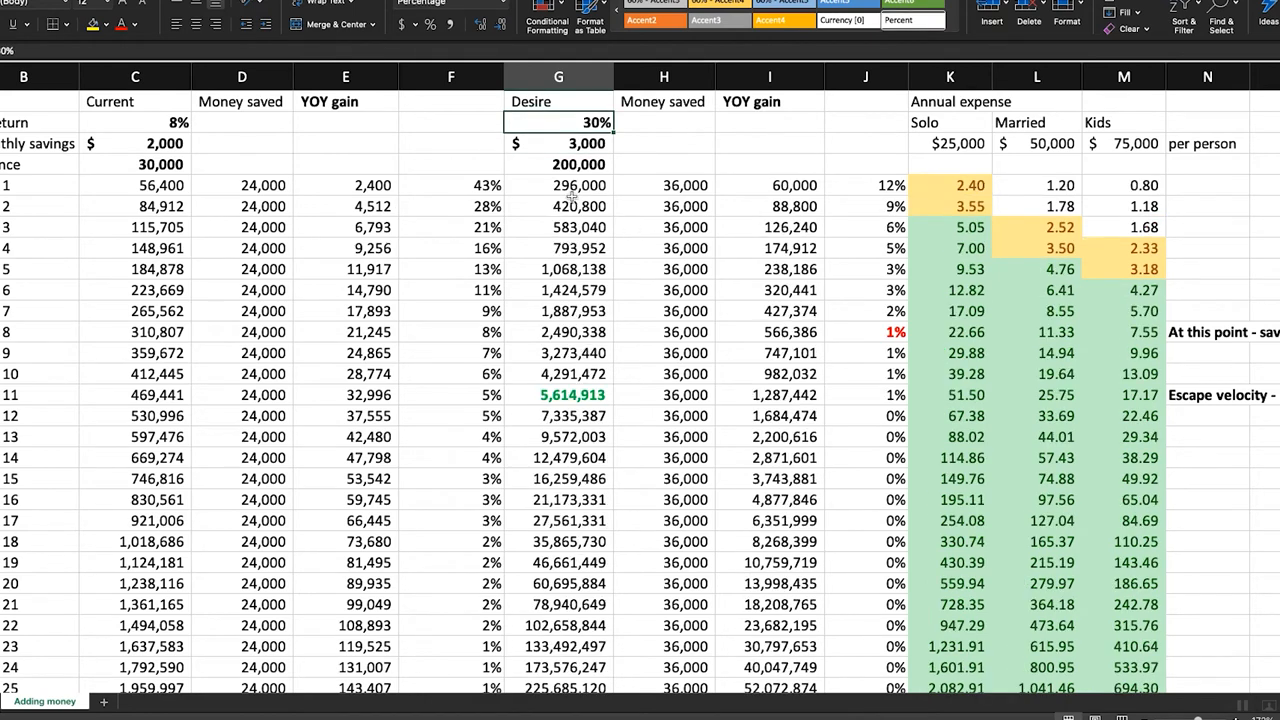
drag(560, 184, 560, 312)
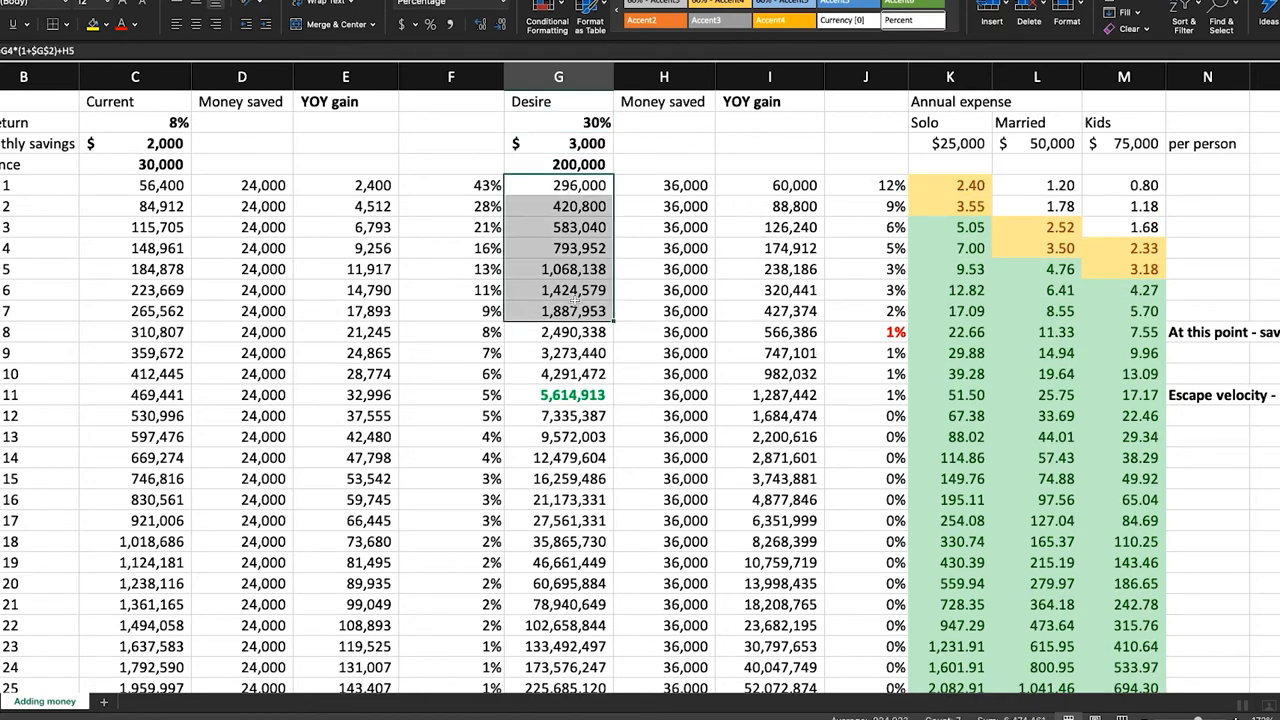
click(1036, 268)
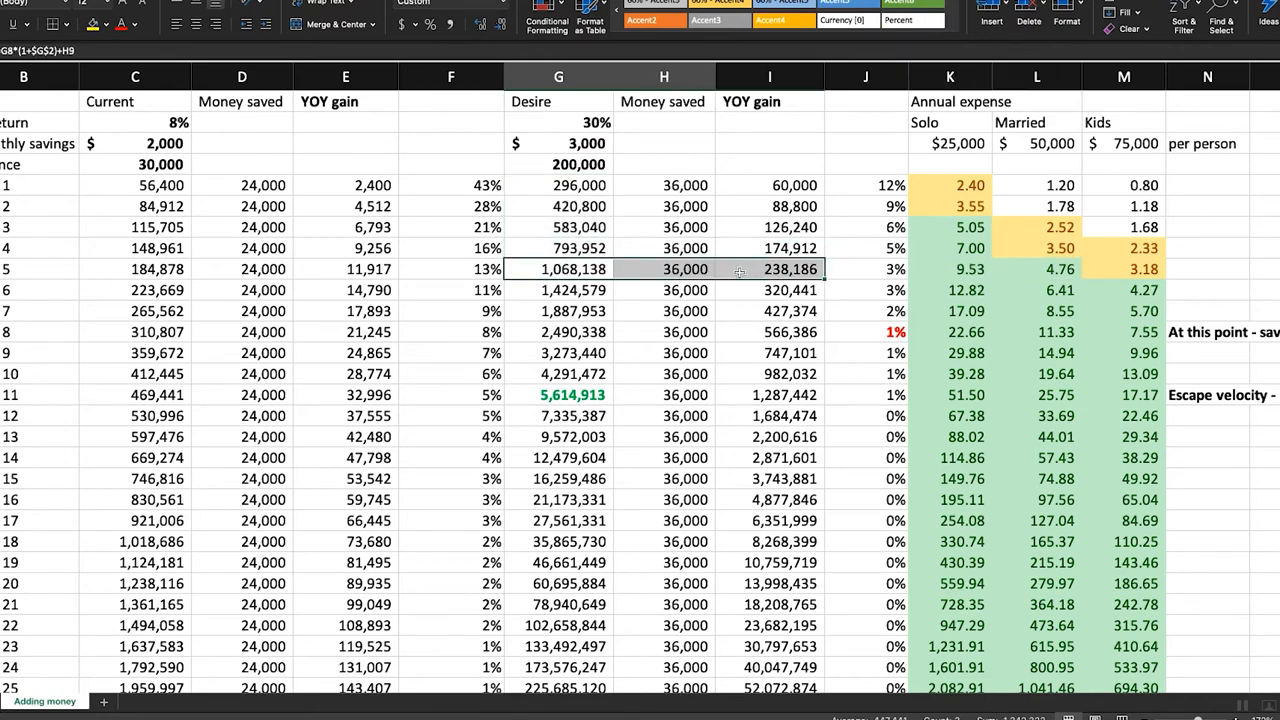
click(1036, 268)
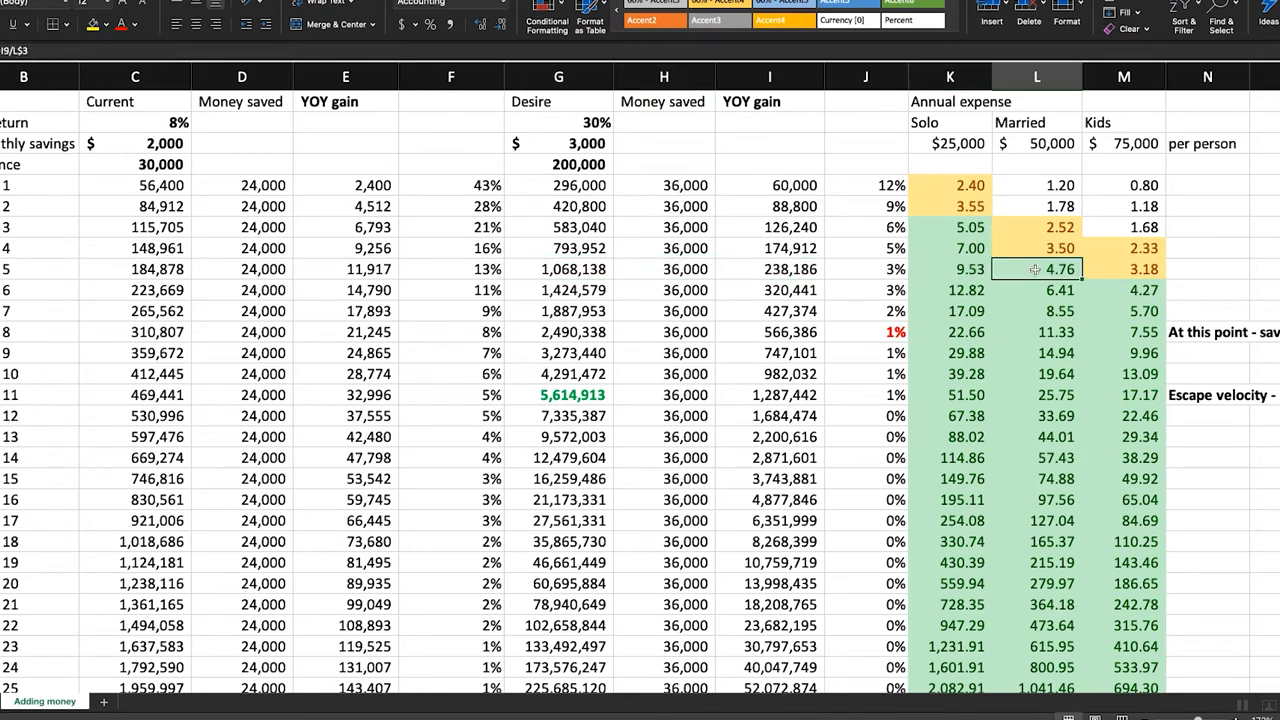
drag(1036, 268, 1124, 290)
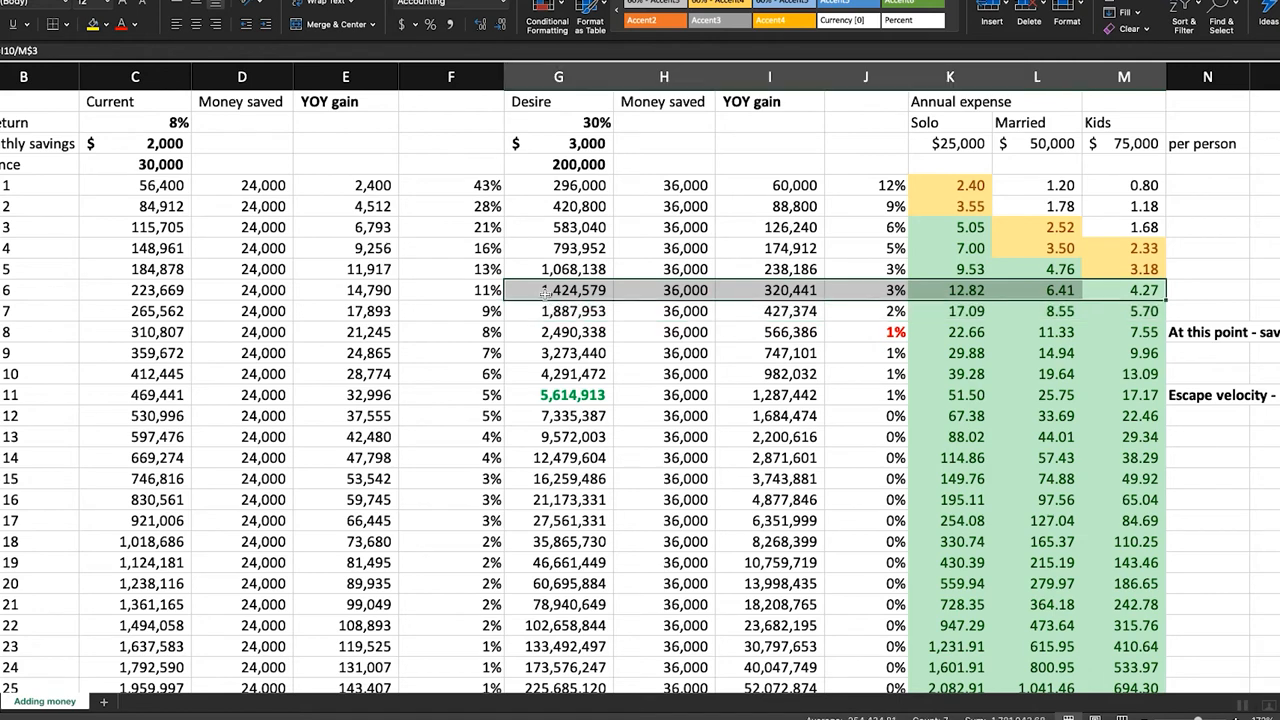
mouse_move(760, 296)
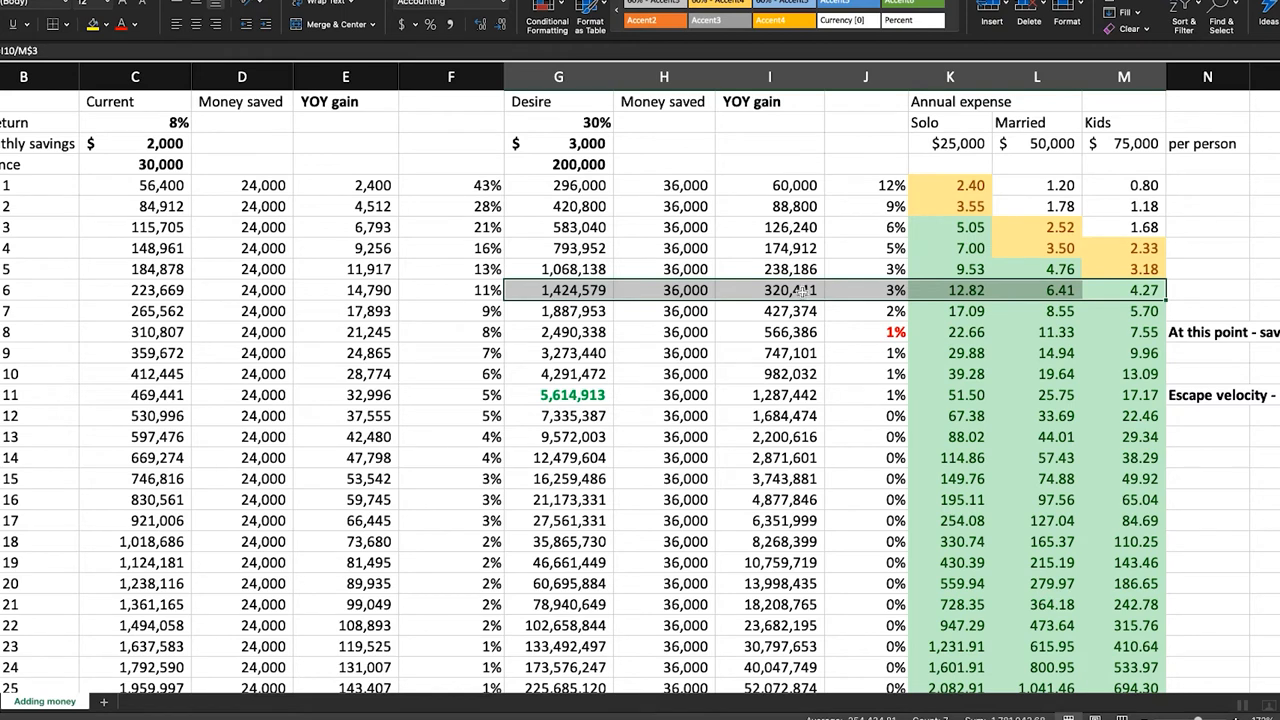
click(864, 290)
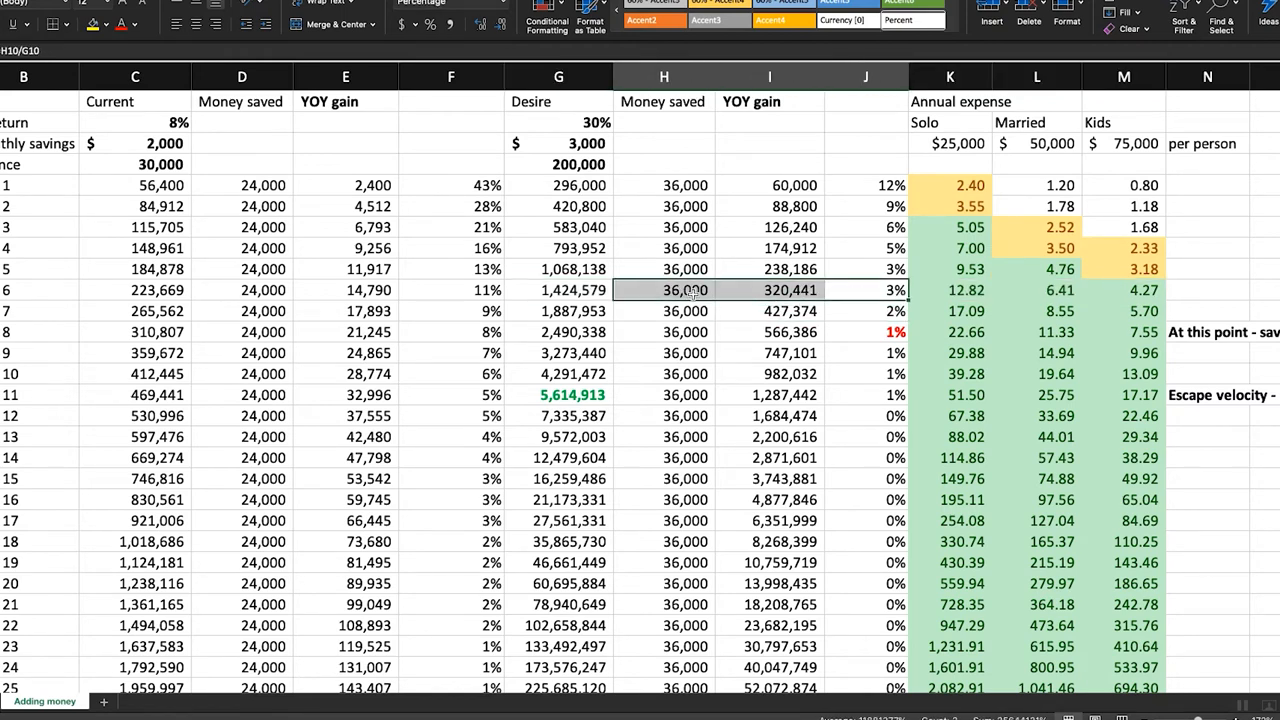
text(=H10/G10)
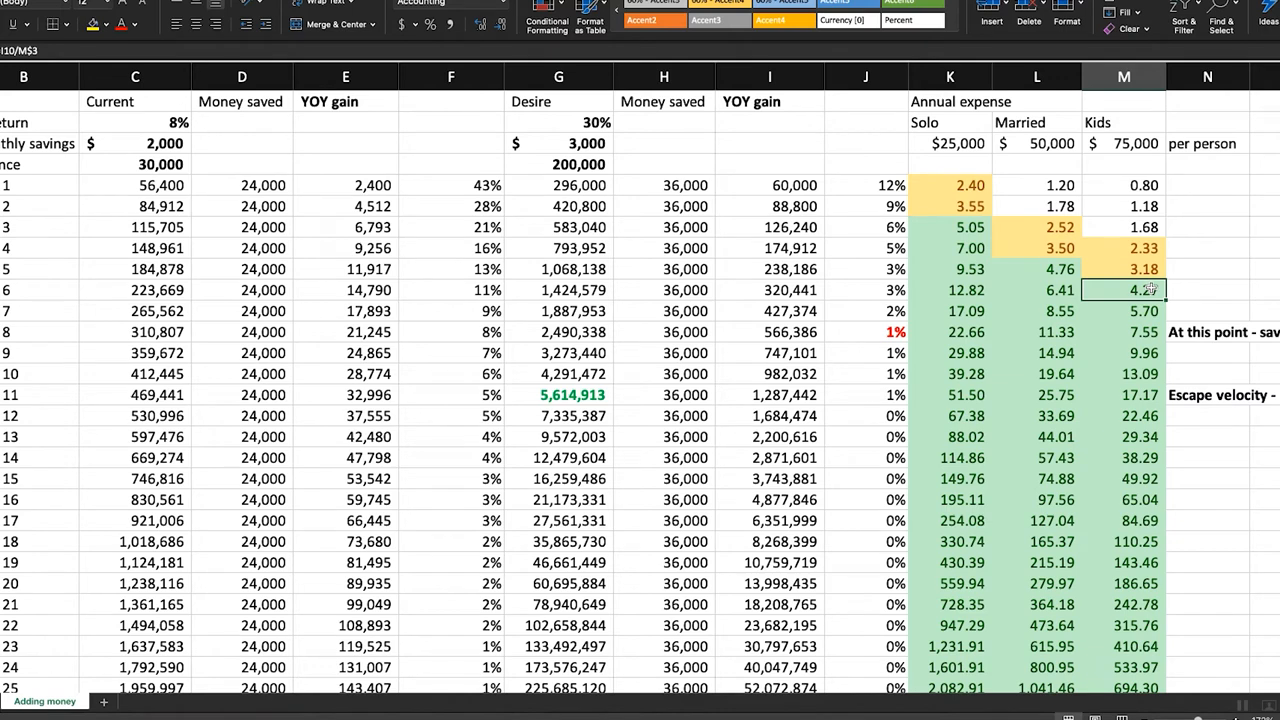
click(8, 290)
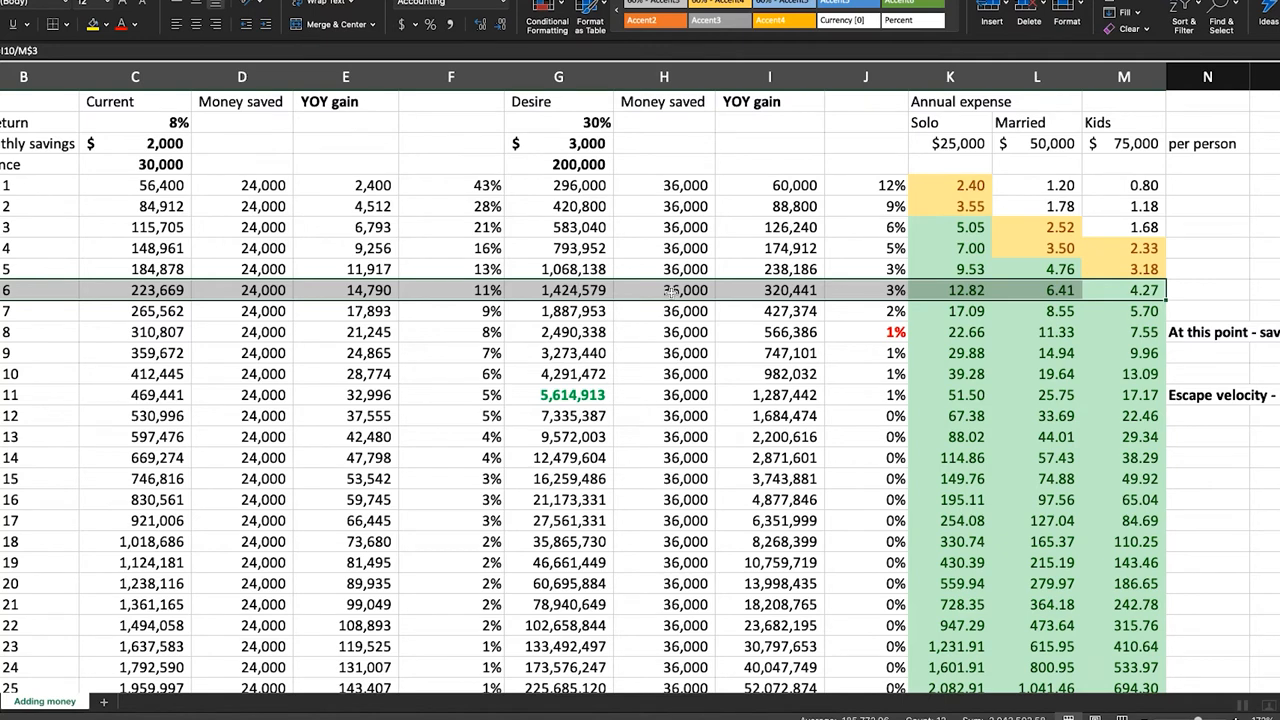
mouse_move(954, 124)
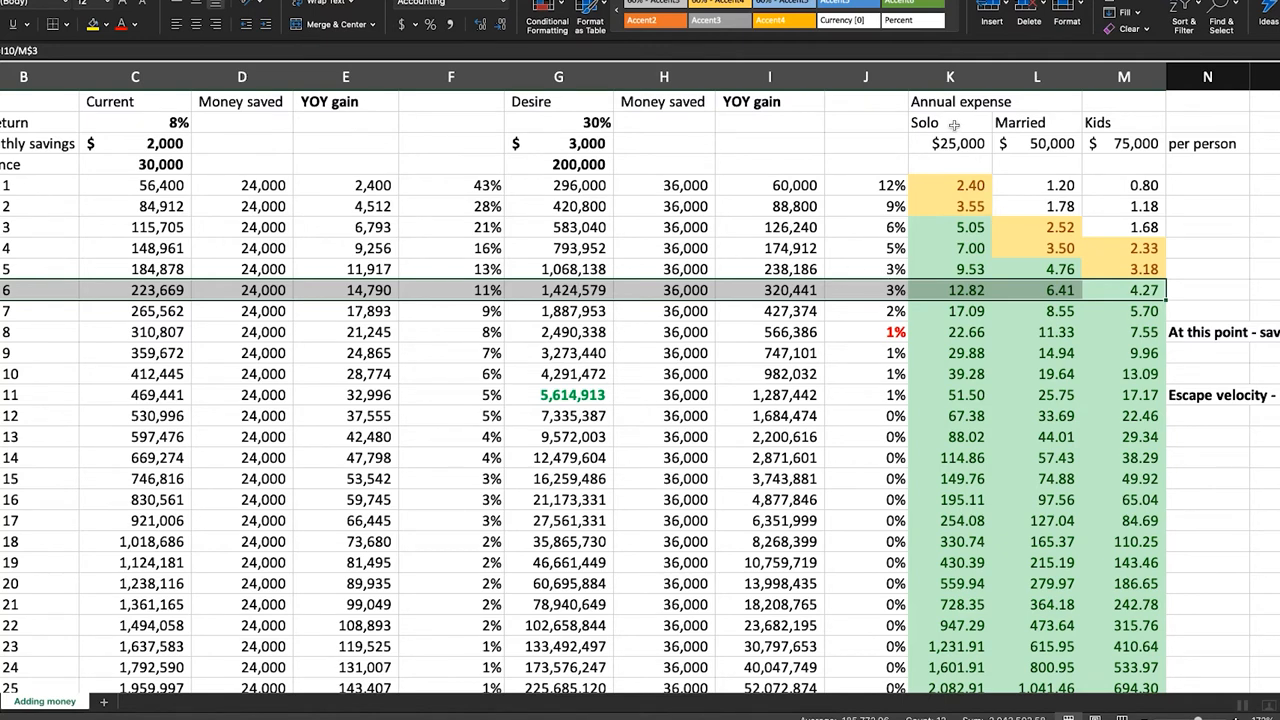
click(948, 76)
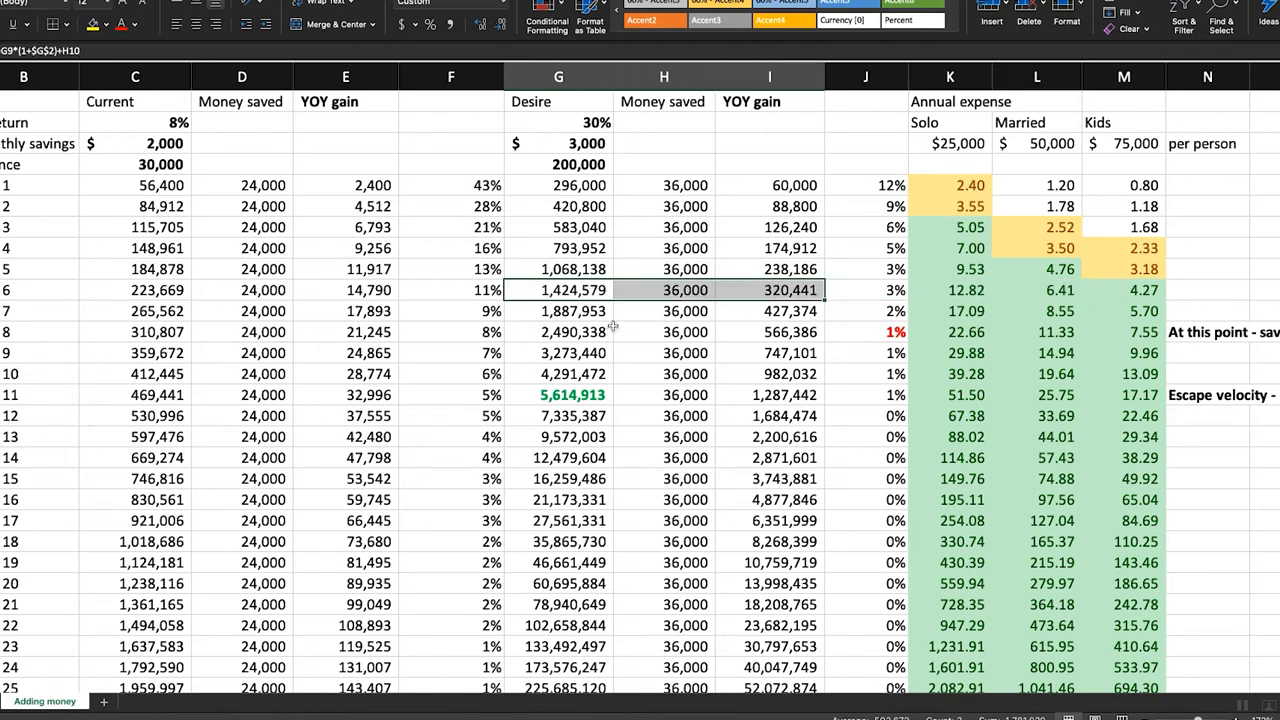
mouse_move(576, 292)
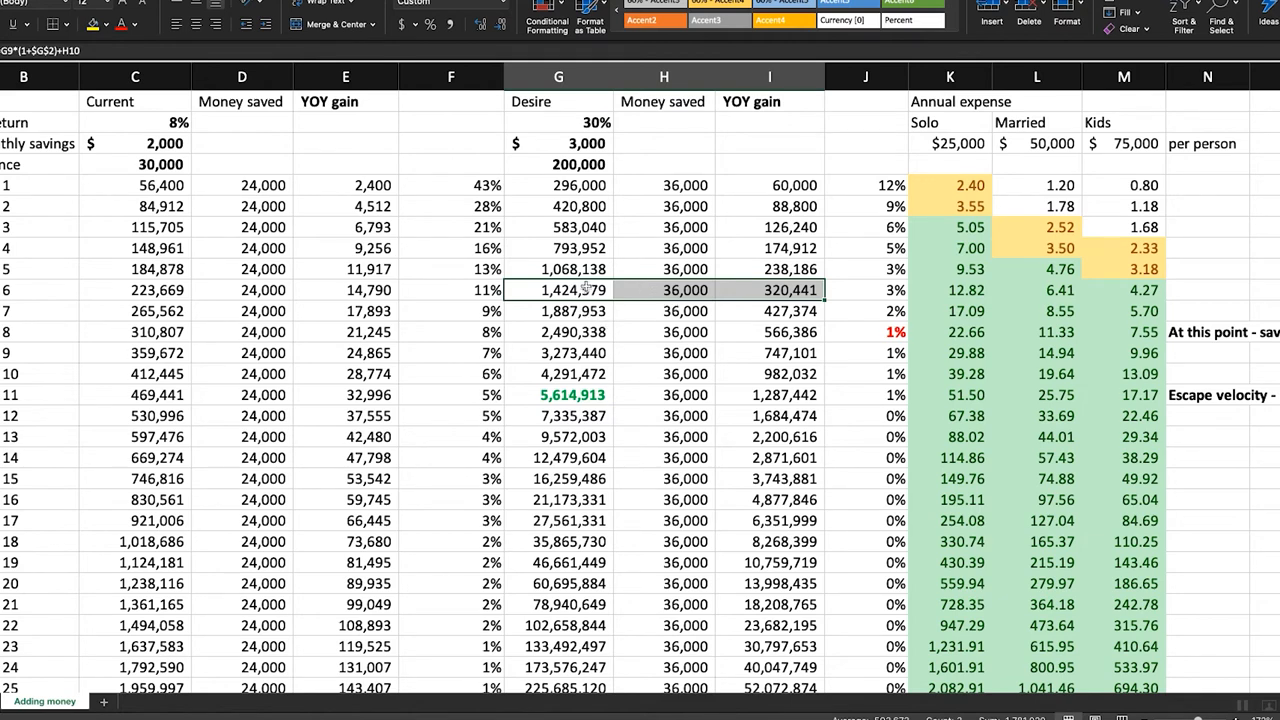
mouse_move(556, 184)
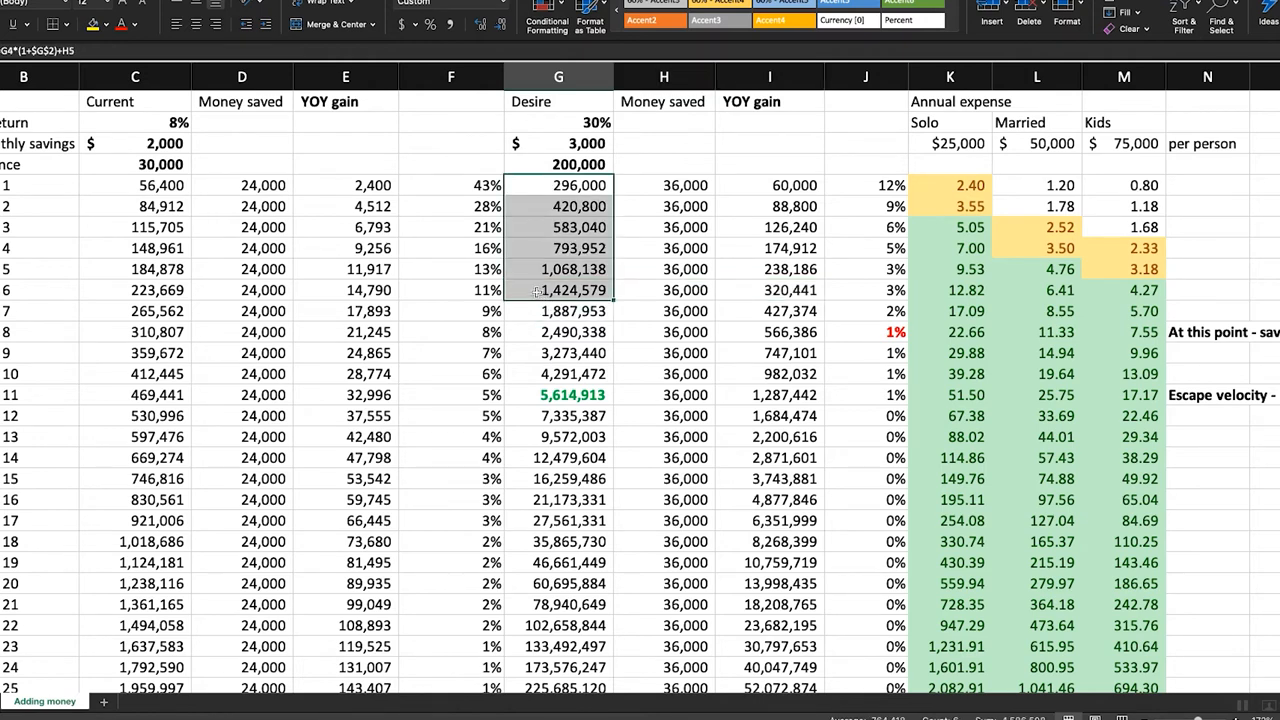
click(558, 290)
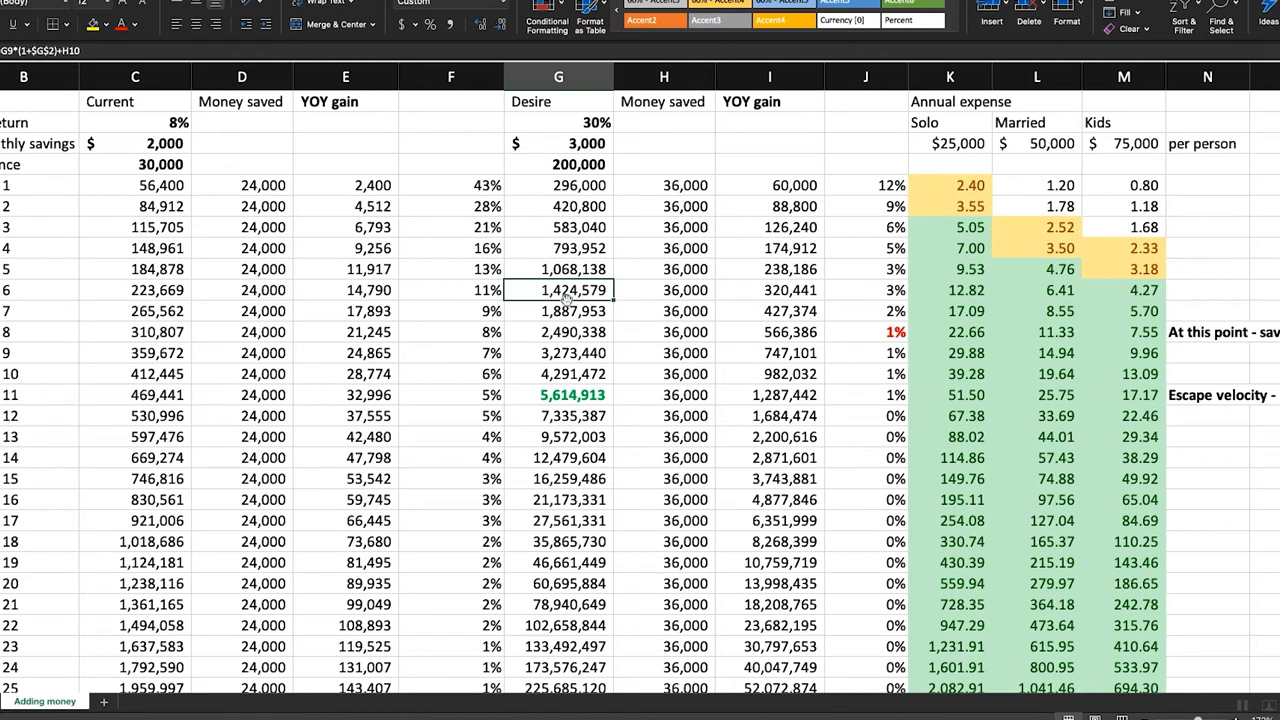
click(664, 290)
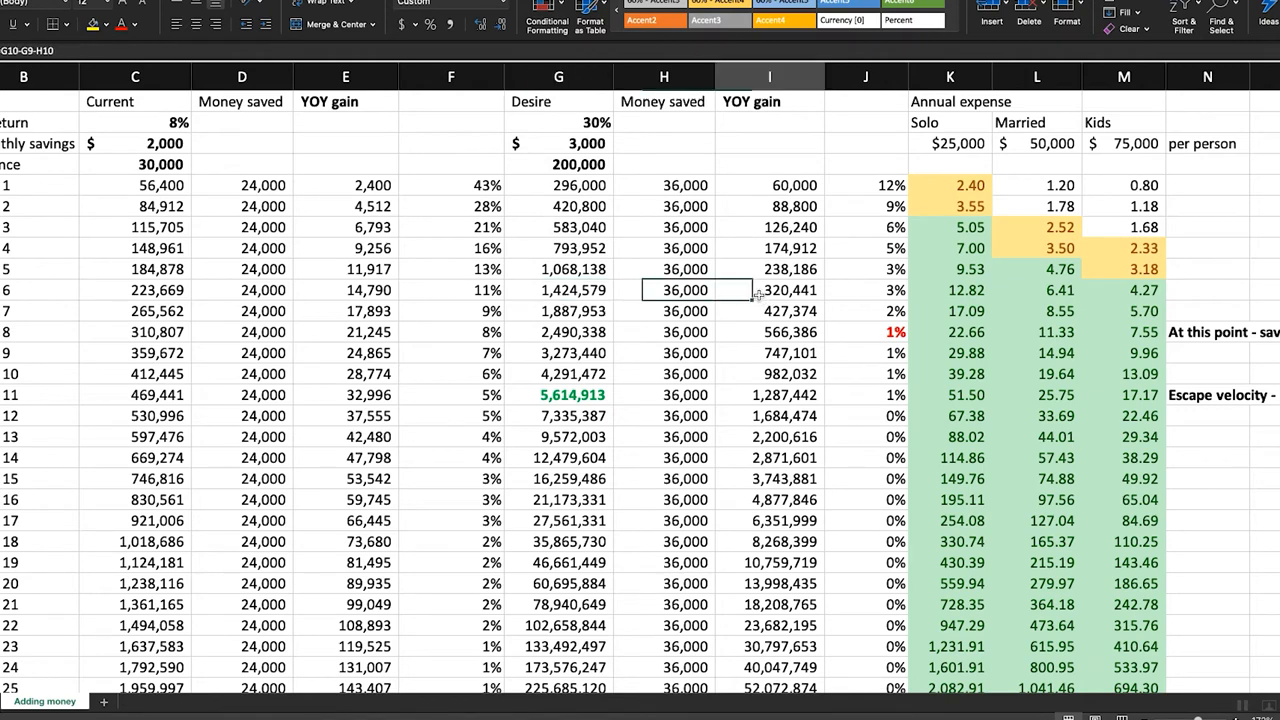
click(768, 290)
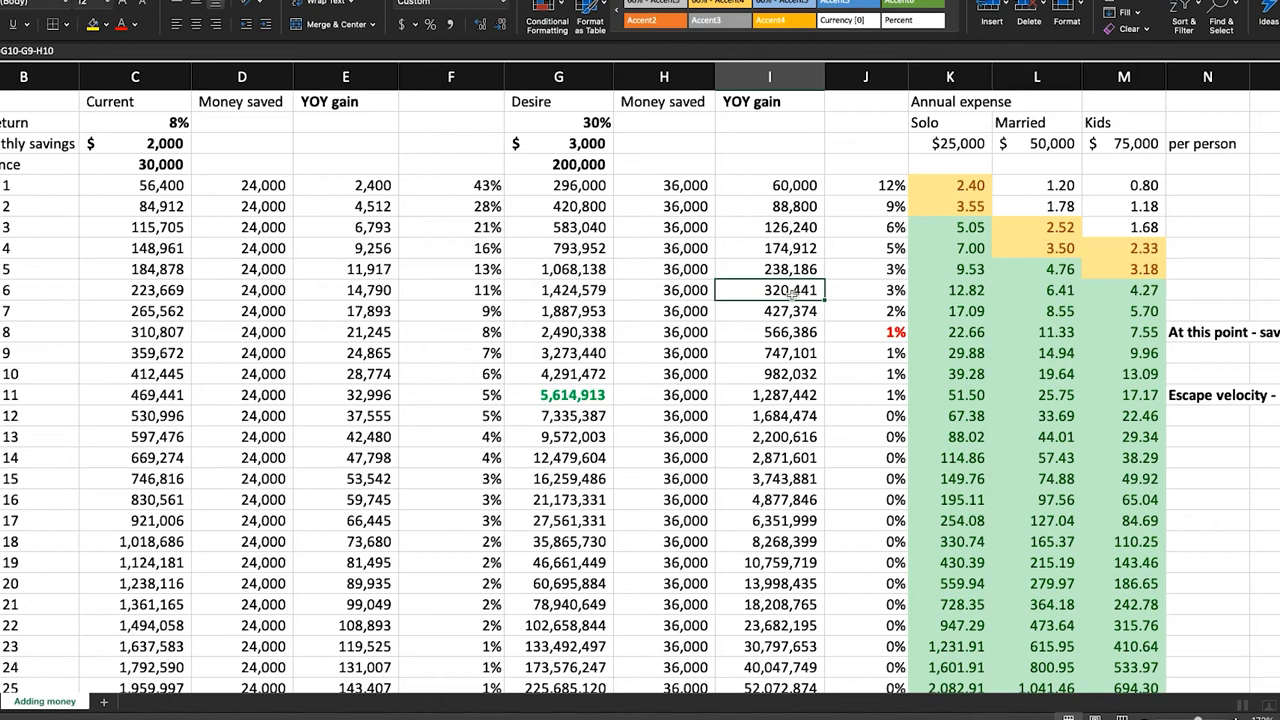
mouse_move(564, 300)
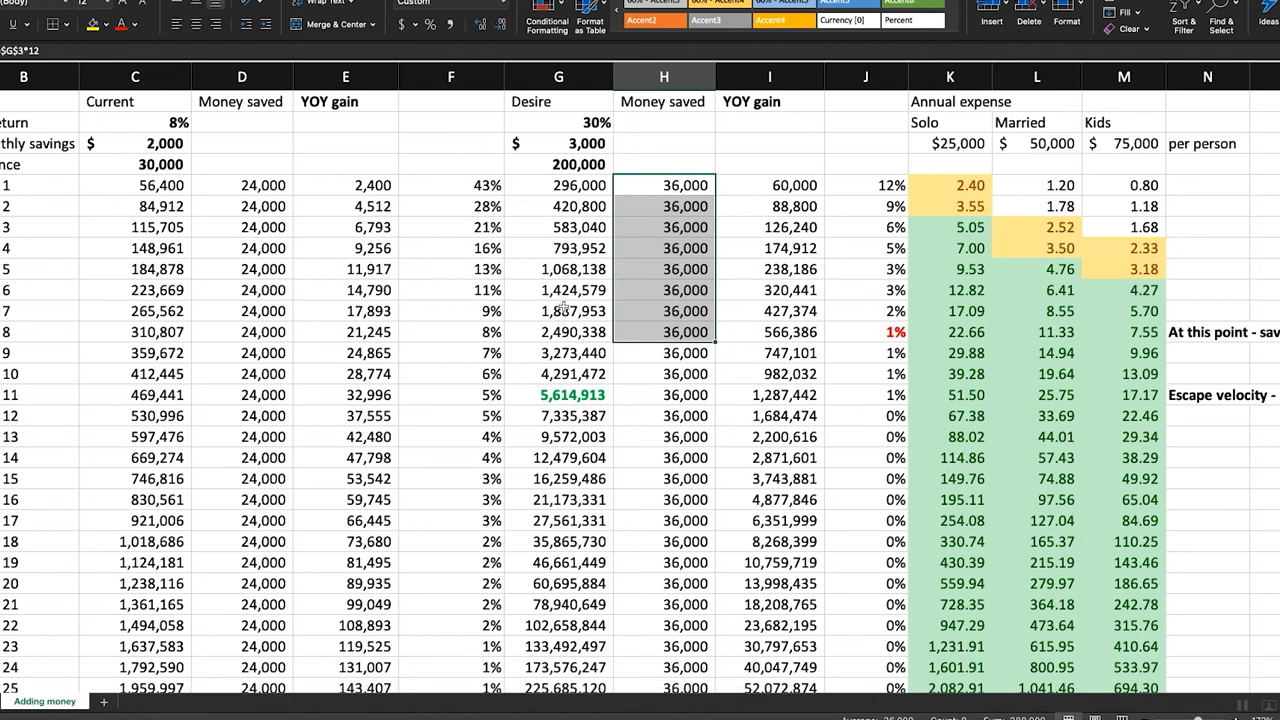
click(664, 290)
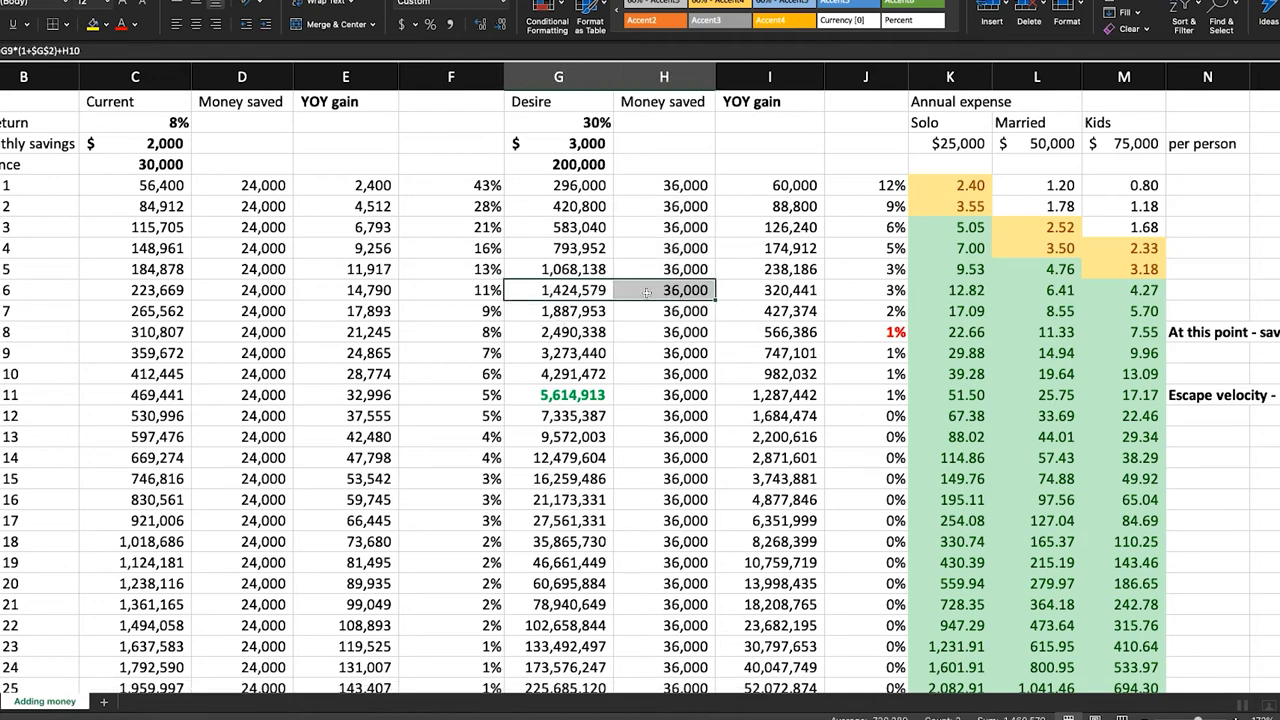
drag(866, 332, 866, 520)
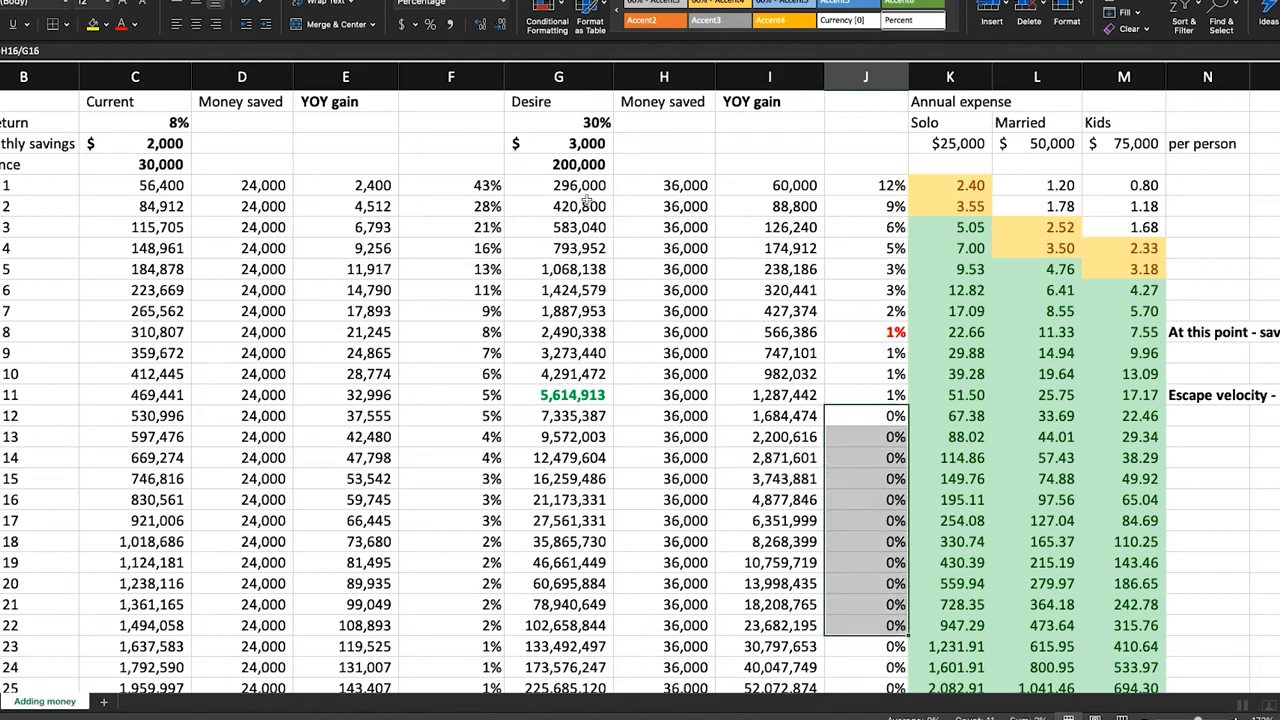
click(560, 164)
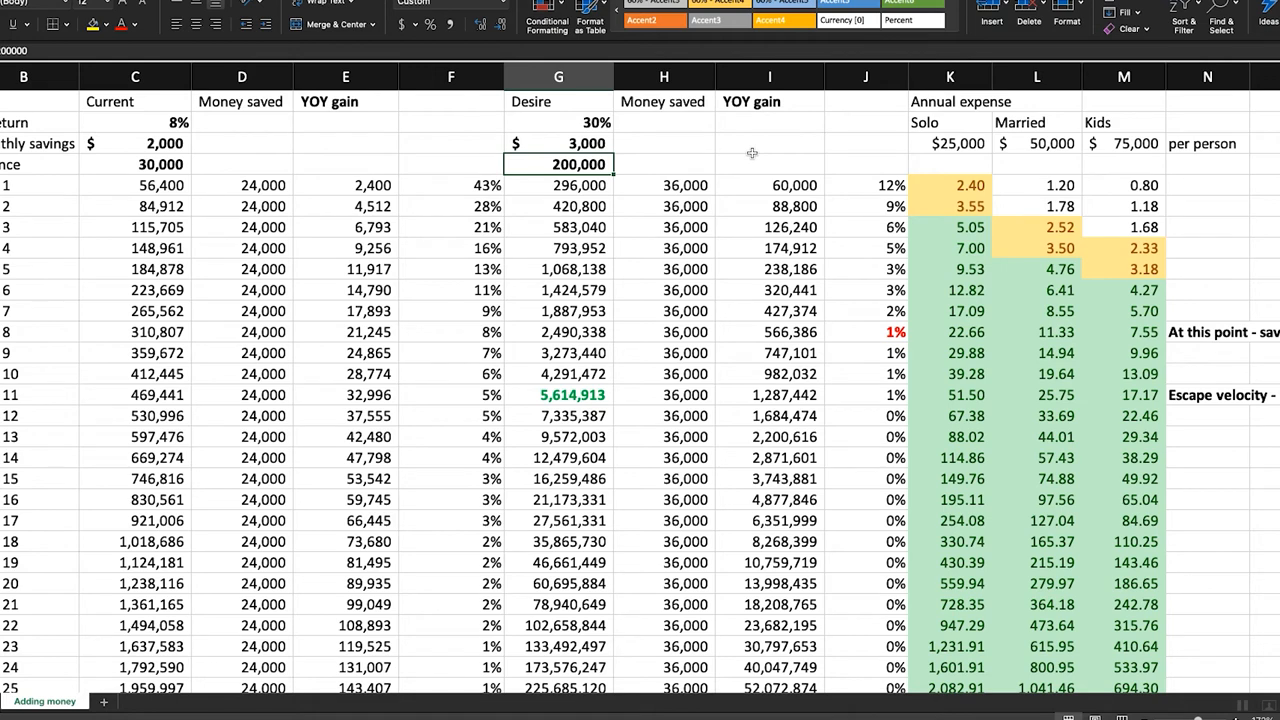
- Give the 30% scenario a 30,000 starting balance and $2,000 monthly savings
text(30000)
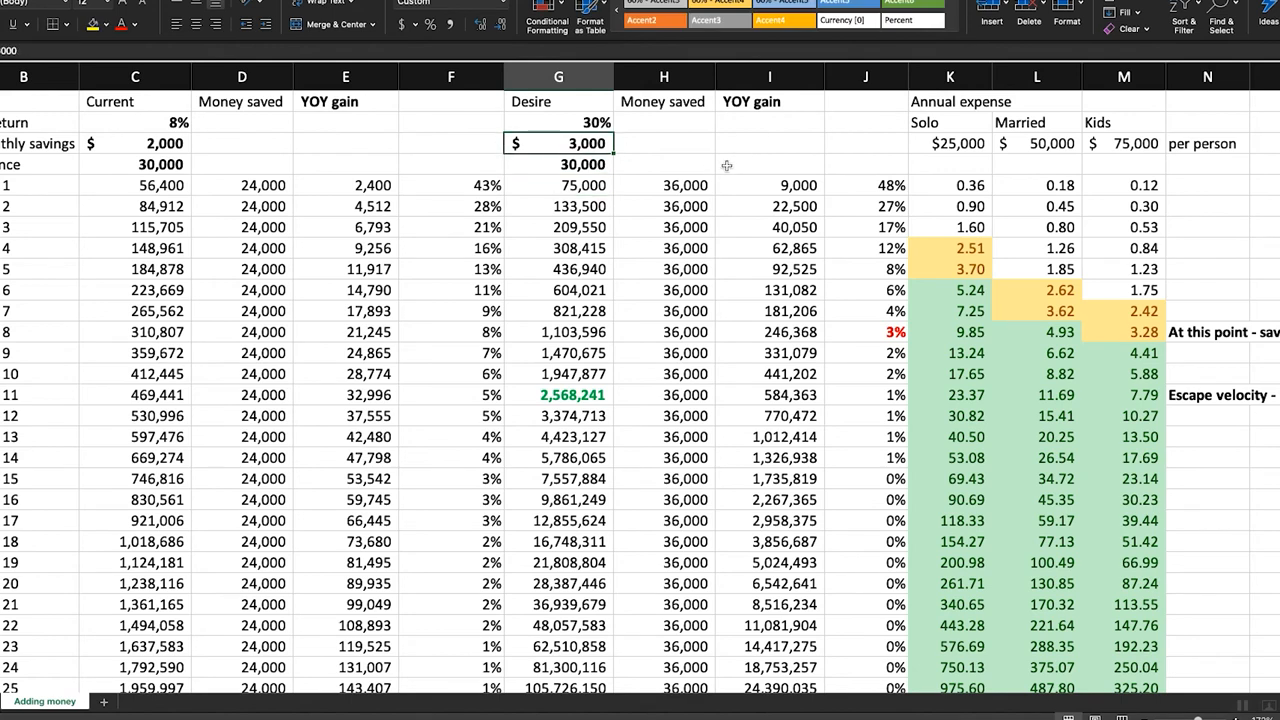
text(2000)
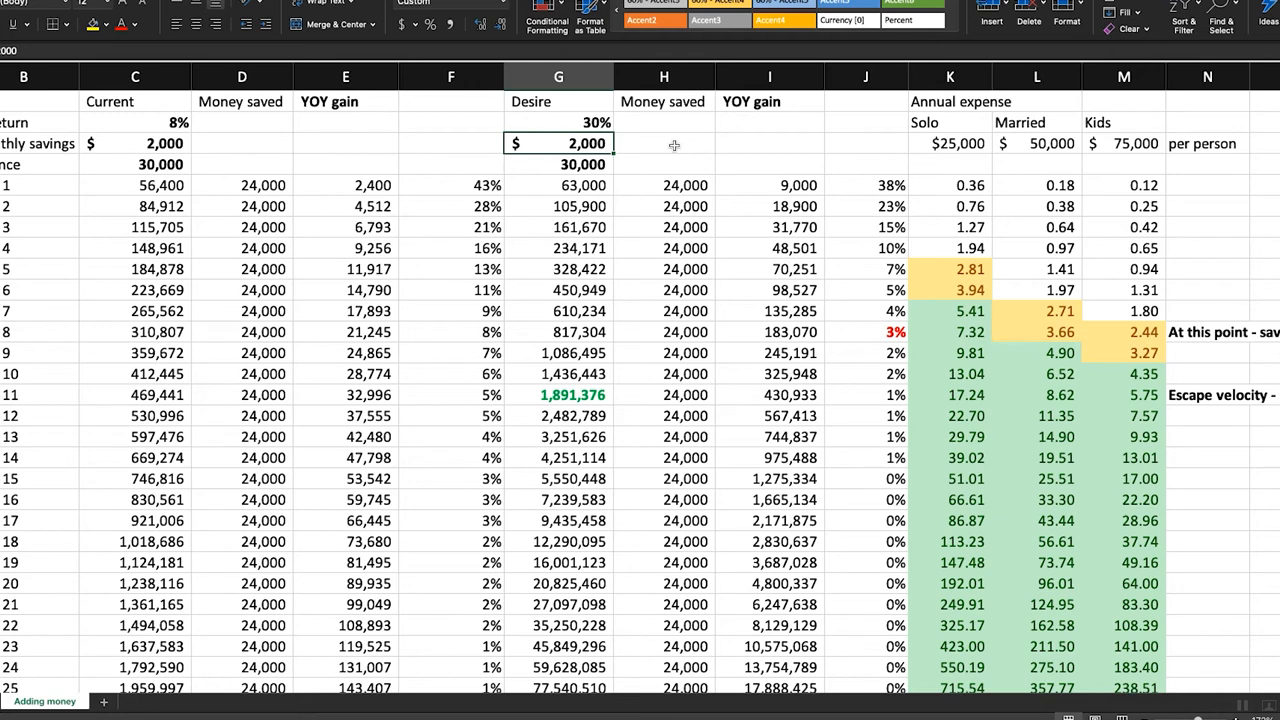
click(558, 122)
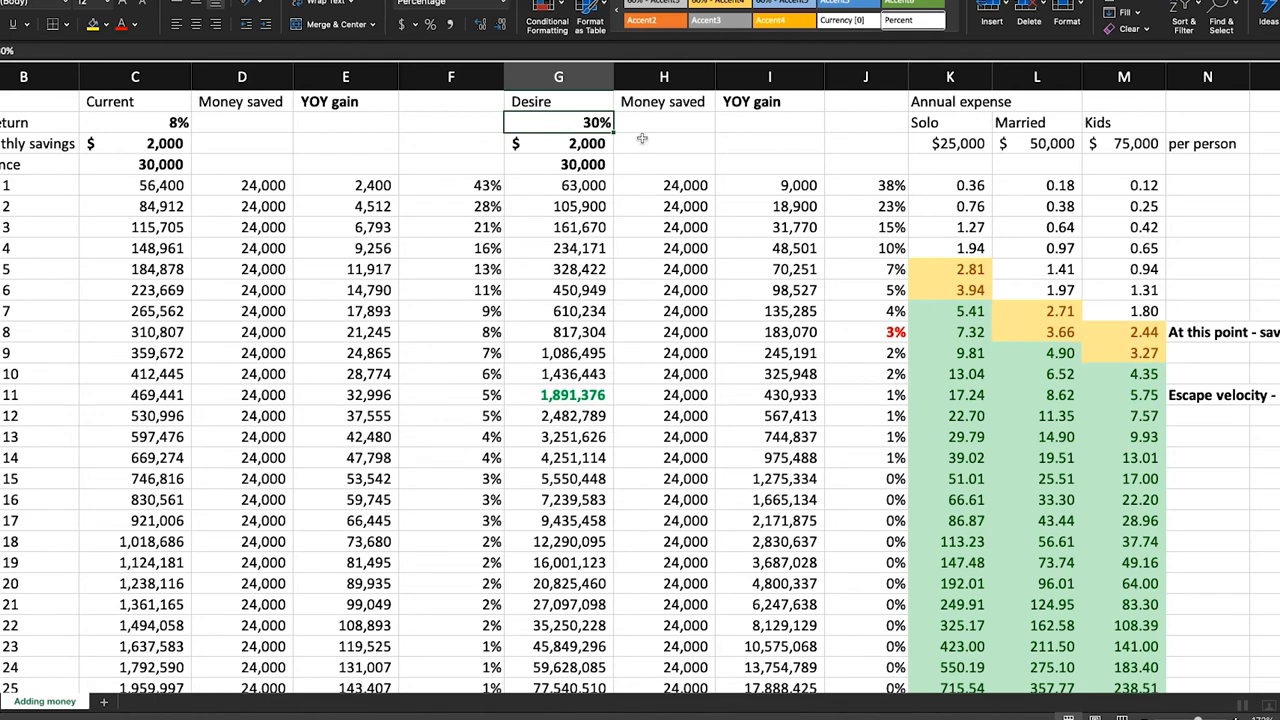
mouse_move(640, 200)
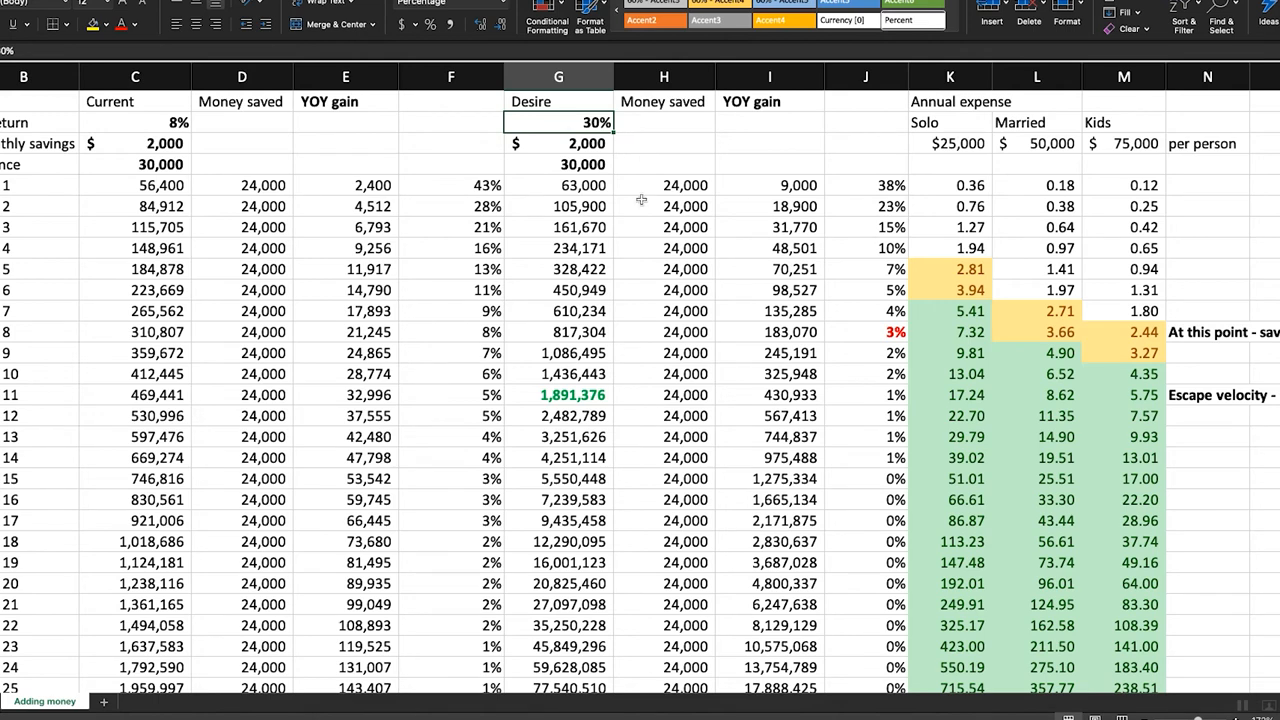
mouse_move(128, 188)
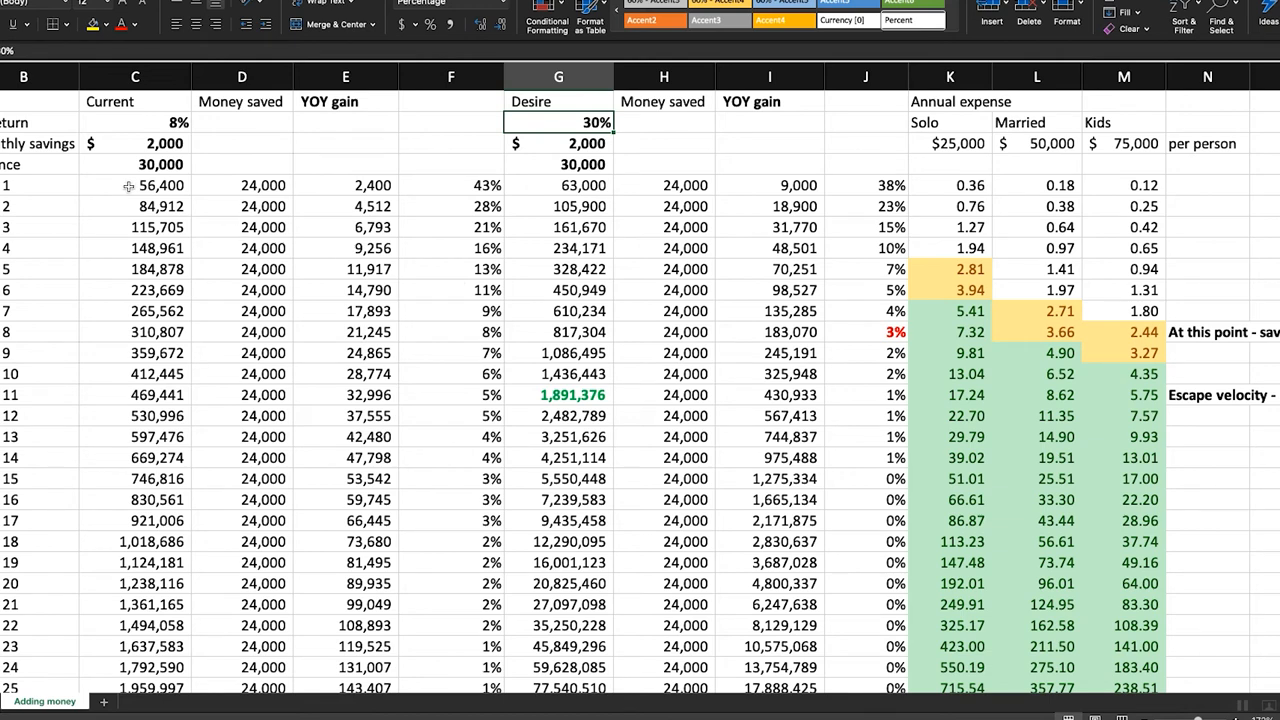
mouse_move(568, 180)
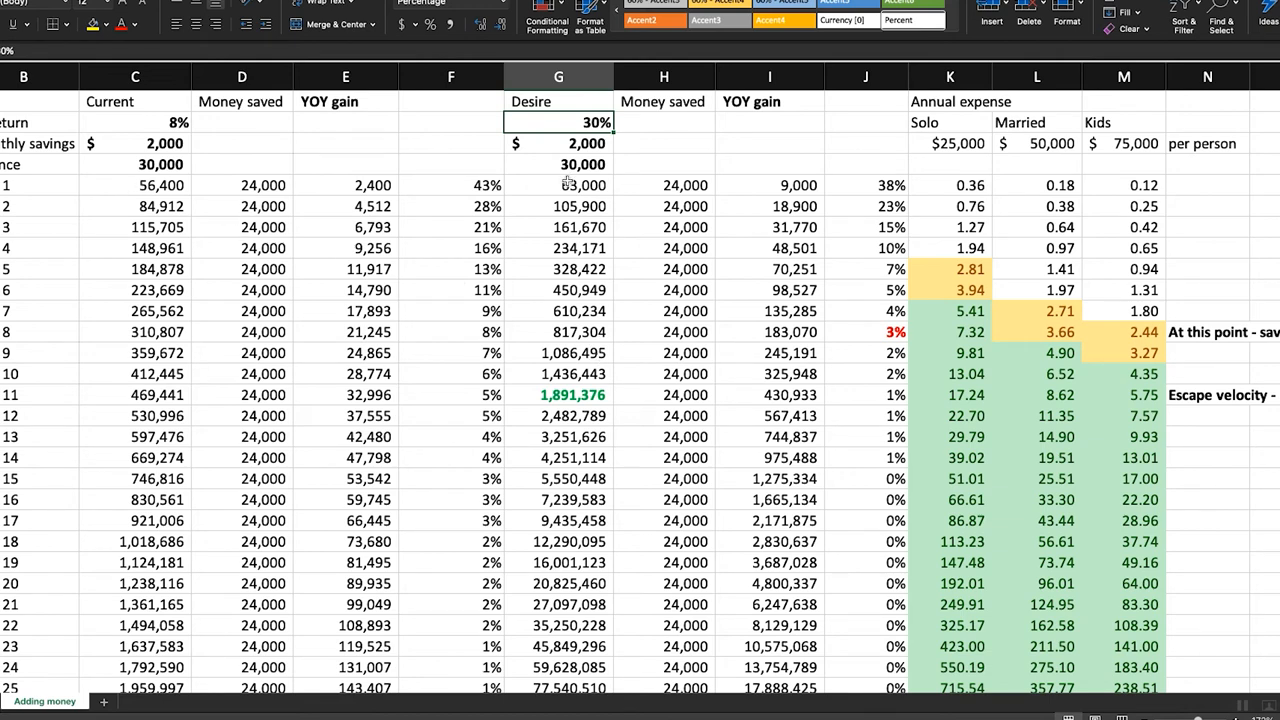
drag(558, 184, 558, 520)
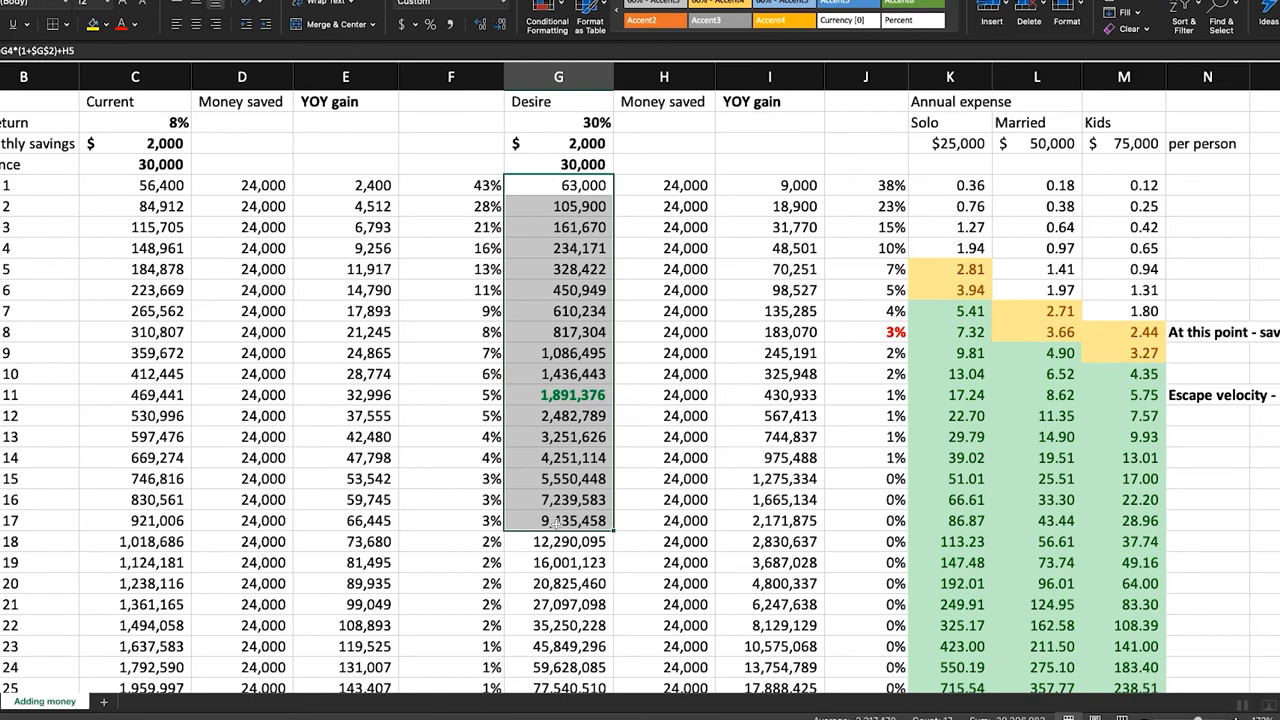
mouse_move(580, 428)
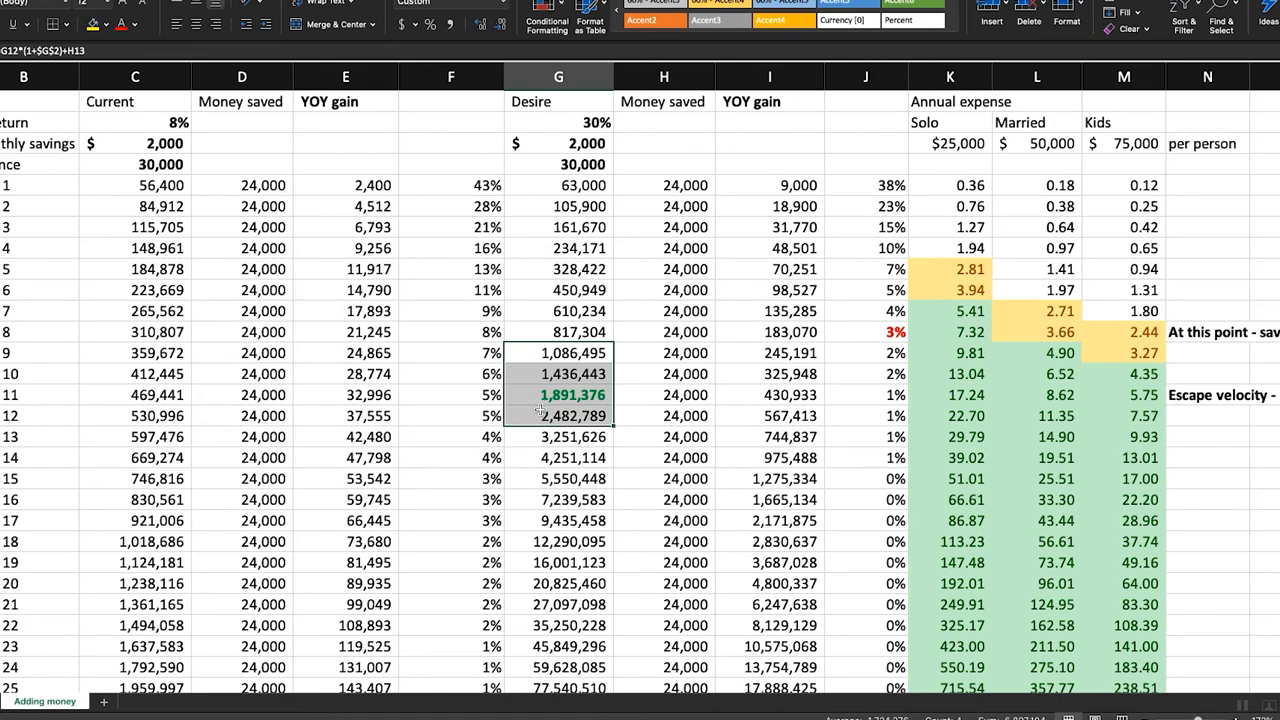
scroll(down, 3)
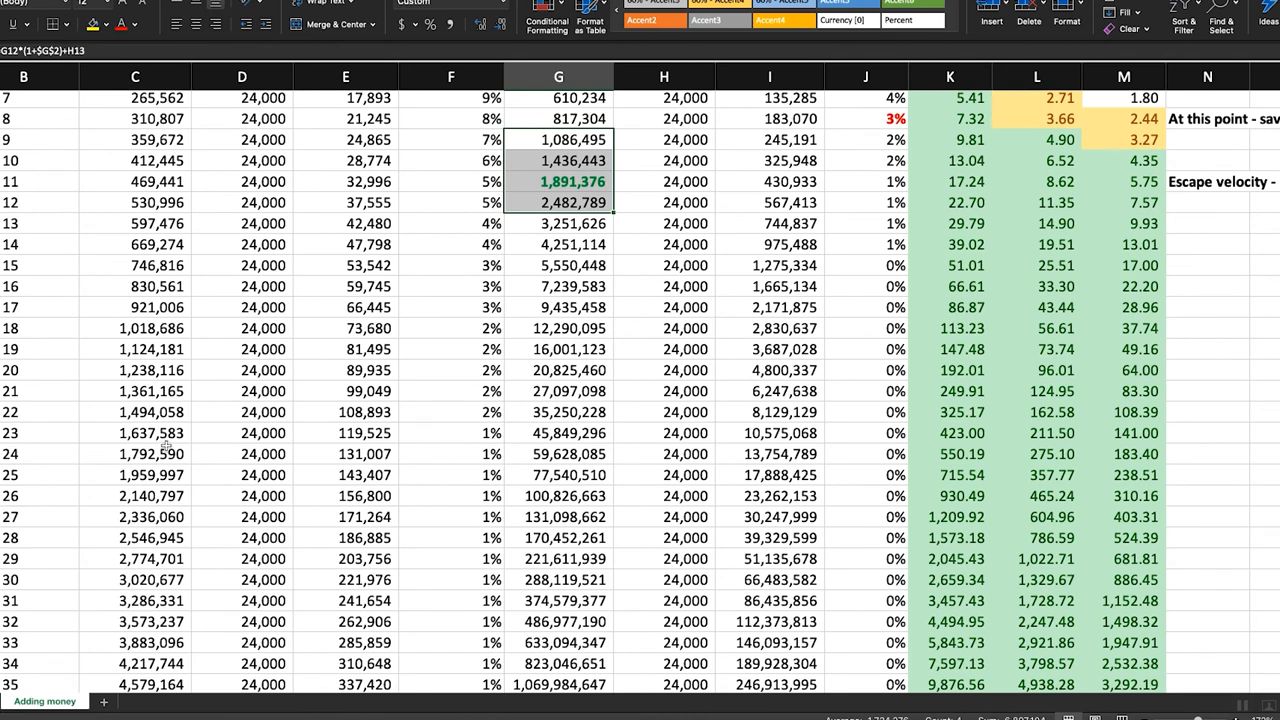
scroll(up, 3)
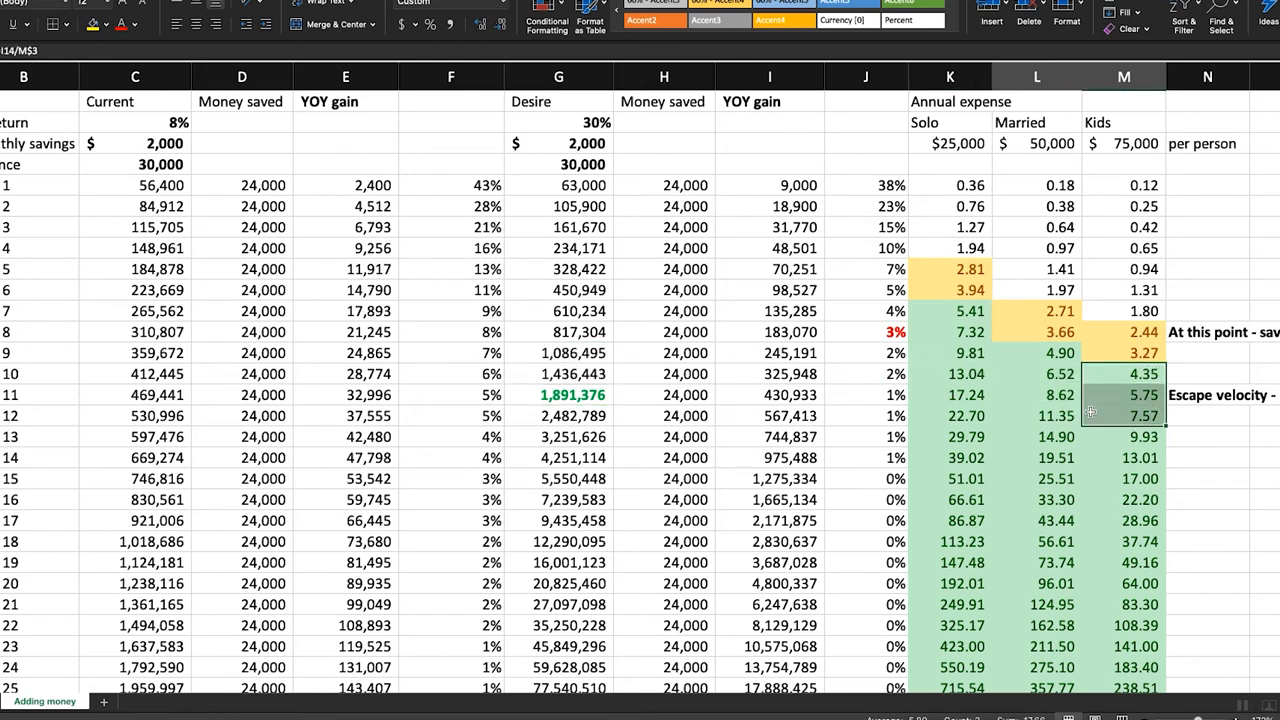
click(1124, 394)
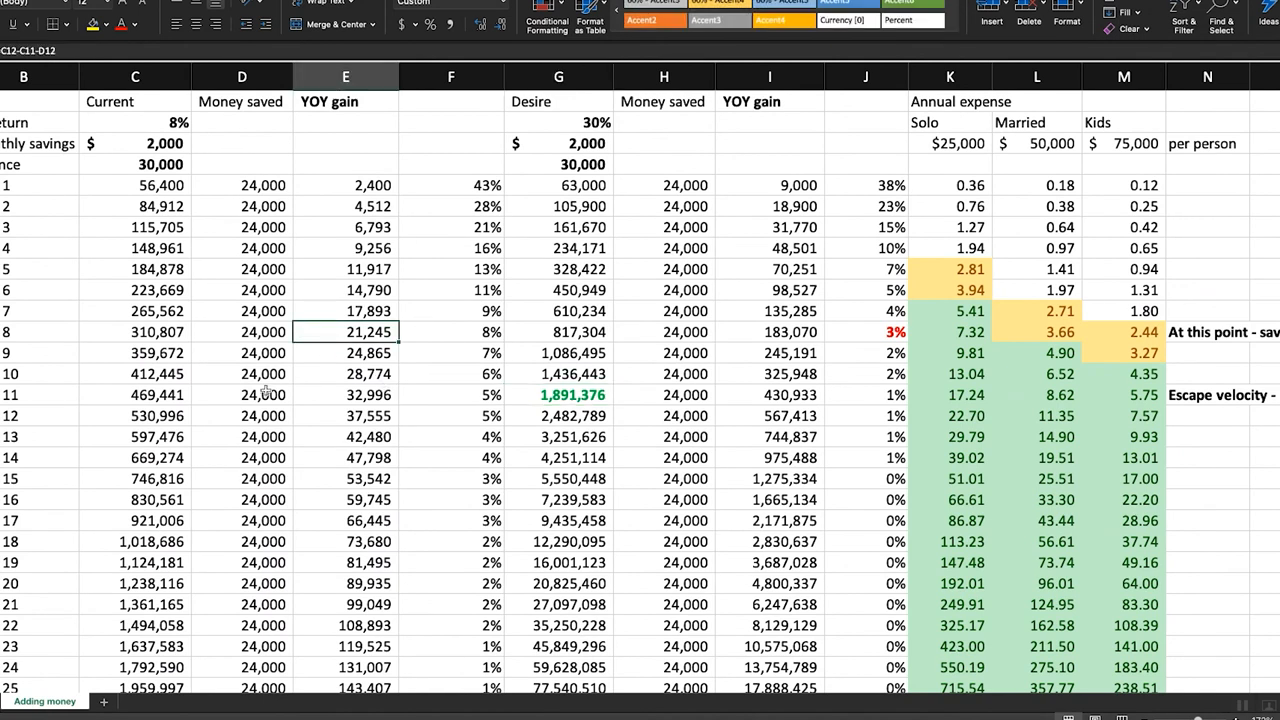
mouse_move(236, 396)
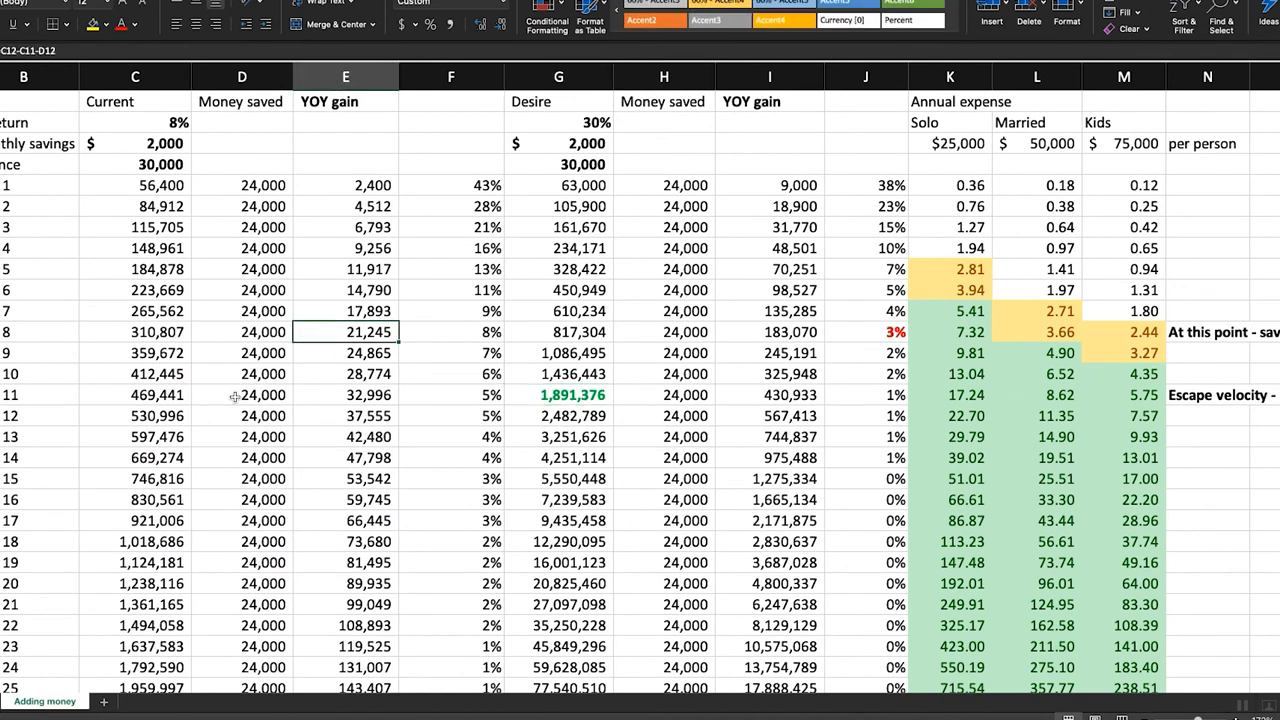